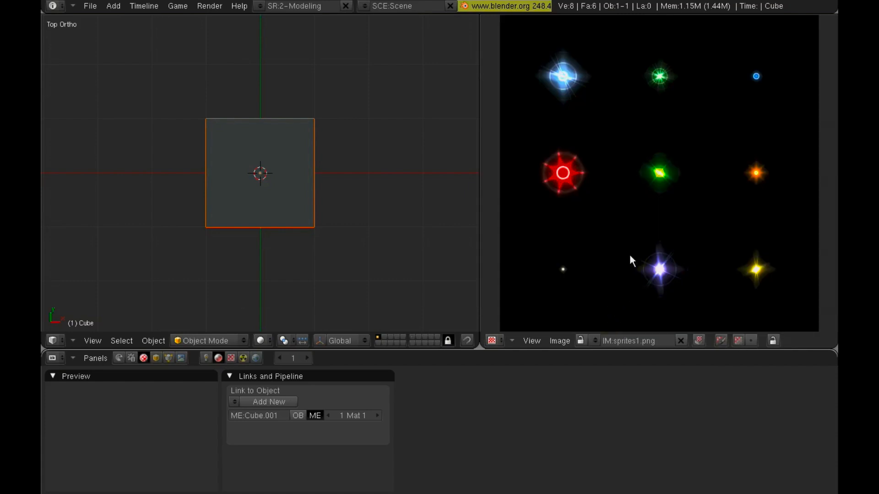
mouse_move(708, 60)
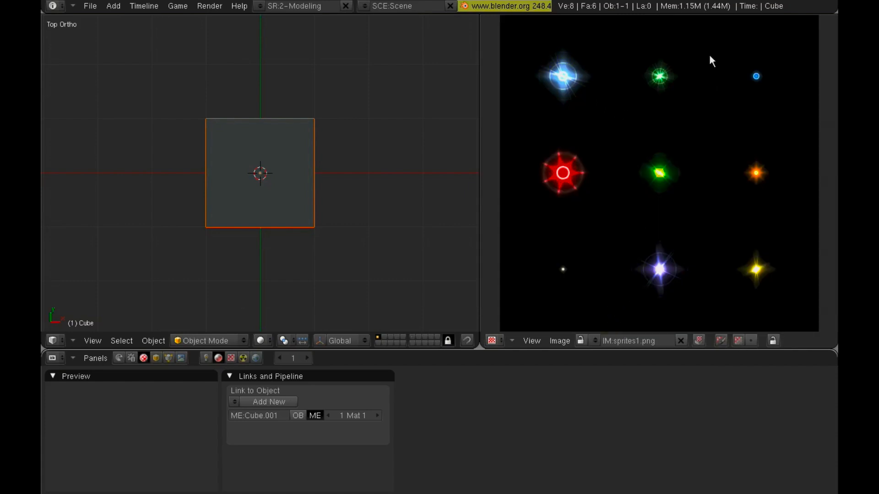
mouse_move(734, 88)
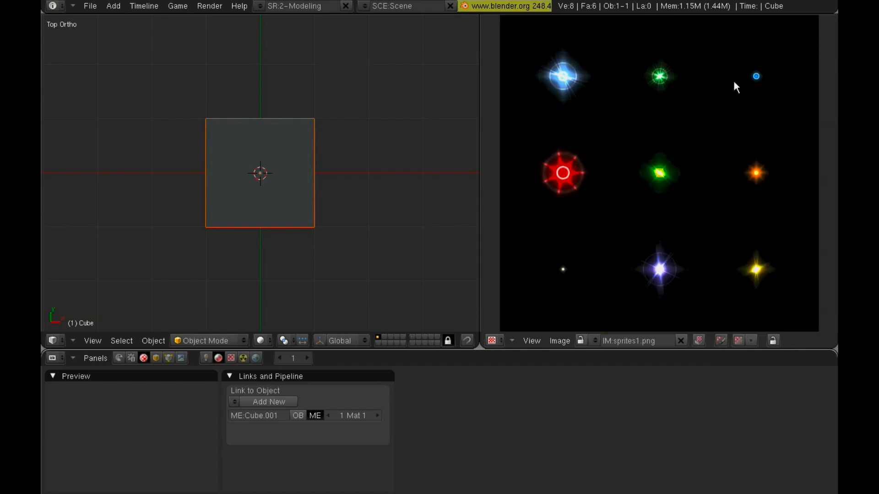
mouse_move(582, 123)
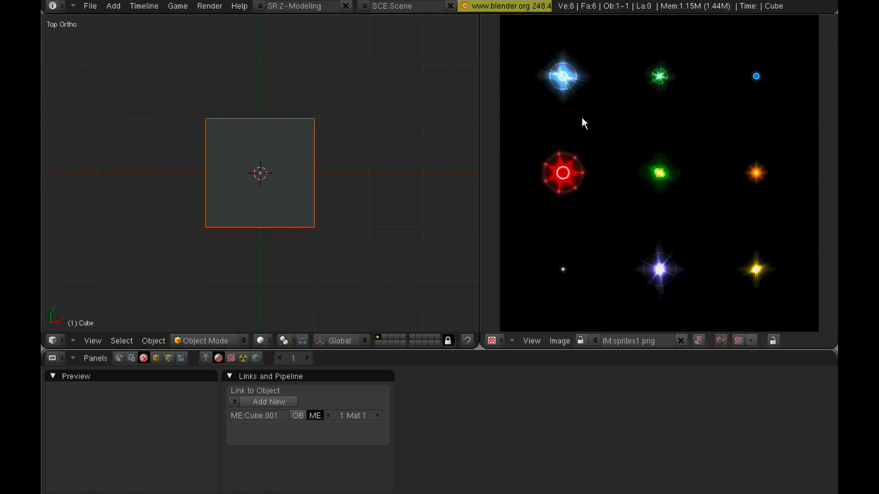
mouse_move(670, 121)
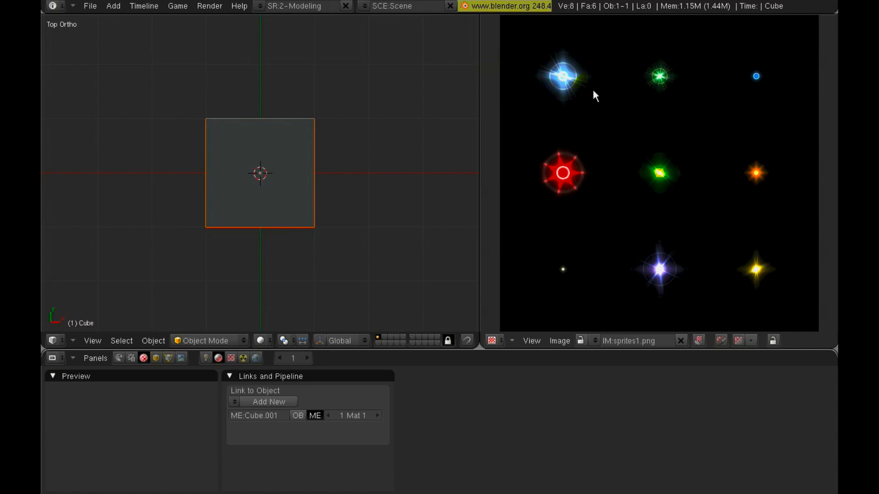
mouse_move(634, 85)
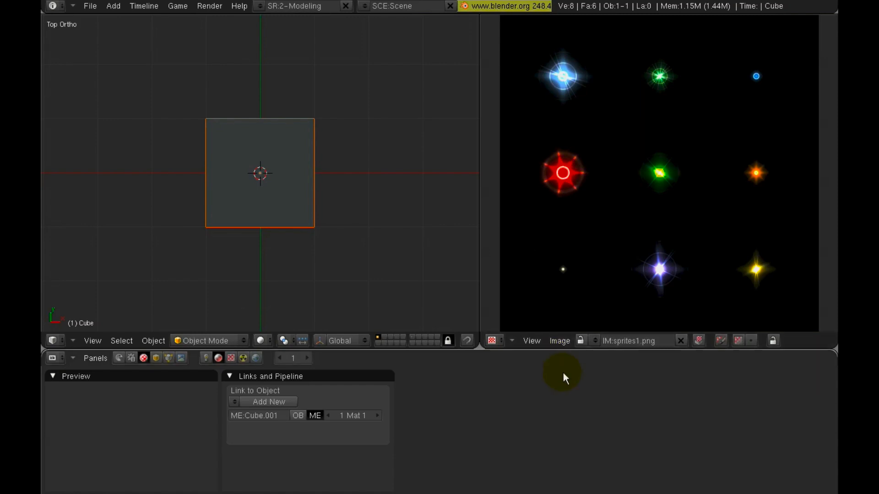
mouse_move(607, 226)
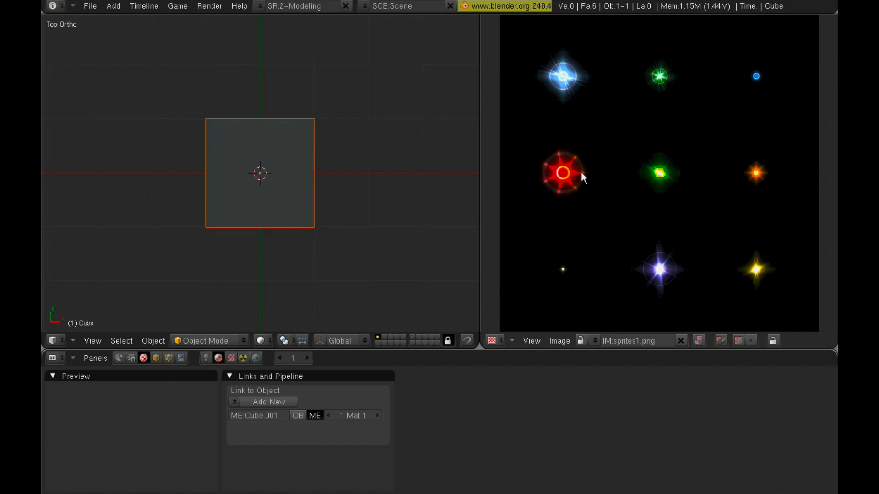
mouse_move(584, 177)
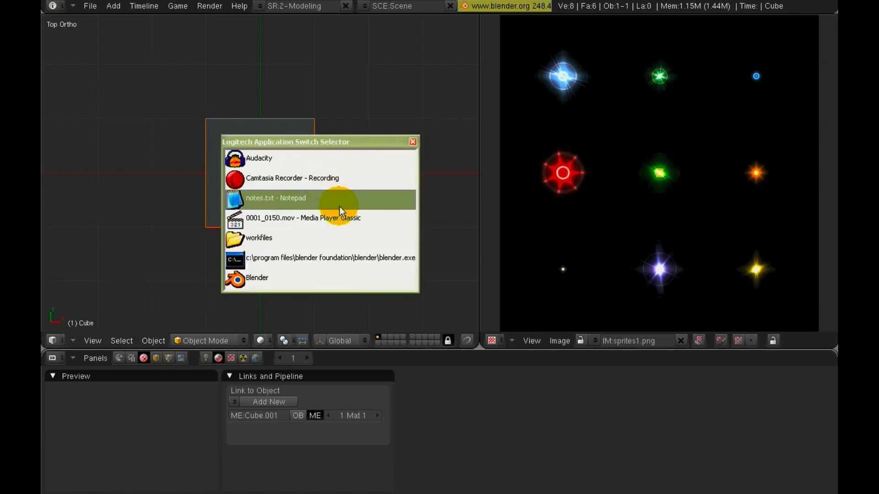
Play the six-second particle render clip through in Media Player Classic, then stop it
click(302, 217)
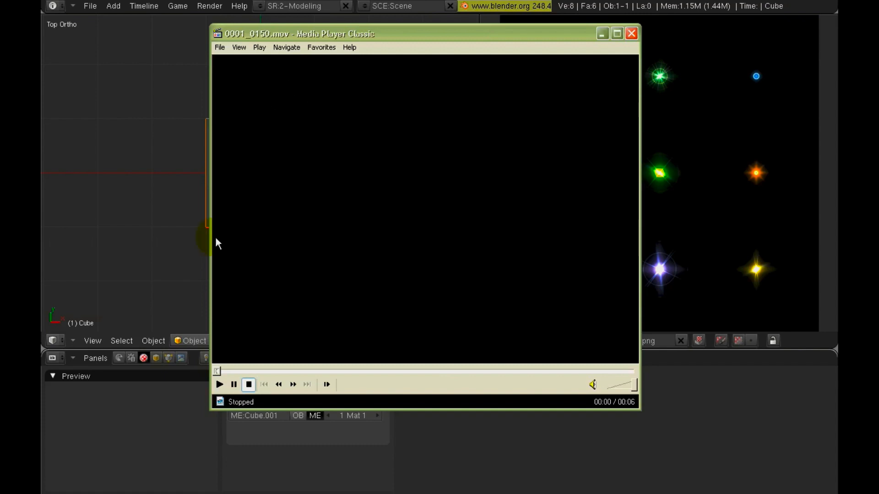
click(219, 385)
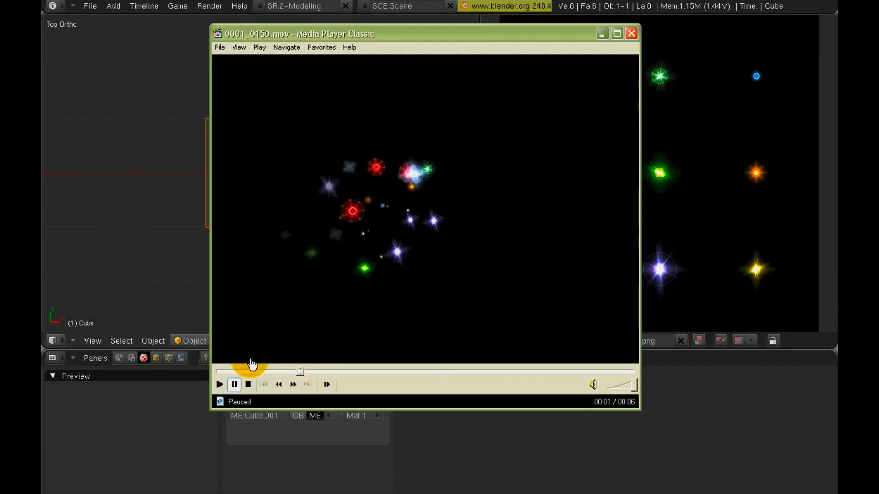
click(219, 385)
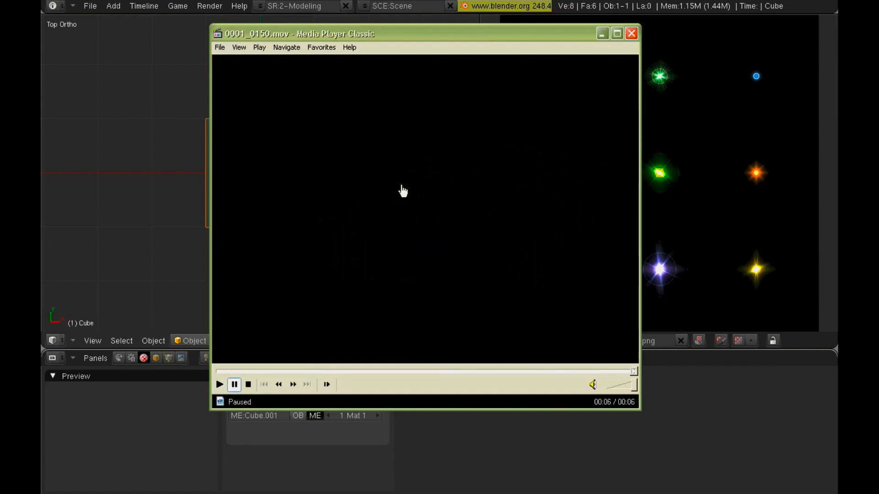
click(248, 384)
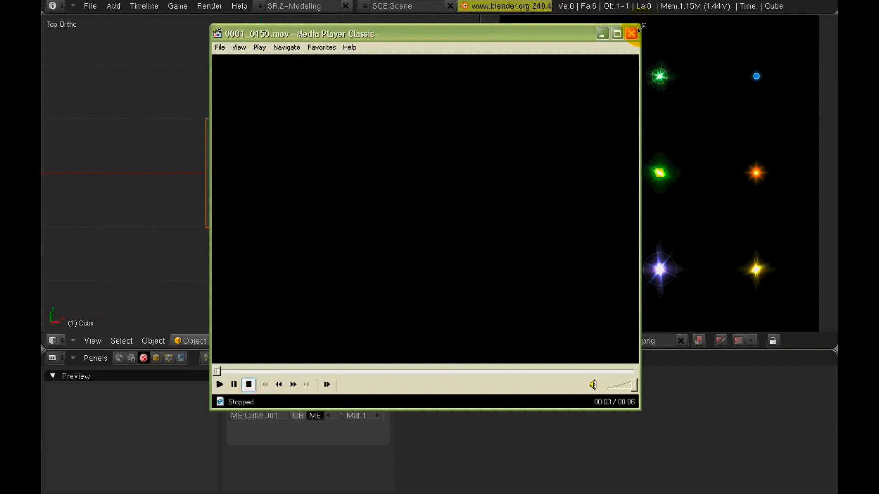
Close Media Player Classic to return to Blender's sprite sheet image
click(631, 34)
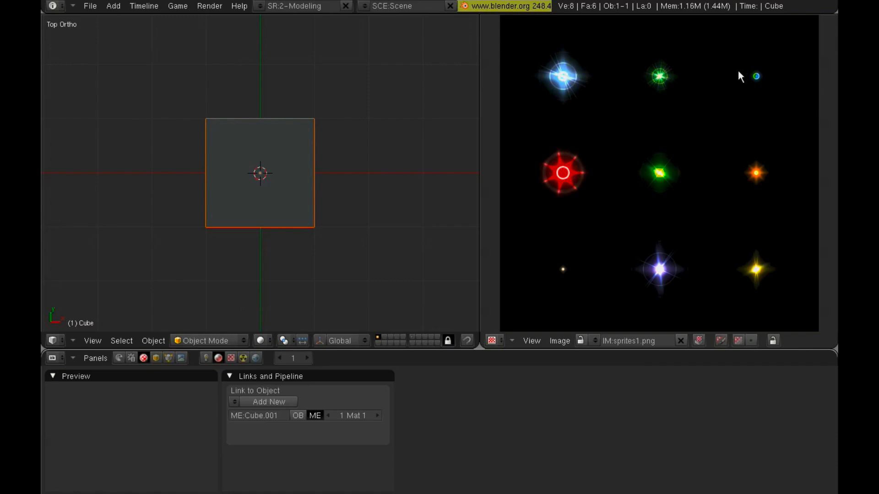
mouse_move(646, 245)
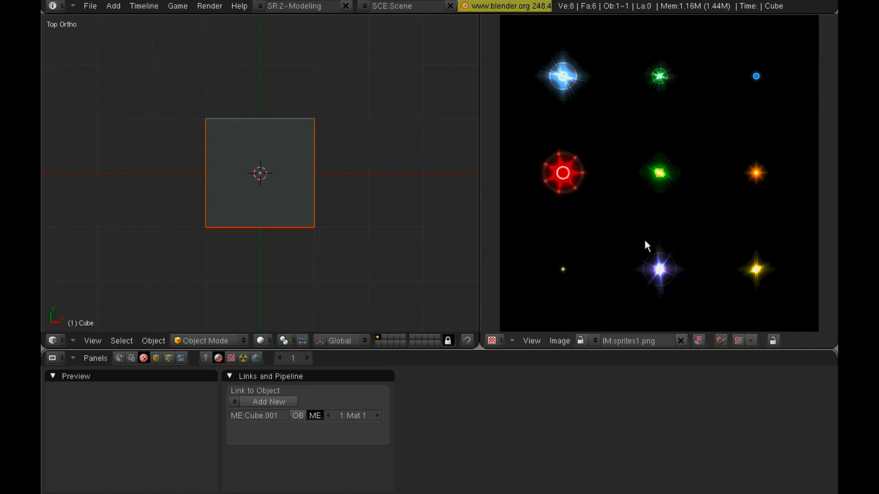
mouse_move(646, 154)
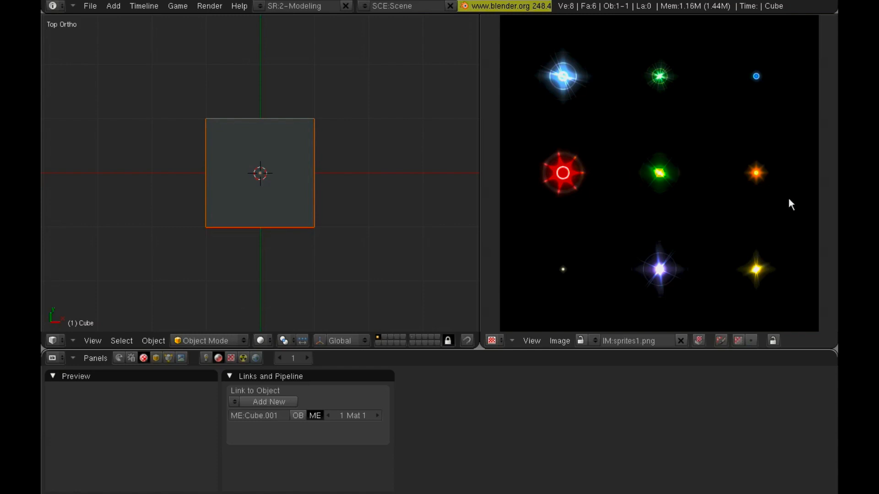
mouse_move(718, 243)
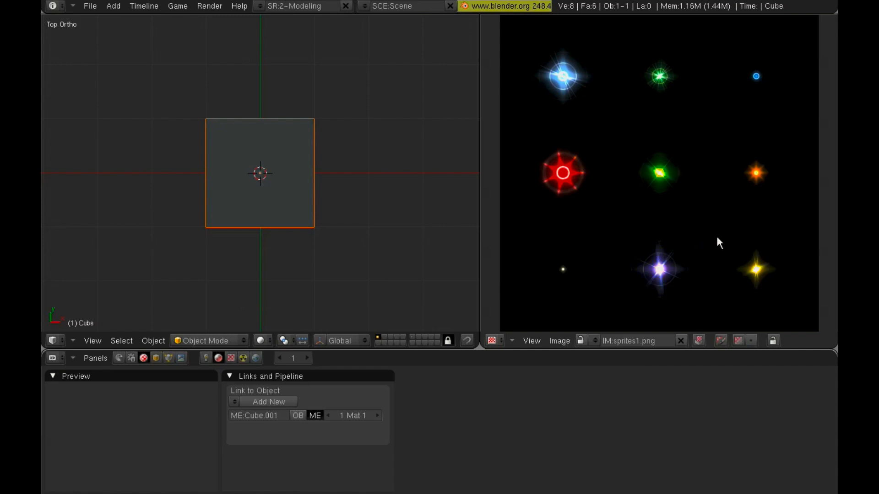
mouse_move(734, 198)
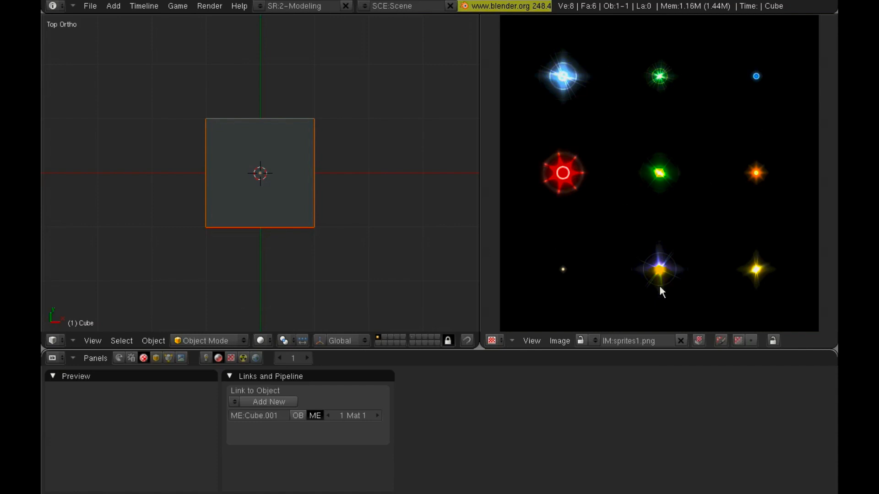
mouse_move(530, 84)
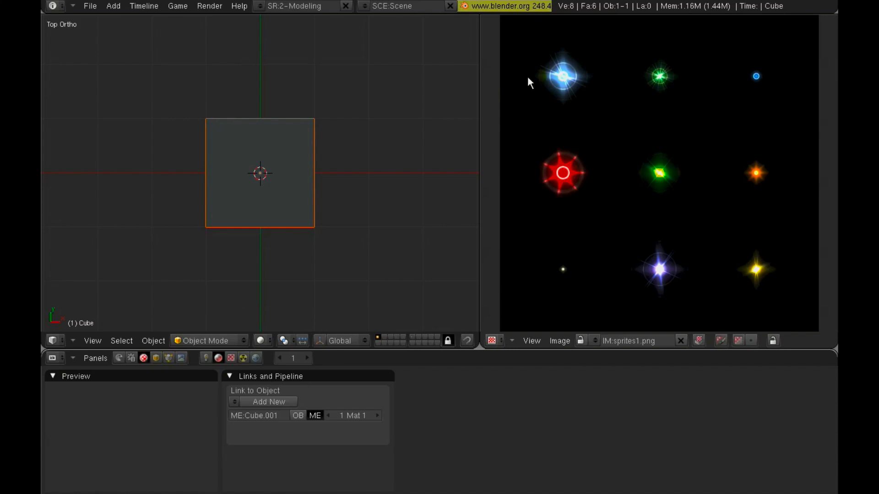
mouse_move(578, 173)
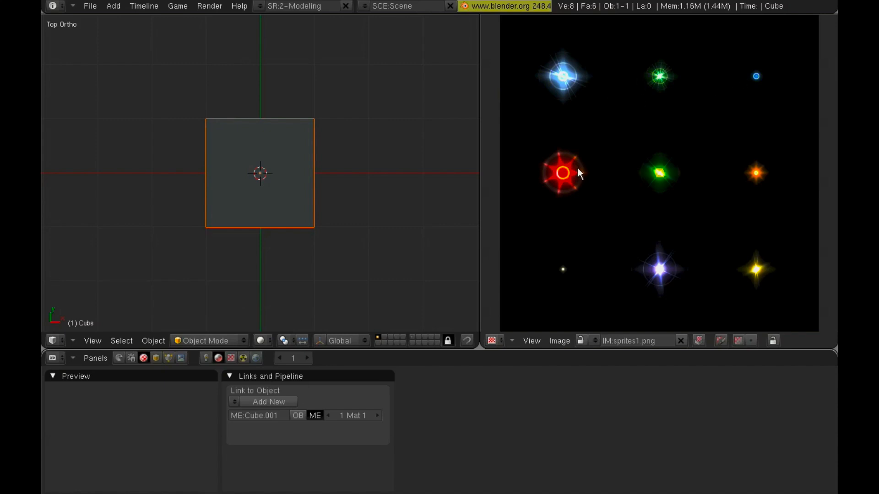
mouse_move(583, 188)
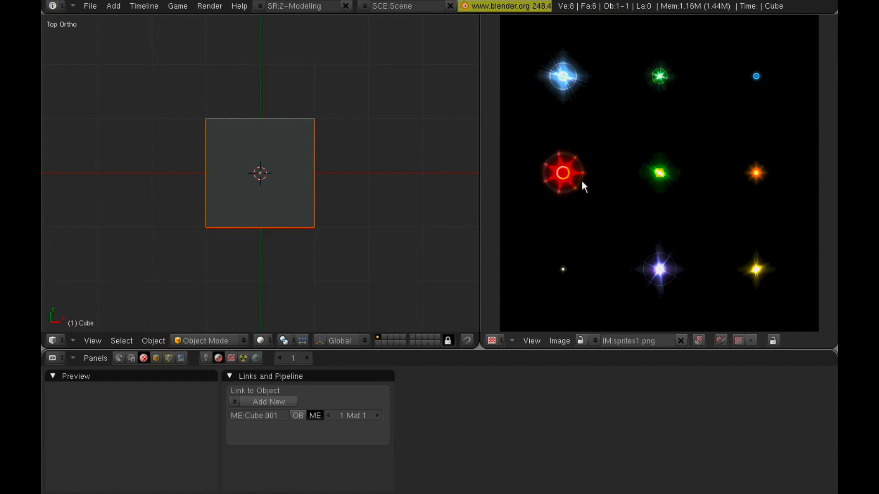
mouse_move(698, 248)
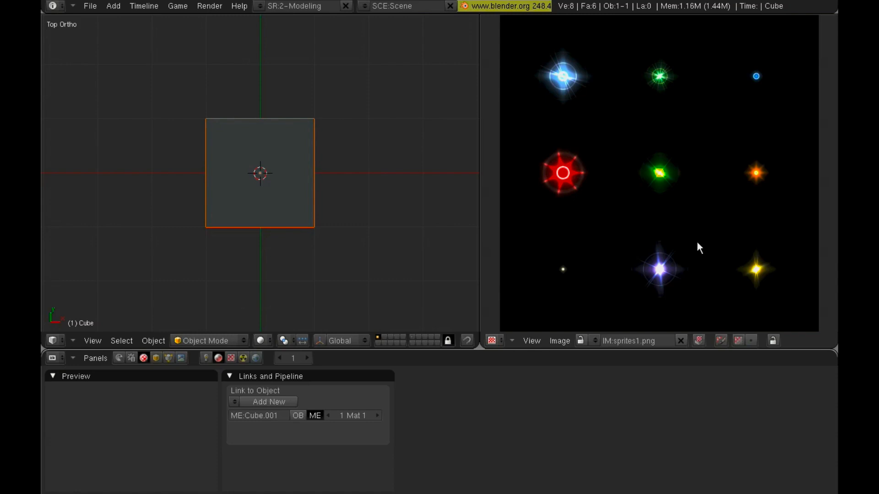
mouse_move(638, 67)
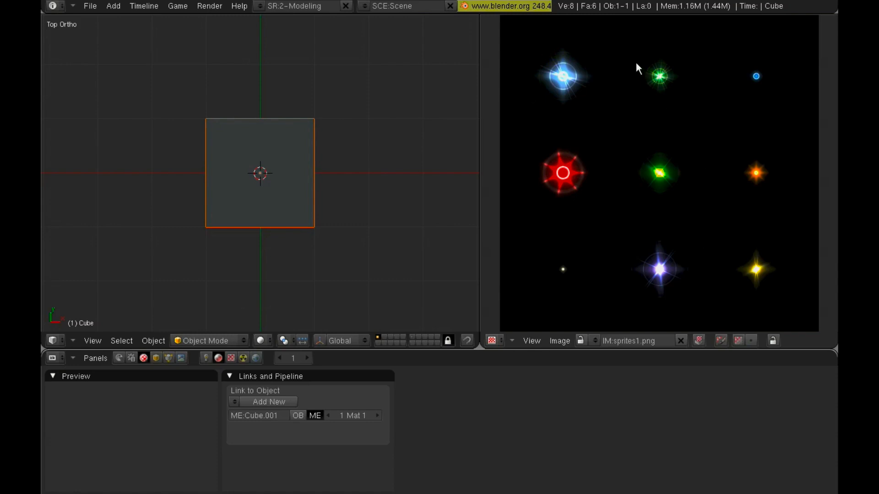
mouse_move(609, 81)
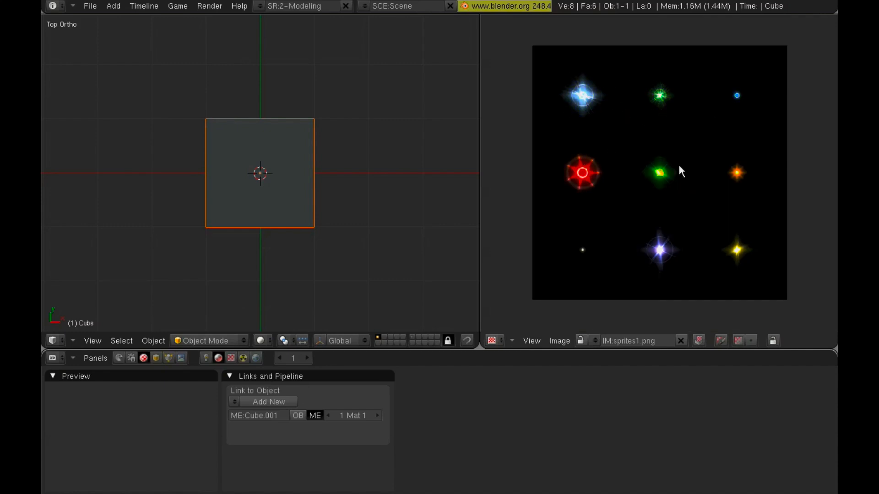
mouse_move(613, 237)
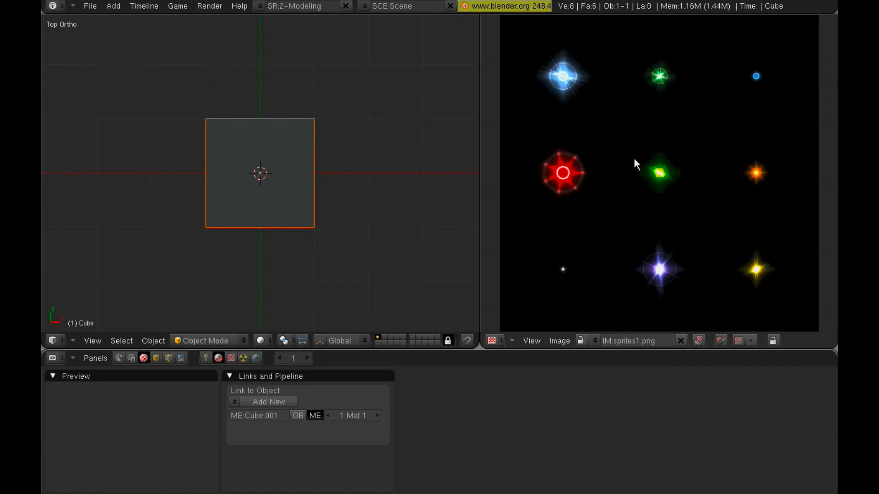
mouse_move(602, 177)
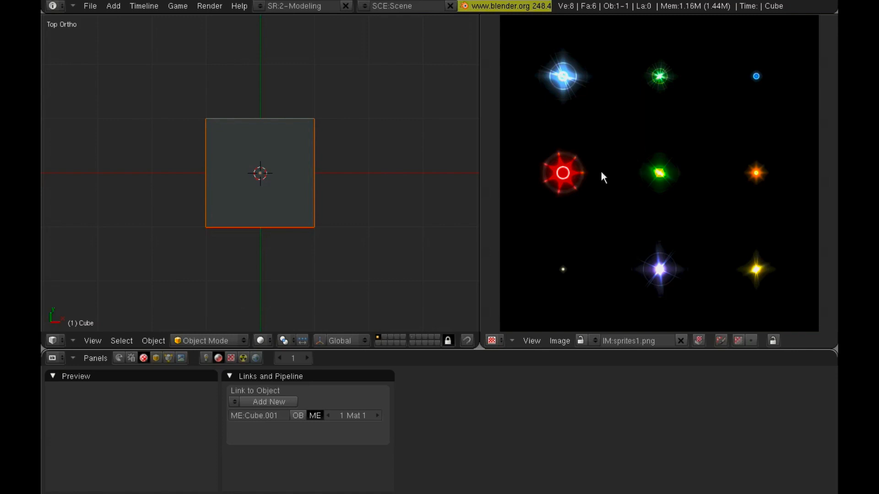
mouse_move(625, 171)
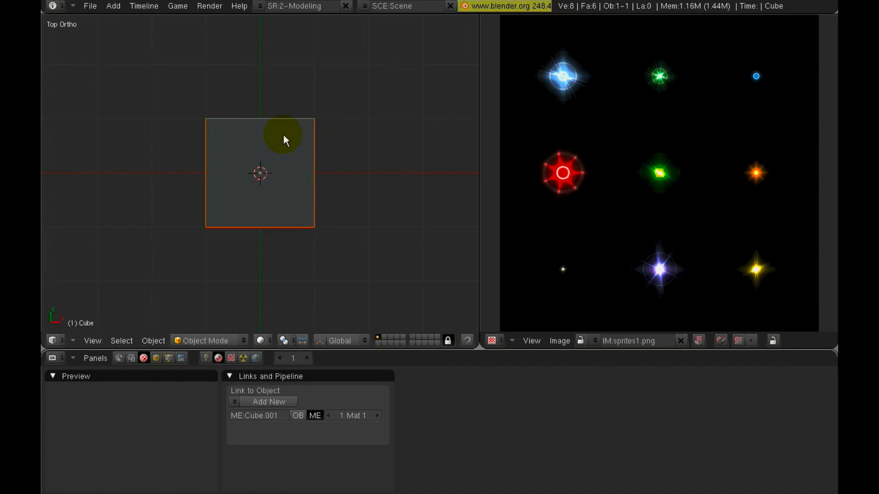
Delete the cube and add a new mesh plane at the origin
drag(283, 137, 248, 230)
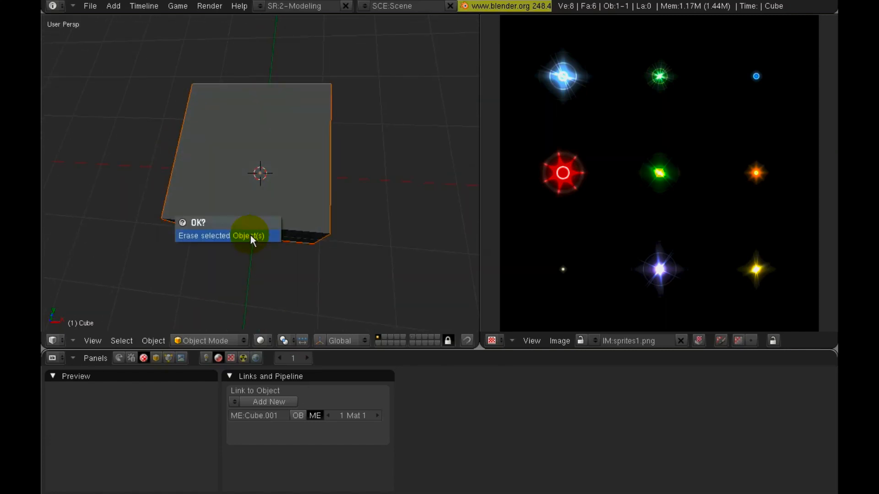
click(249, 235)
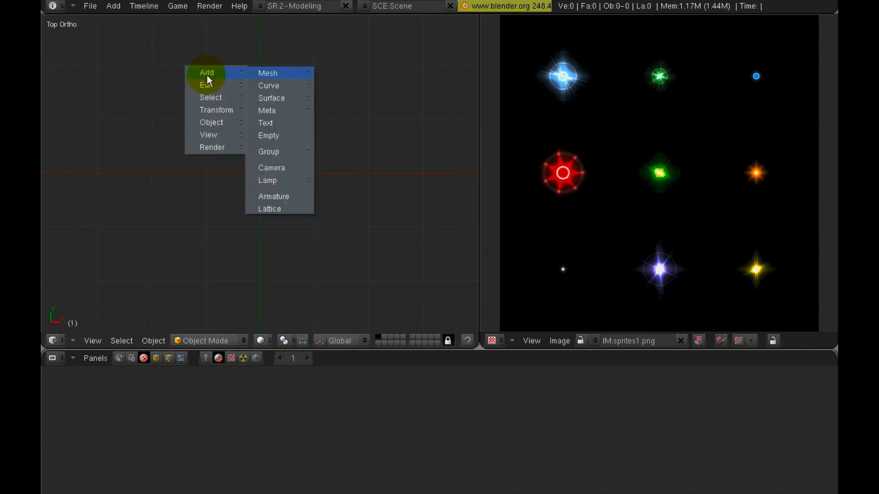
click(268, 72)
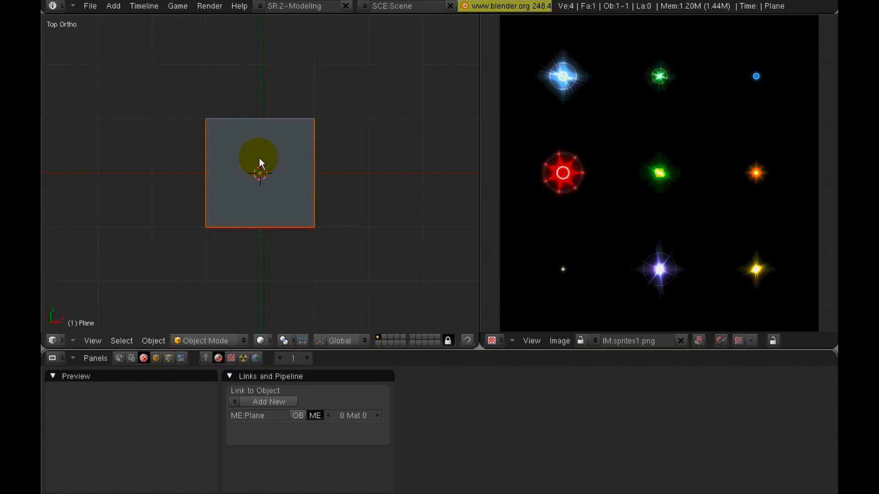
Enter Edit Mode and subdivide the plane into four faces
key(Tab)
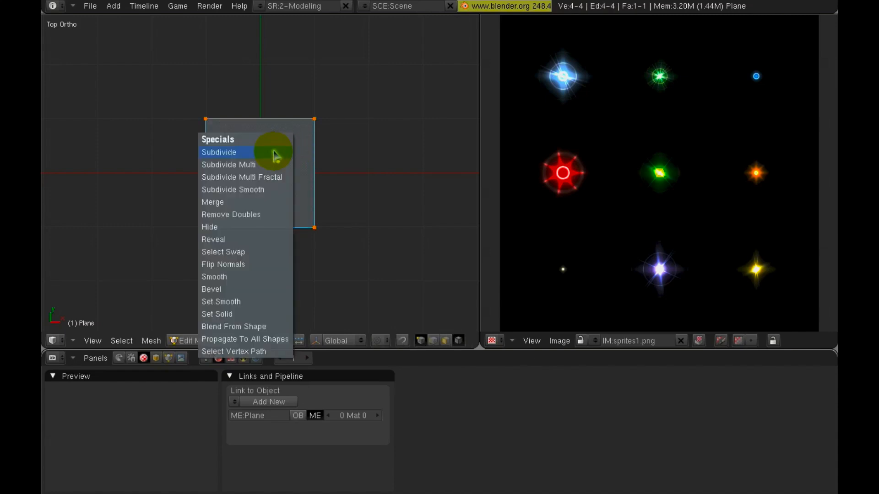
click(218, 152)
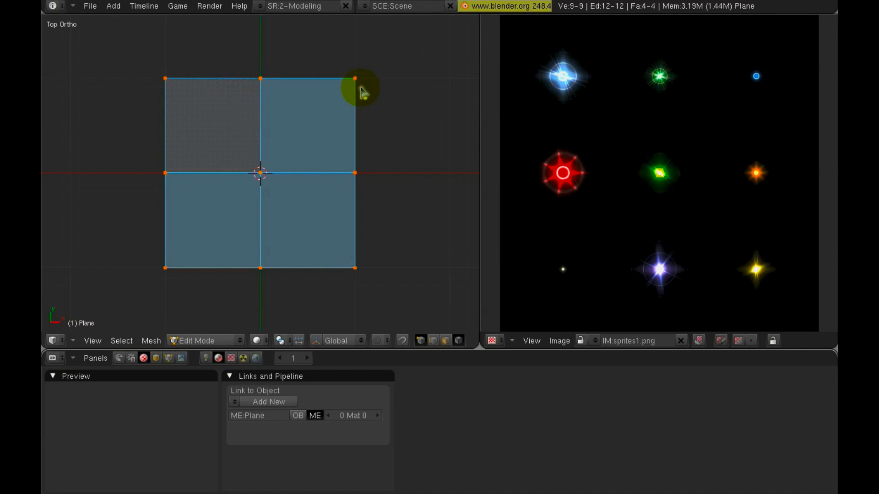
mouse_move(597, 81)
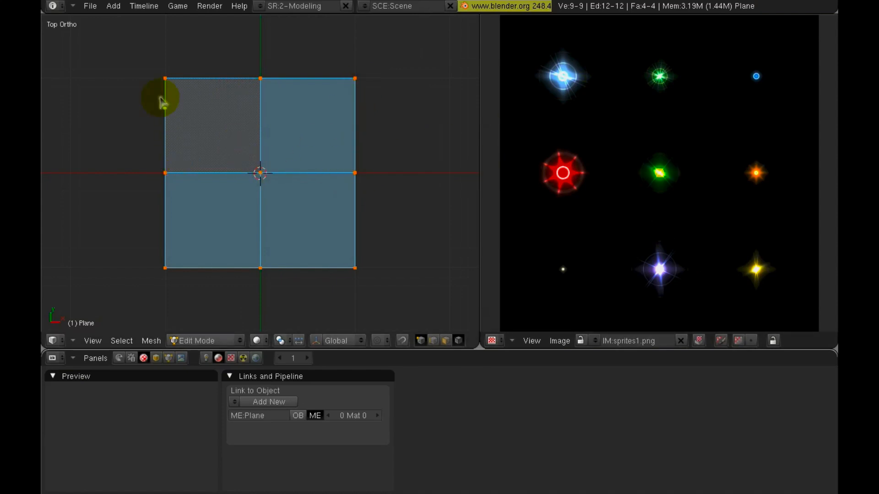
mouse_move(232, 110)
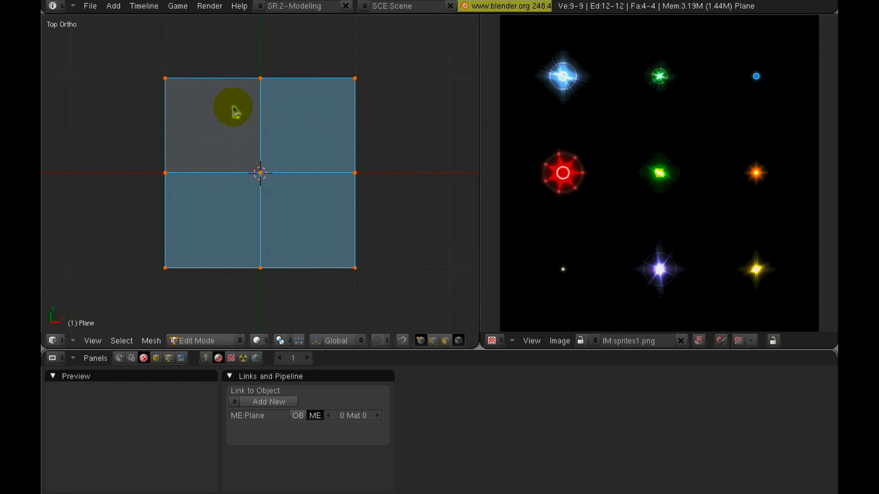
mouse_move(216, 82)
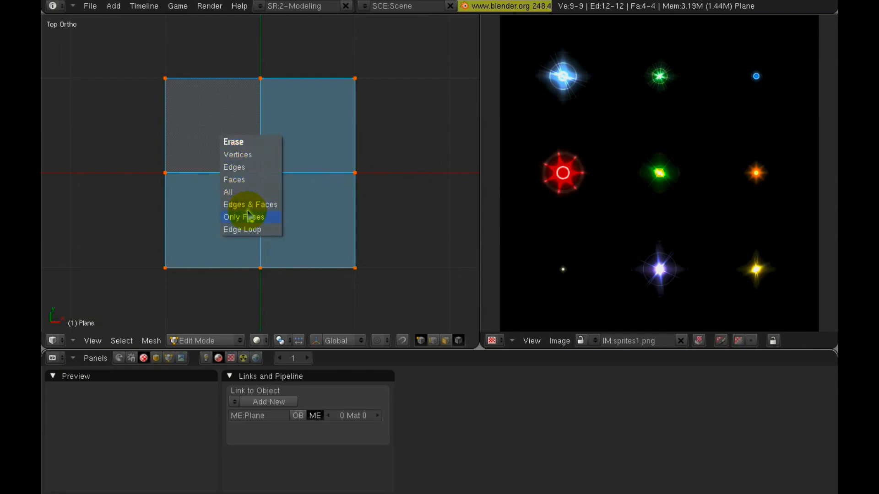
mouse_move(244, 211)
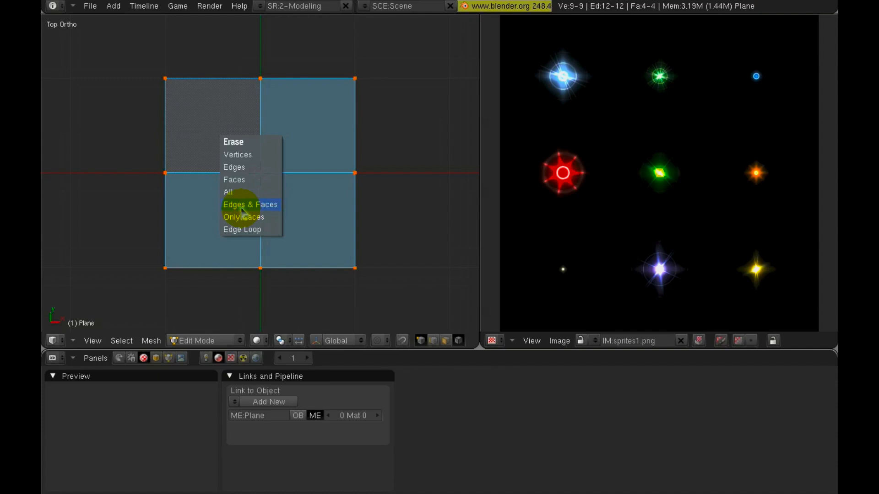
Delete the plane's edges and faces, keeping only the nine vertices
click(250, 204)
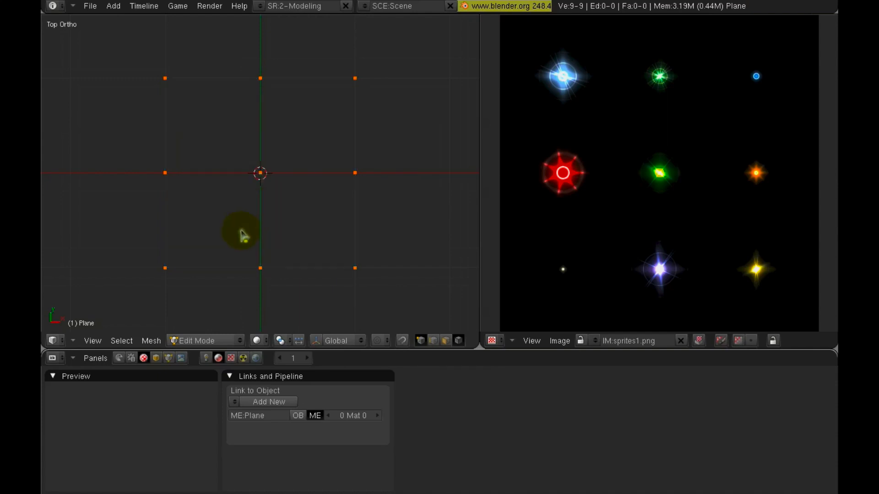
mouse_move(248, 230)
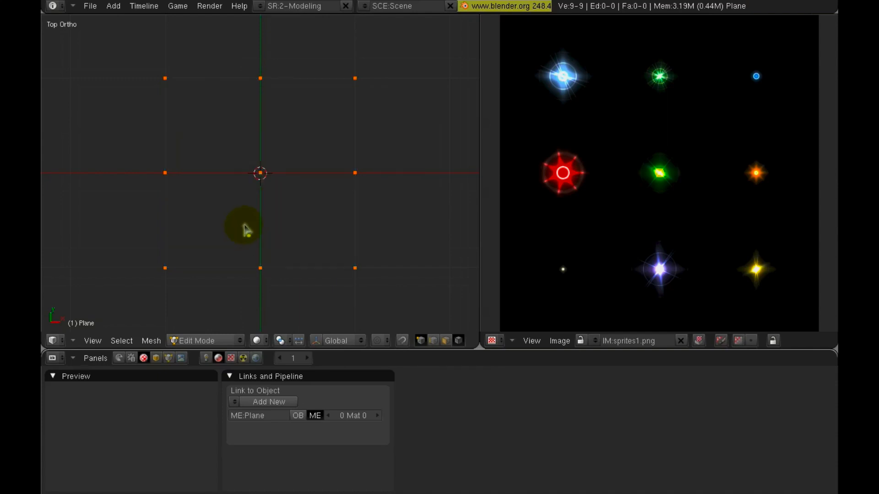
mouse_move(337, 212)
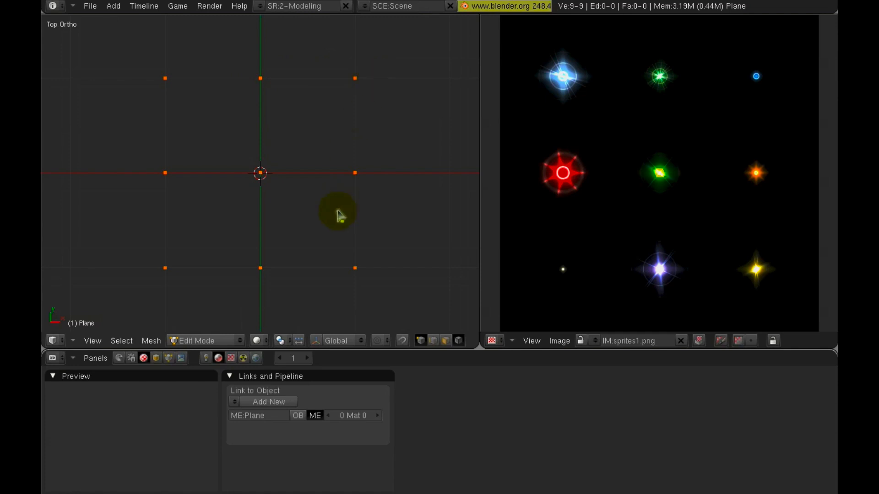
mouse_move(262, 88)
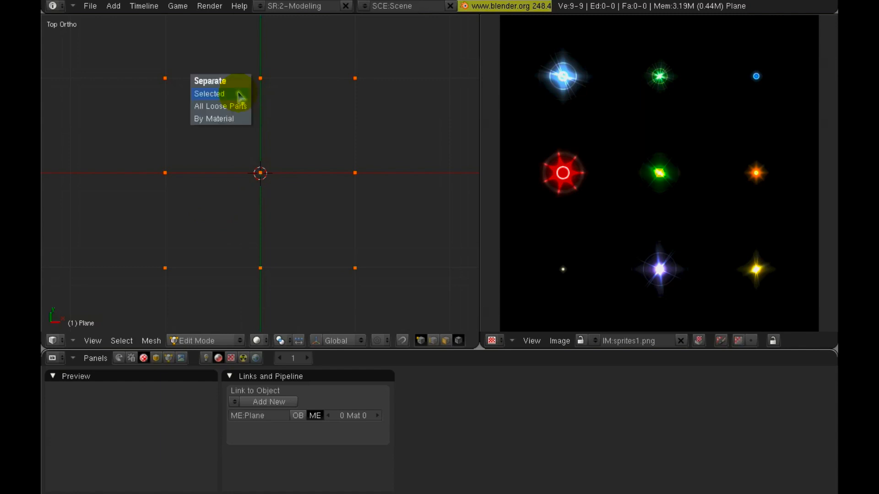
mouse_move(216, 88)
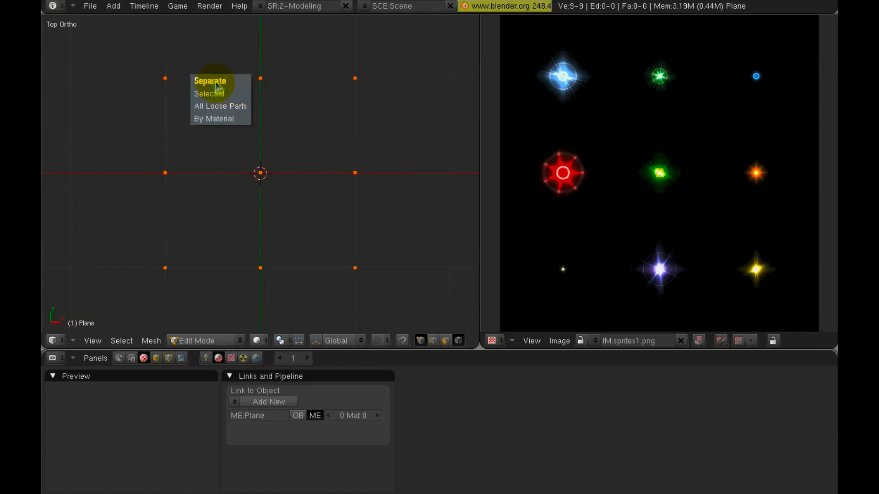
mouse_move(214, 109)
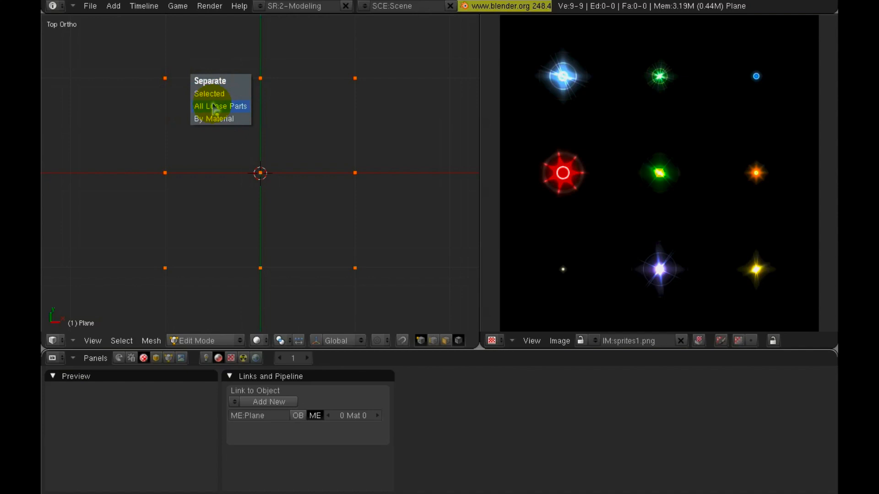
Separate all loose parts into objects, return to Object Mode, and test-move one point
click(217, 106)
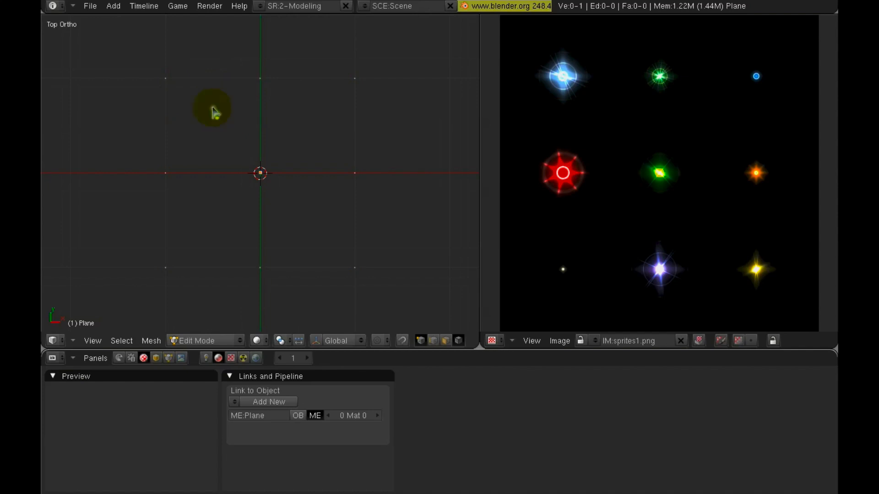
mouse_move(221, 97)
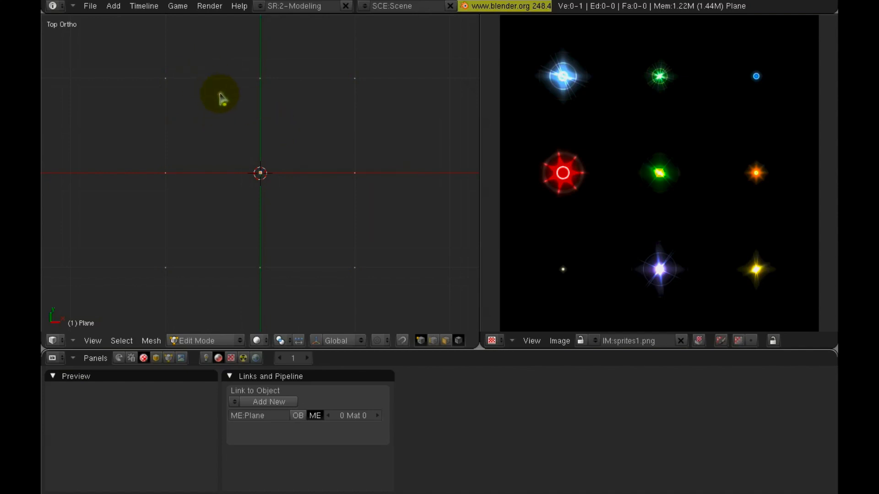
key(Tab)
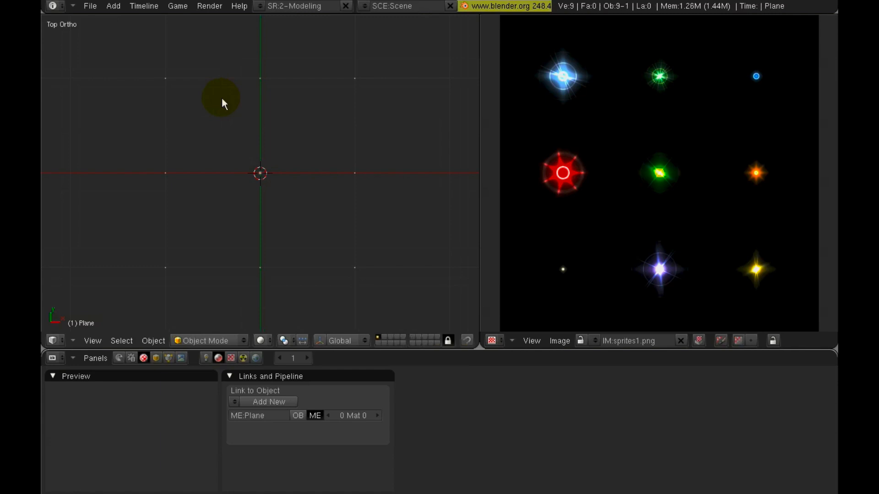
drag(222, 103, 353, 101)
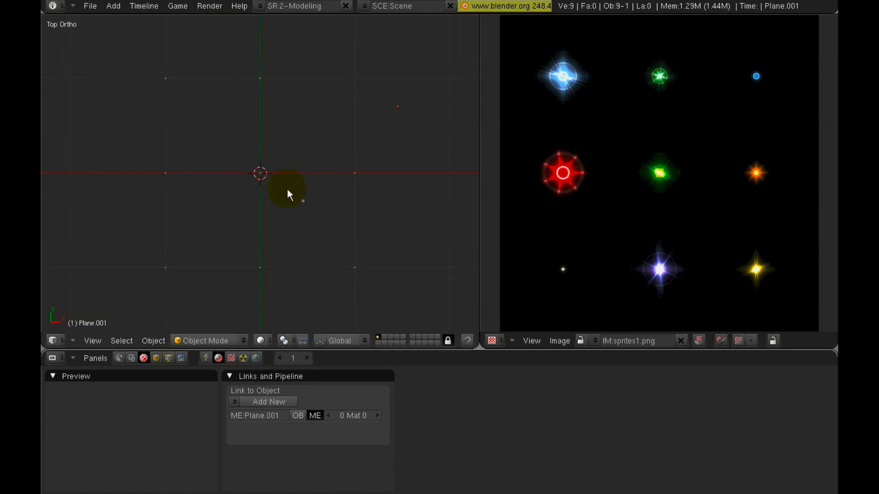
mouse_move(303, 204)
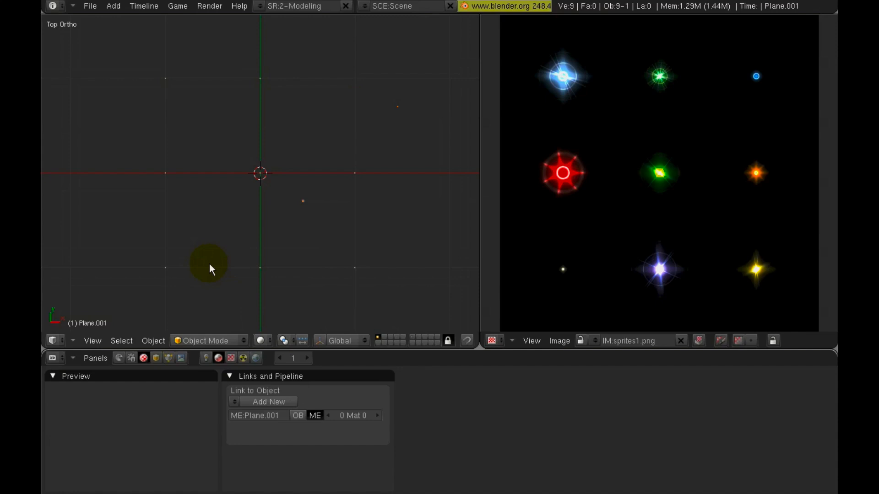
mouse_move(317, 195)
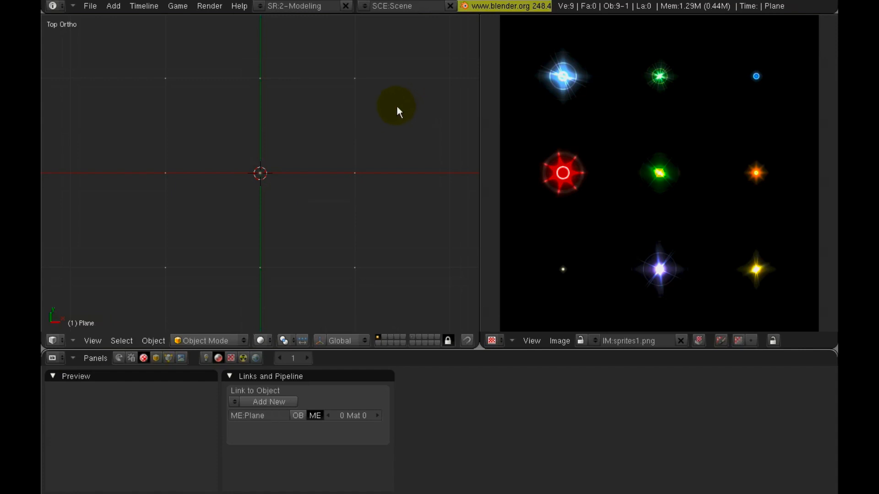
mouse_move(185, 79)
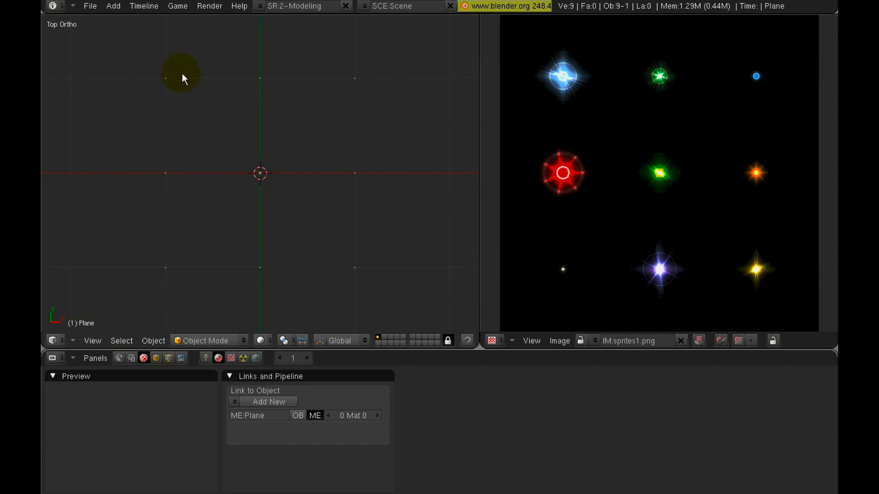
Box-select the nine point objects, show Editing settings, and select the point right of centre
drag(182, 77, 391, 290)
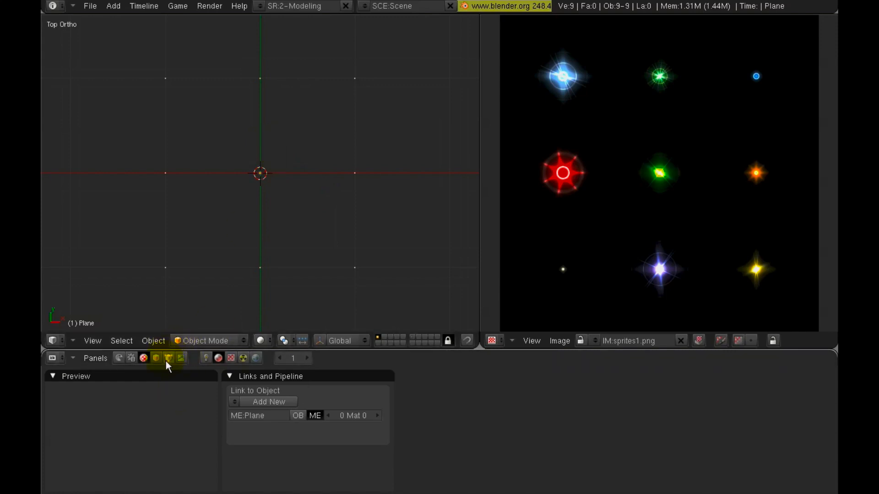
click(169, 358)
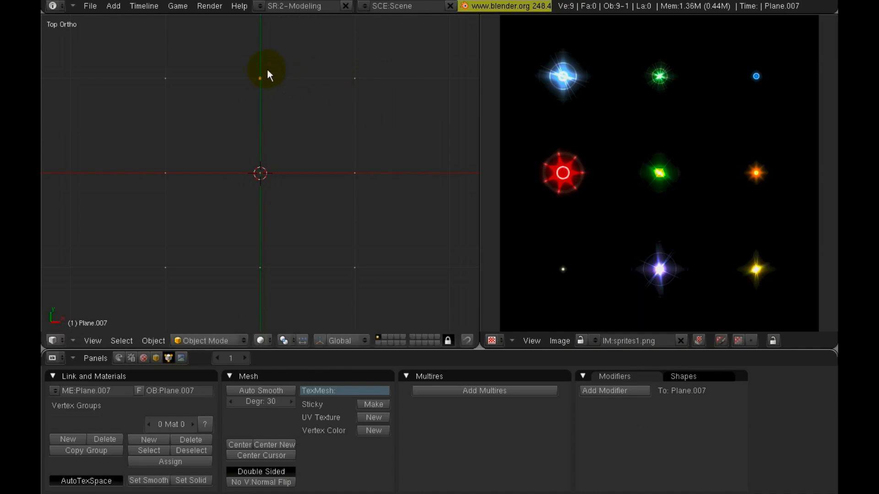
drag(266, 73, 412, 171)
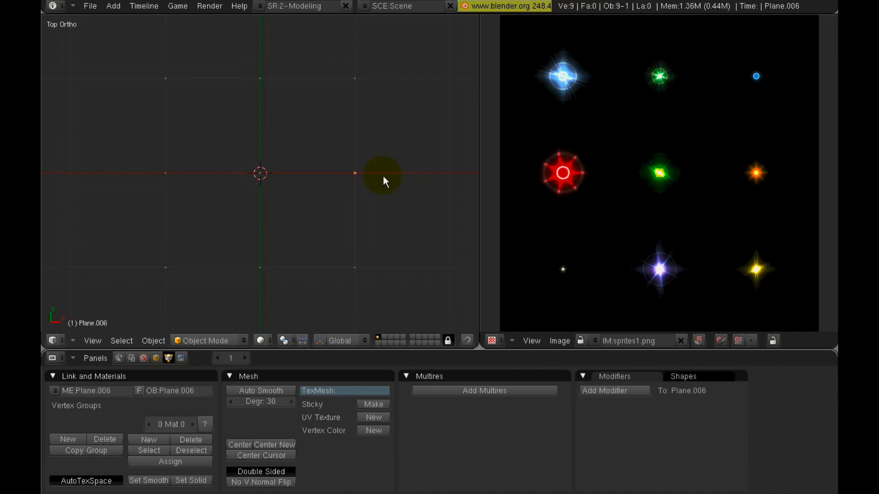
mouse_move(305, 264)
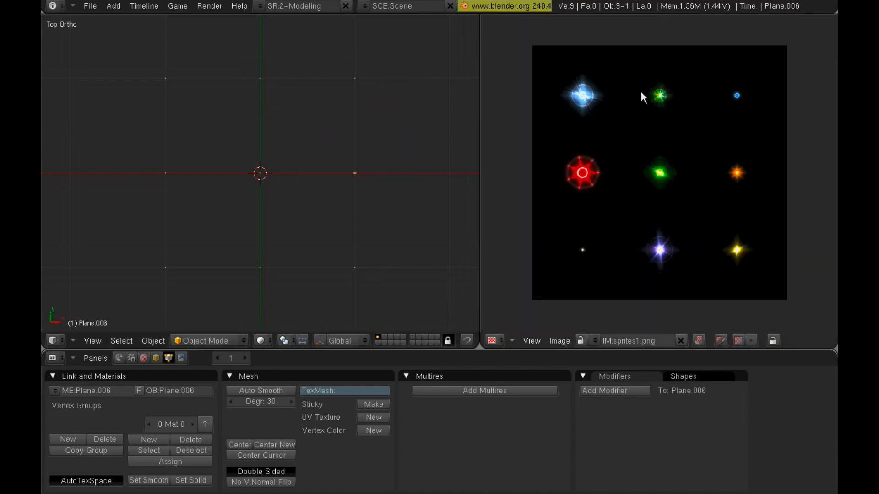
mouse_move(755, 85)
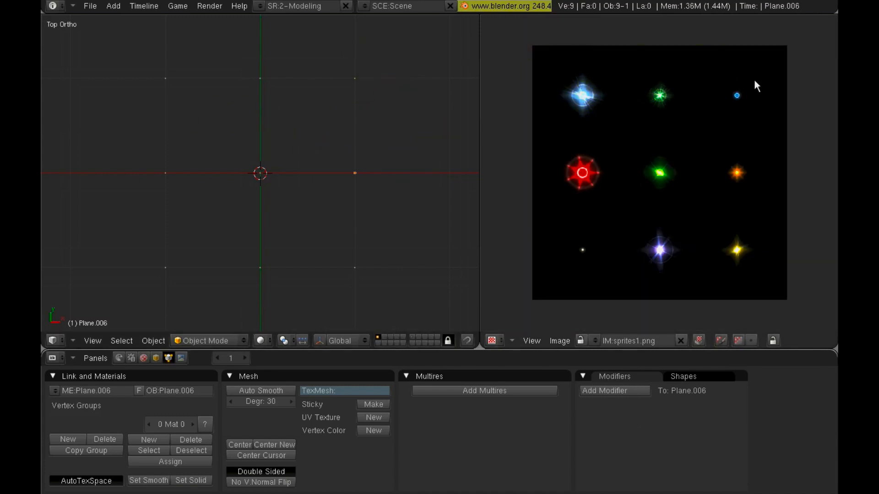
mouse_move(675, 86)
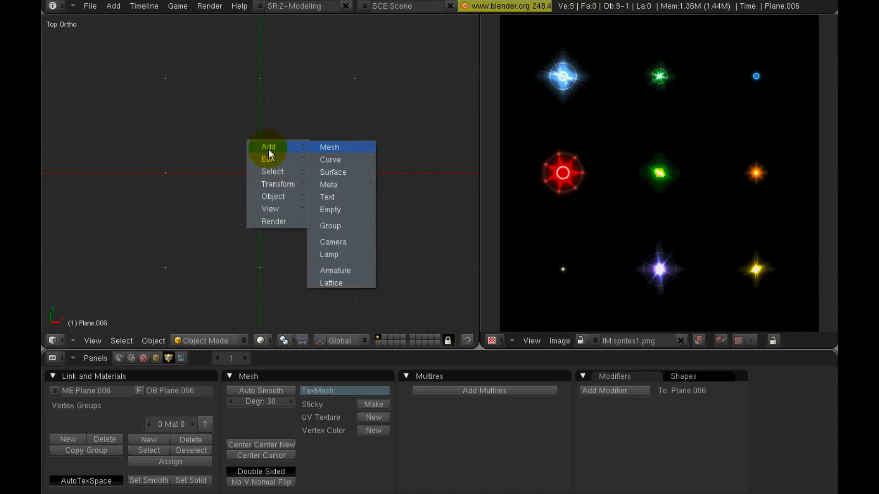
mouse_move(333, 248)
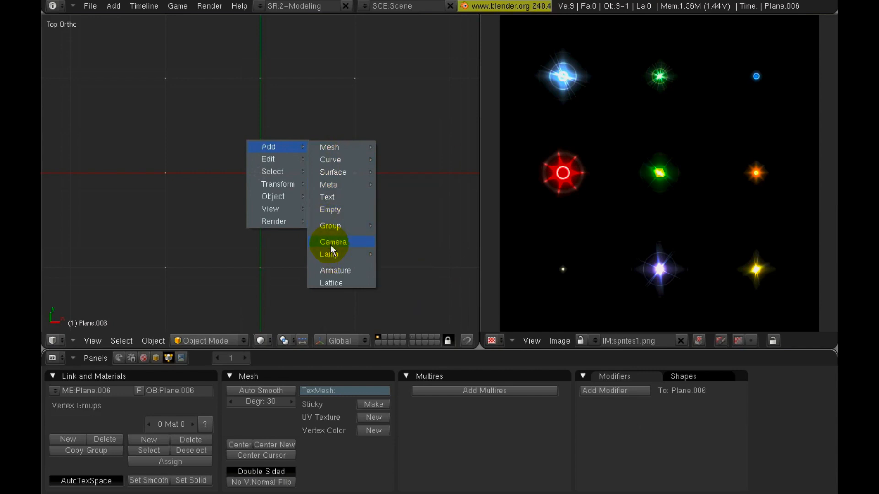
click(332, 242)
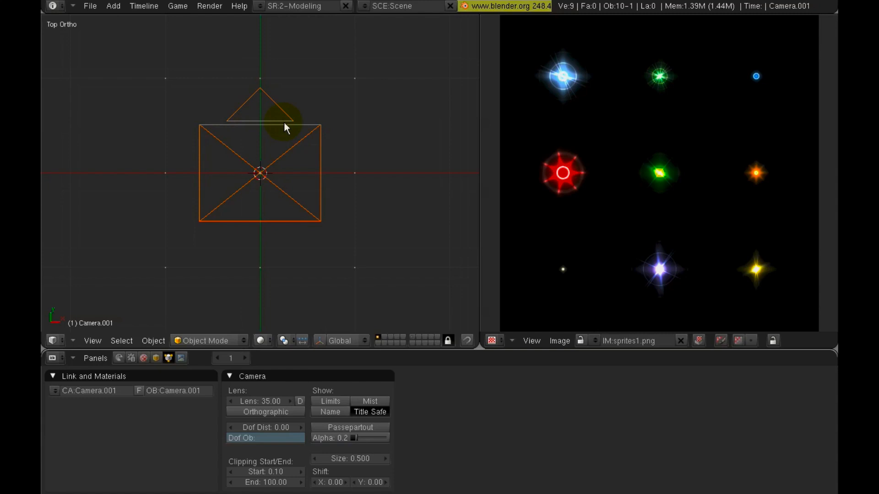
mouse_move(265, 177)
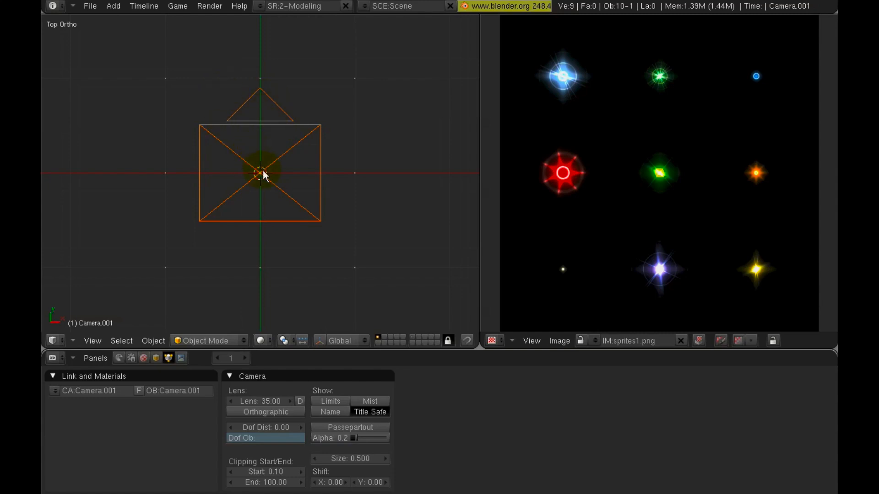
mouse_move(67, 33)
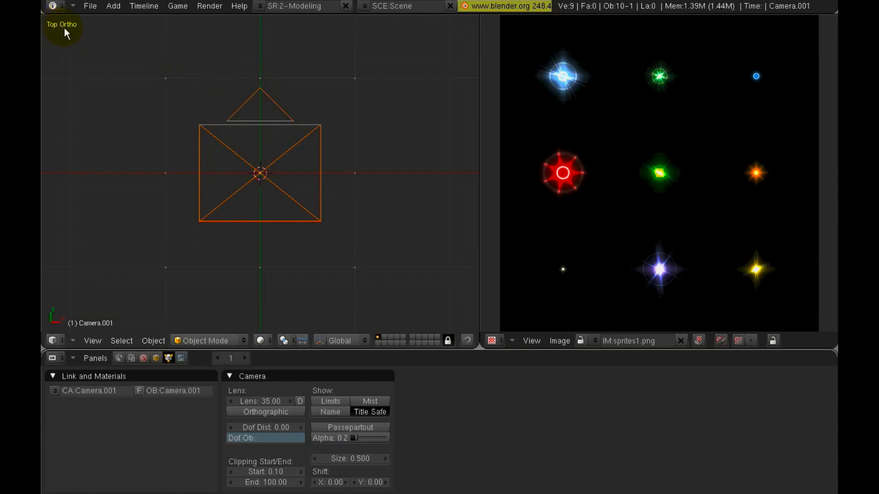
mouse_move(250, 133)
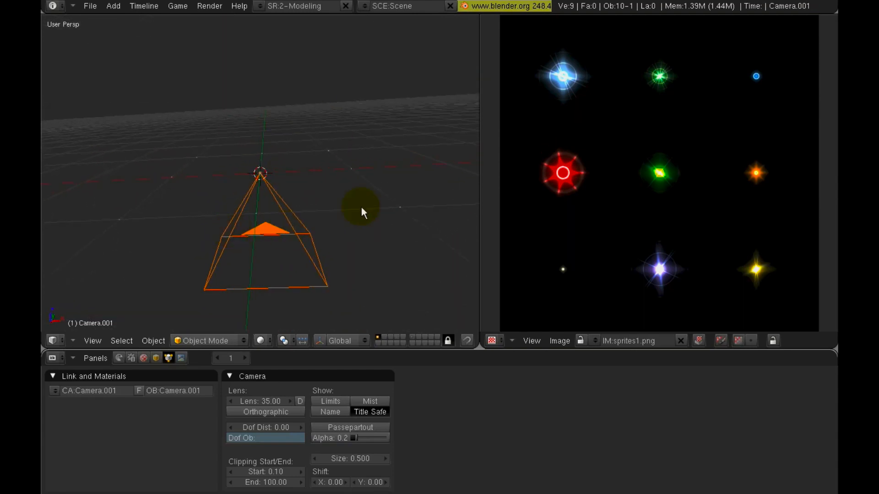
mouse_move(329, 147)
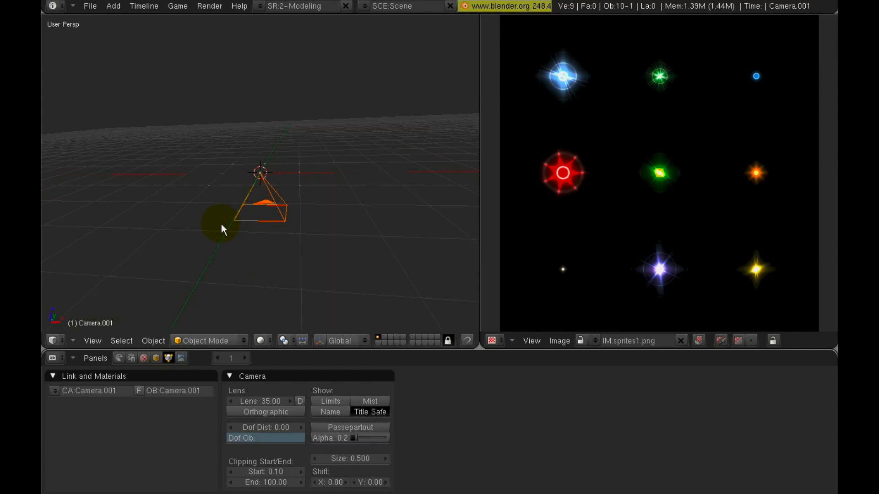
Switch the 3D viewport to camera view with Numpad 0
key(KP_0)
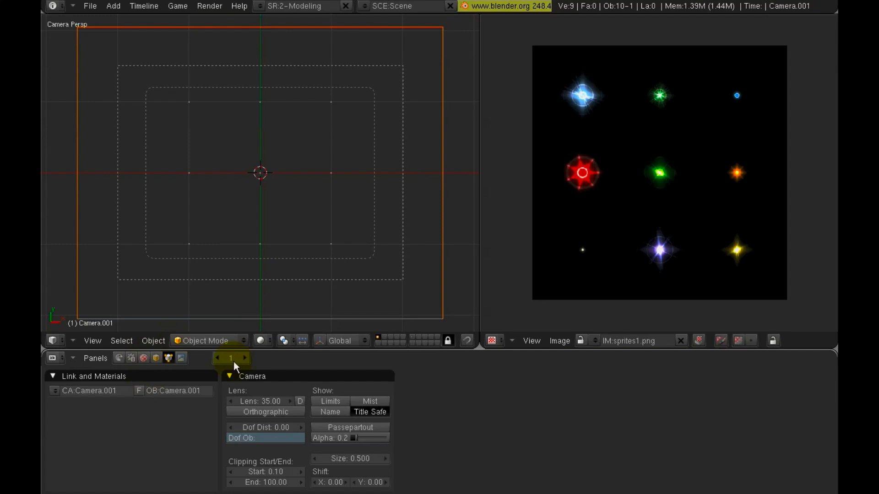
Set render output to 512×512 at 100% size, RGBA, PNG format
click(180, 358)
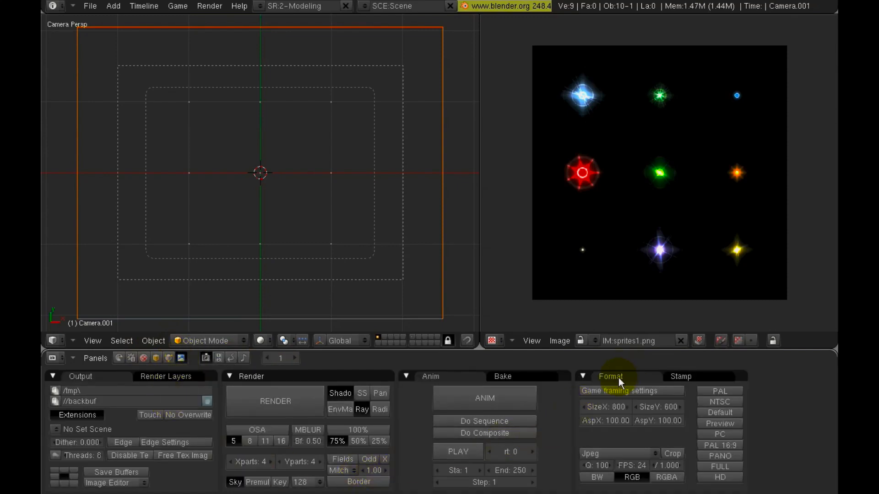
click(606, 407)
text(512)
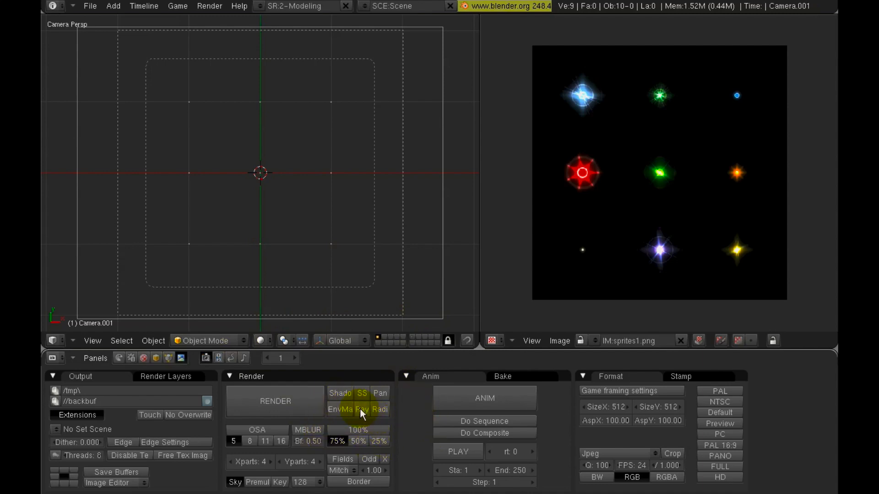
mouse_move(378, 441)
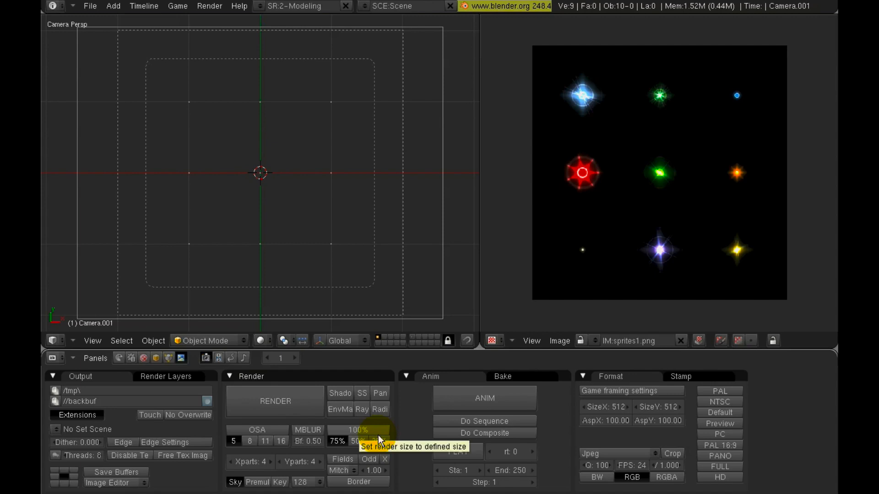
mouse_move(387, 441)
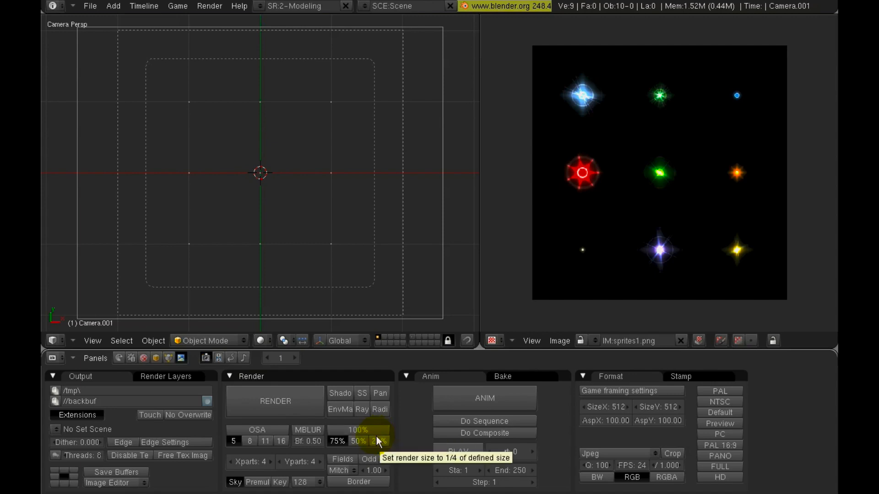
click(666, 478)
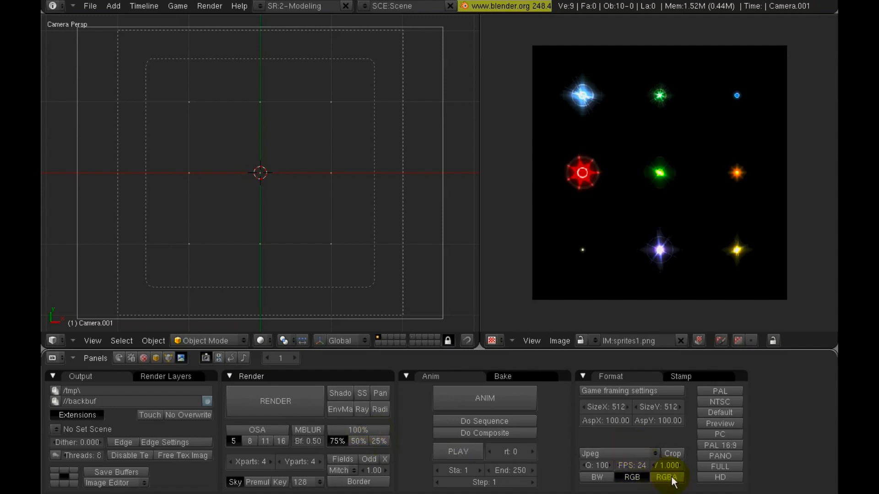
mouse_move(675, 481)
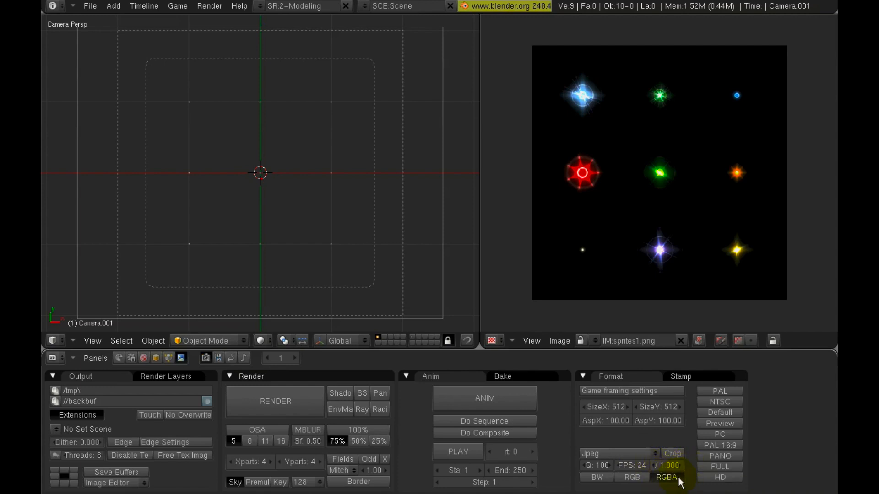
mouse_move(668, 478)
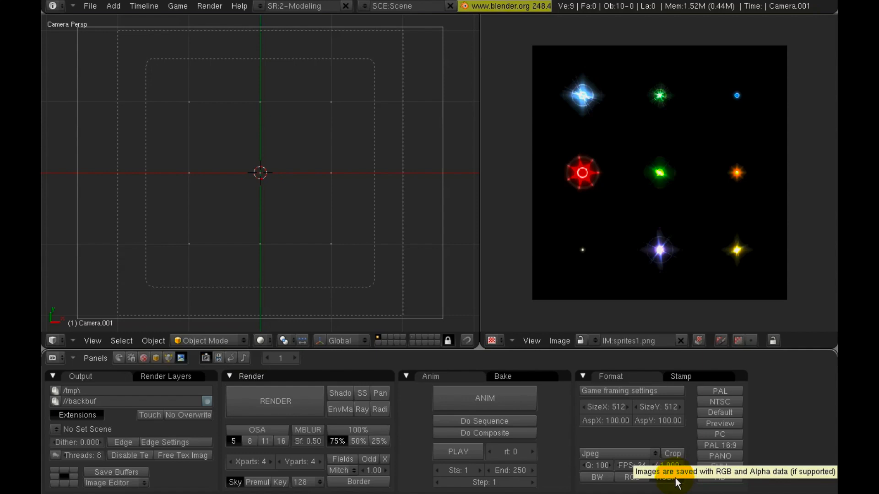
click(613, 454)
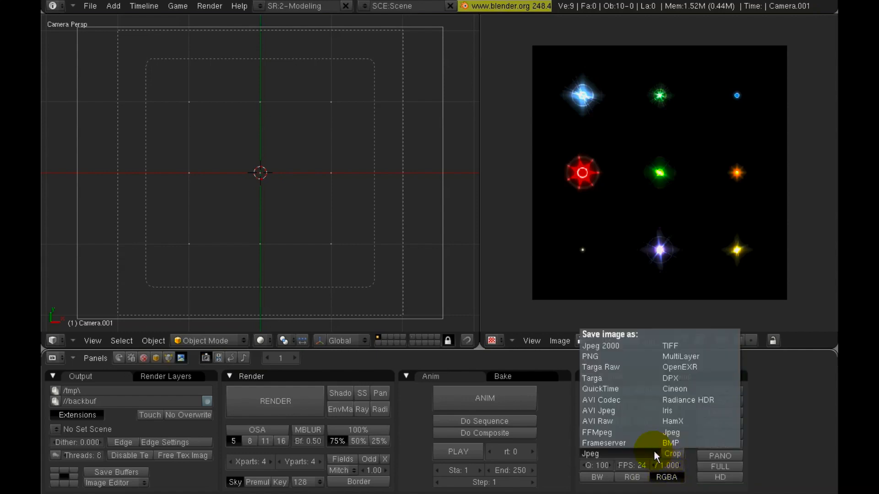
click(590, 357)
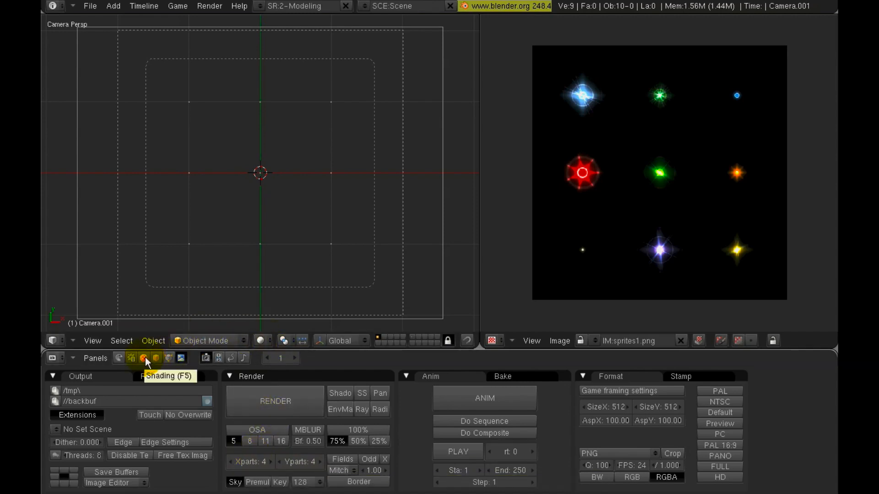
In World settings, disable Blend so the background renders solid black
click(144, 358)
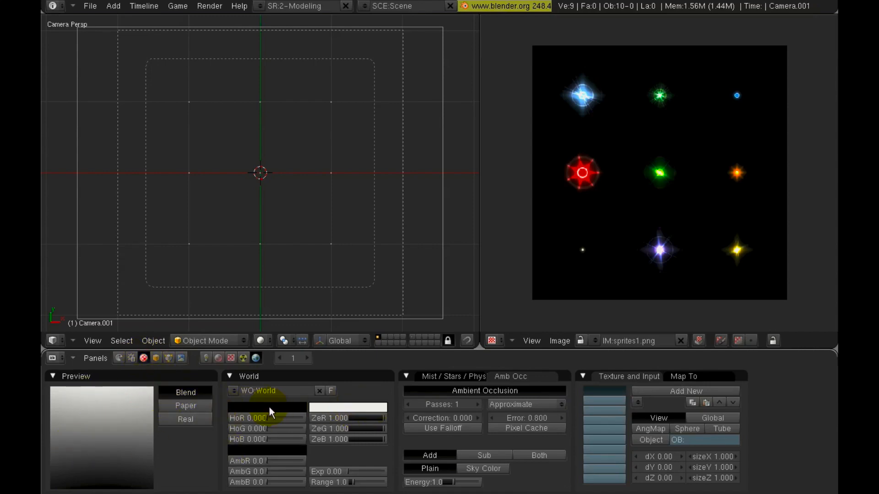
click(185, 392)
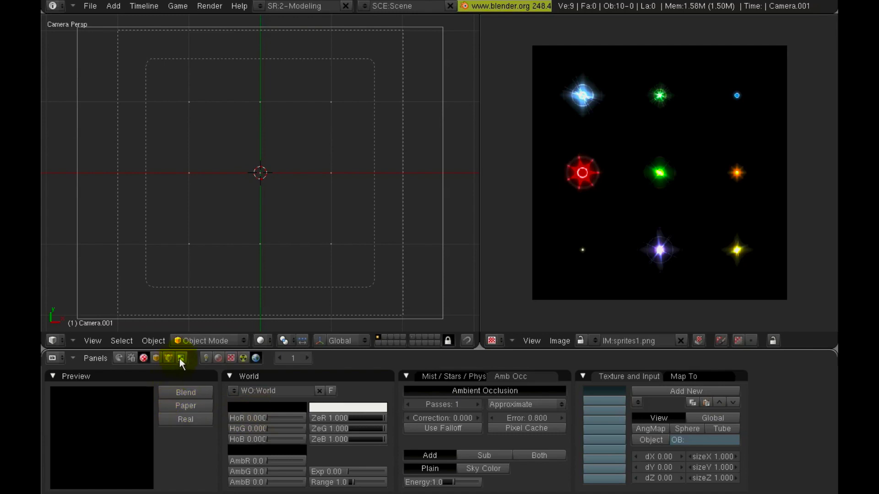
mouse_move(180, 358)
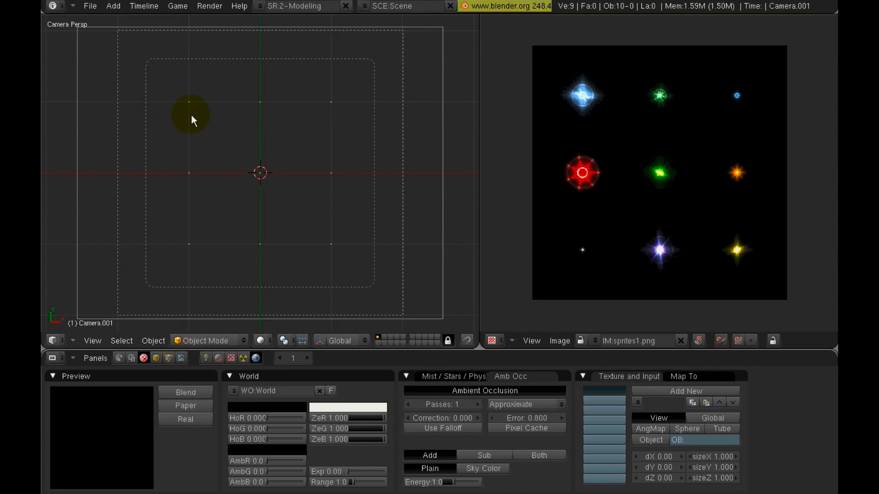
mouse_move(257, 106)
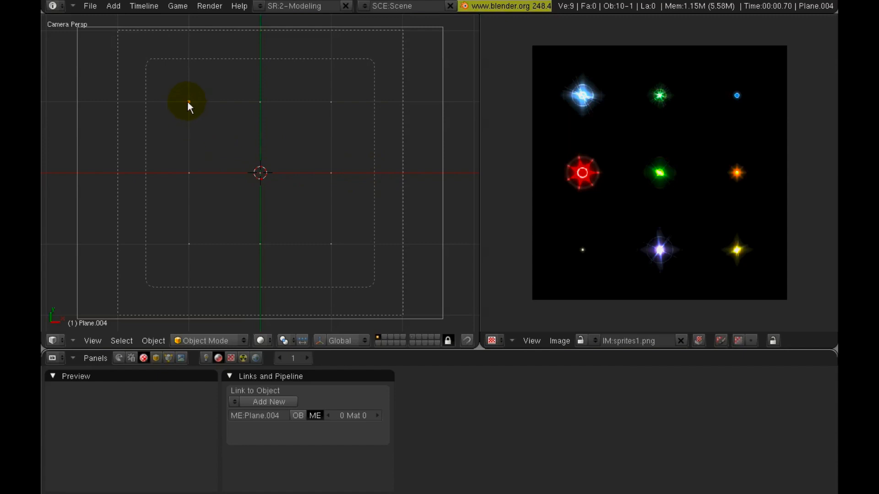
mouse_move(193, 91)
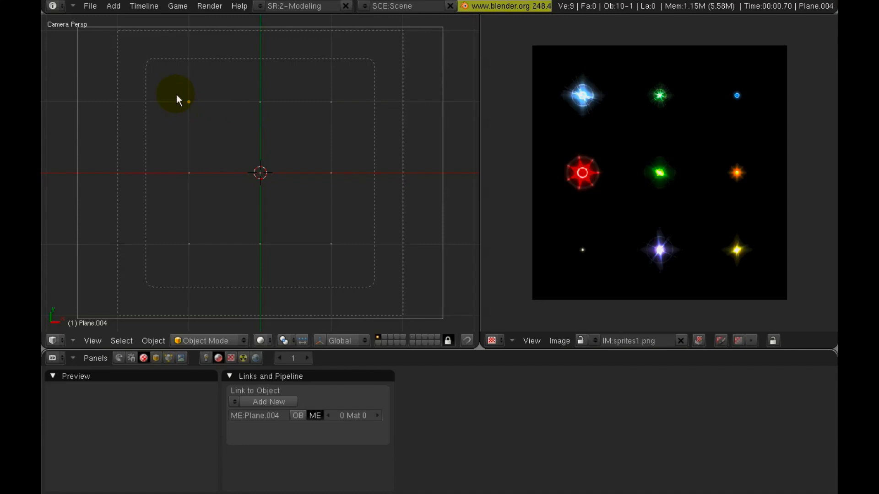
mouse_move(190, 101)
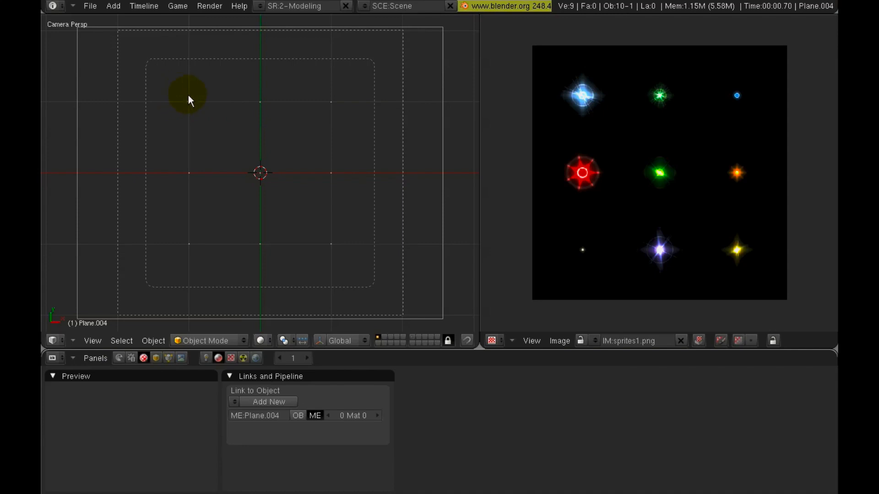
mouse_move(182, 100)
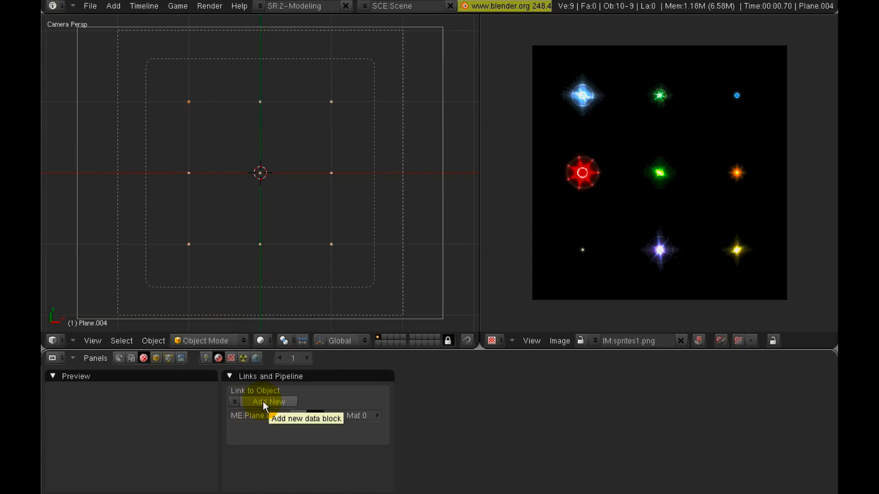
Add a new material named sprite1 to Plane.004 and enable Halo rendering
click(269, 401)
text(s)
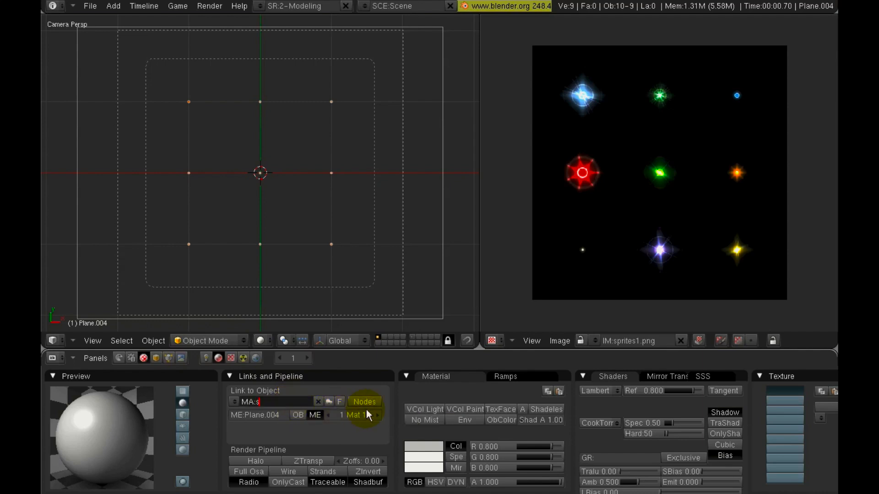
text(prite1)
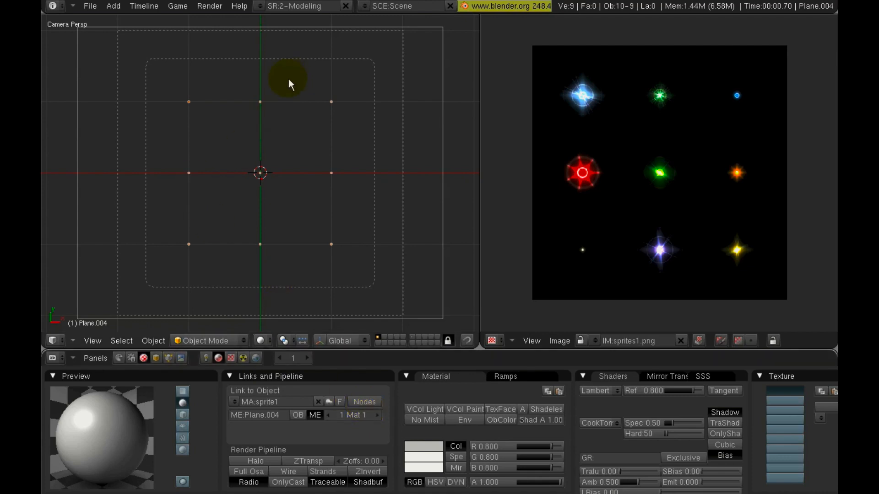
mouse_move(281, 111)
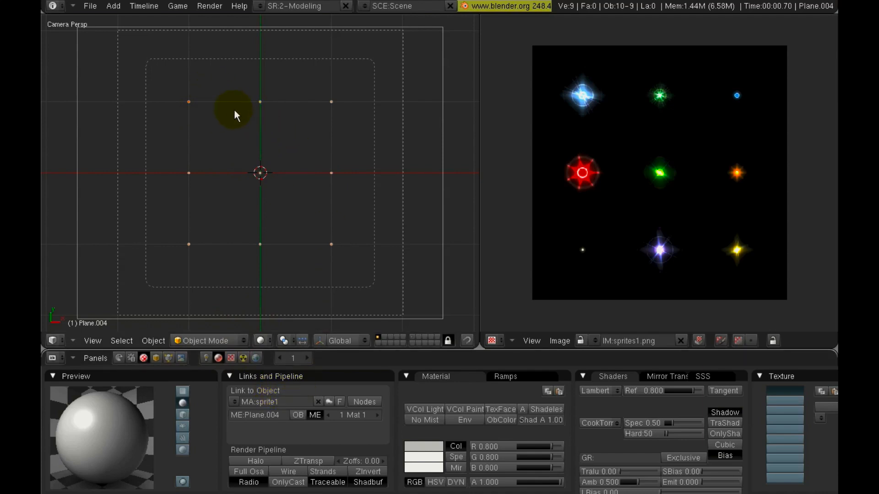
mouse_move(300, 257)
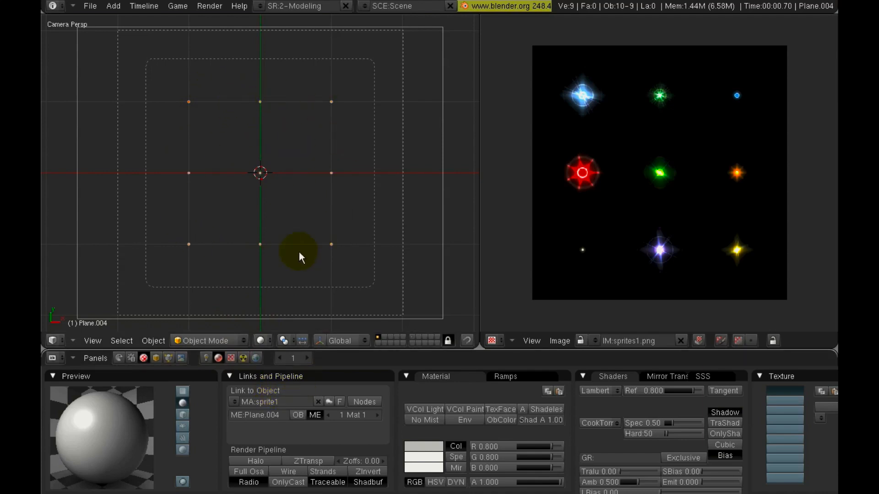
mouse_move(205, 146)
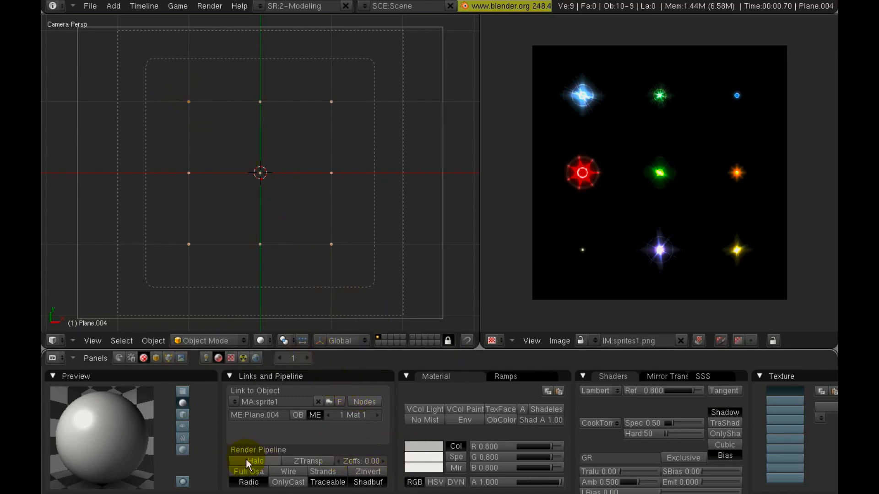
click(255, 461)
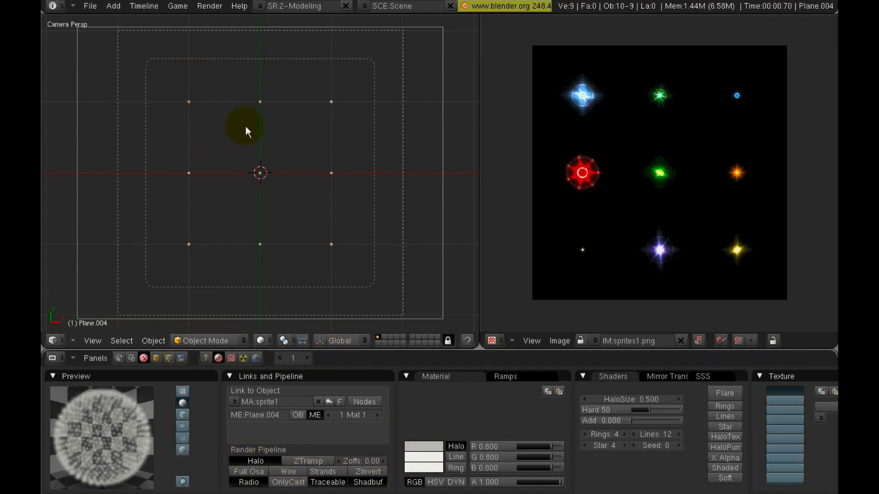
mouse_move(308, 125)
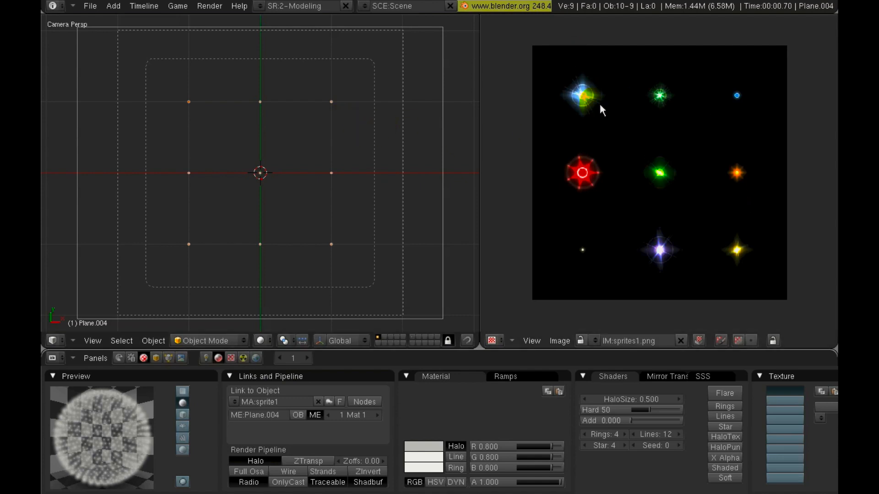
mouse_move(616, 58)
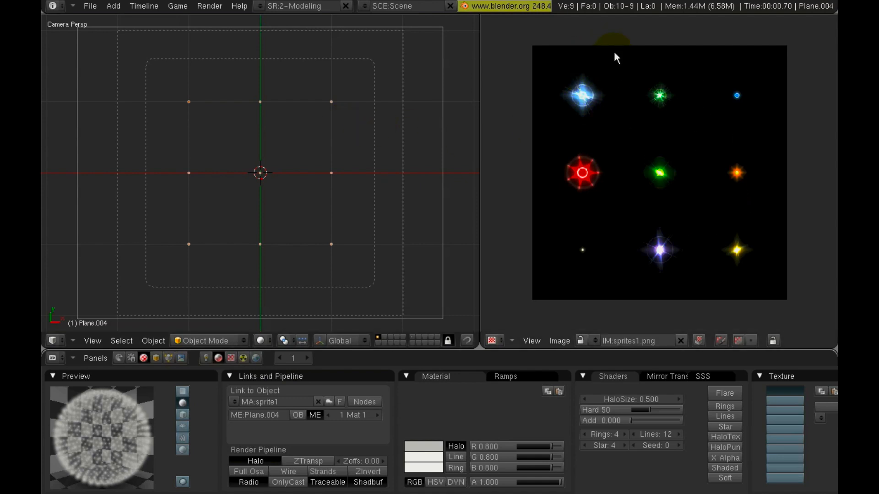
mouse_move(614, 77)
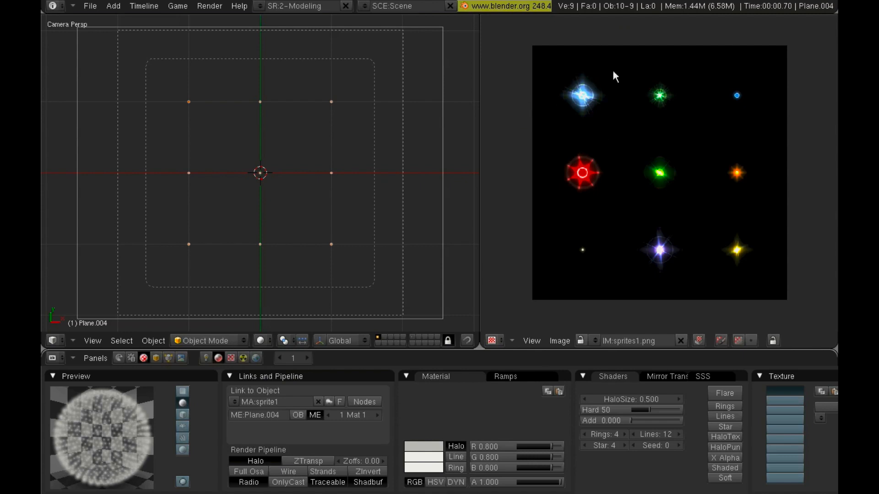
click(187, 101)
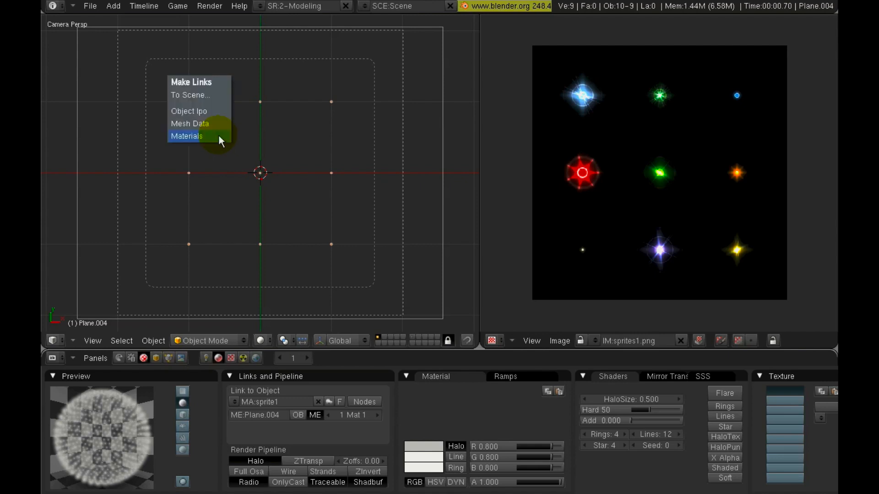
mouse_move(204, 96)
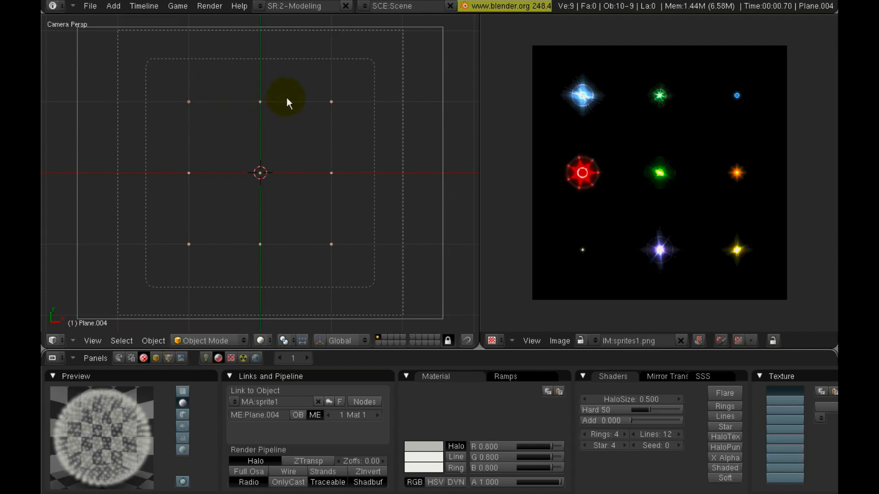
Link the sprite1 material to all nine selected point objects via Make Links > Materials
drag(286, 98, 188, 88)
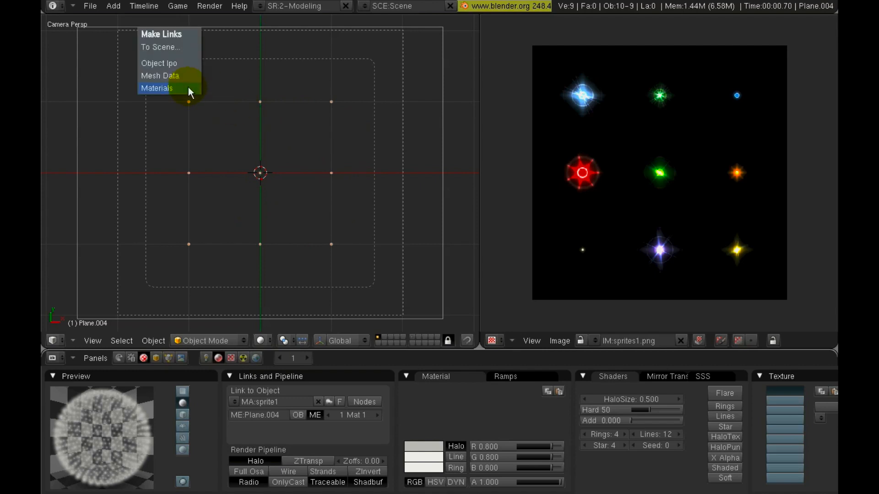
mouse_move(166, 94)
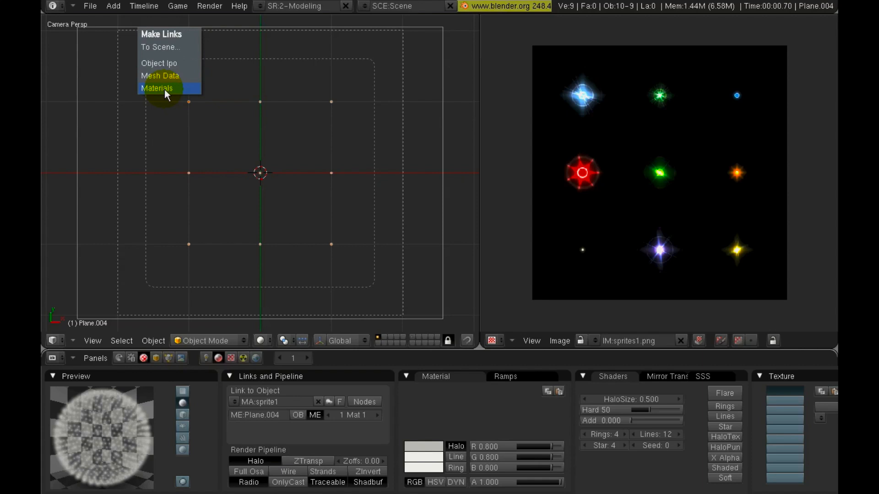
click(157, 87)
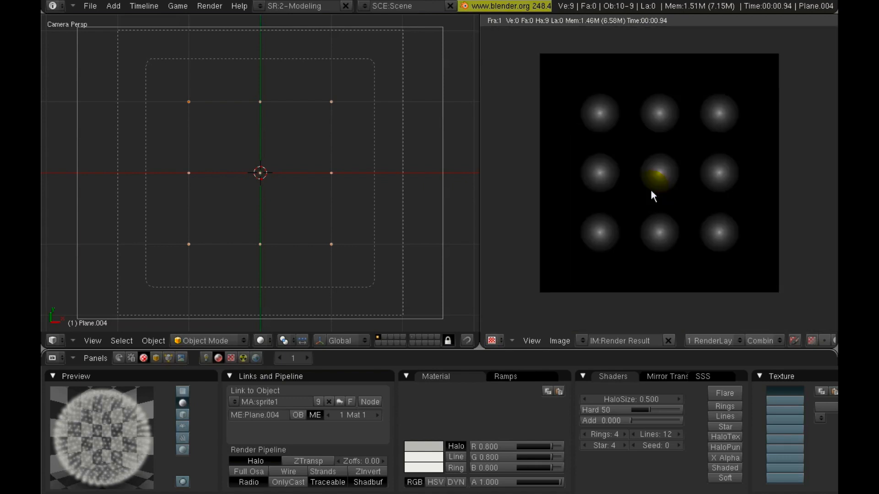
mouse_move(737, 164)
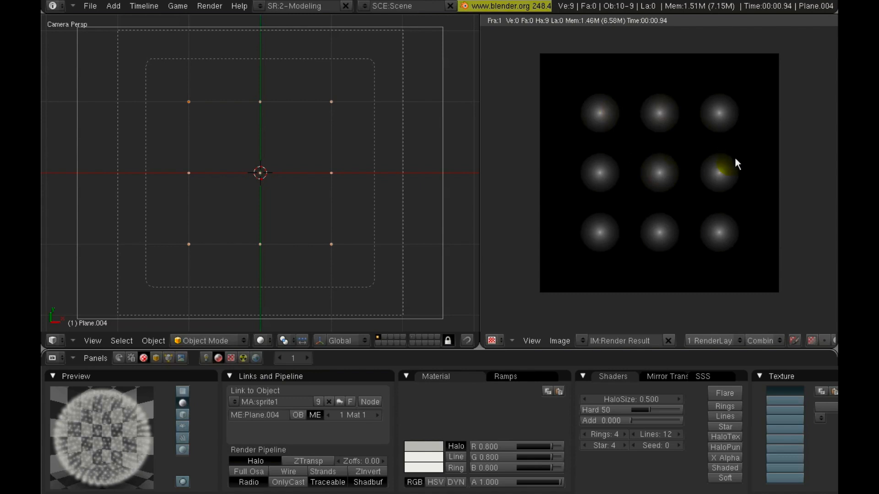
mouse_move(184, 125)
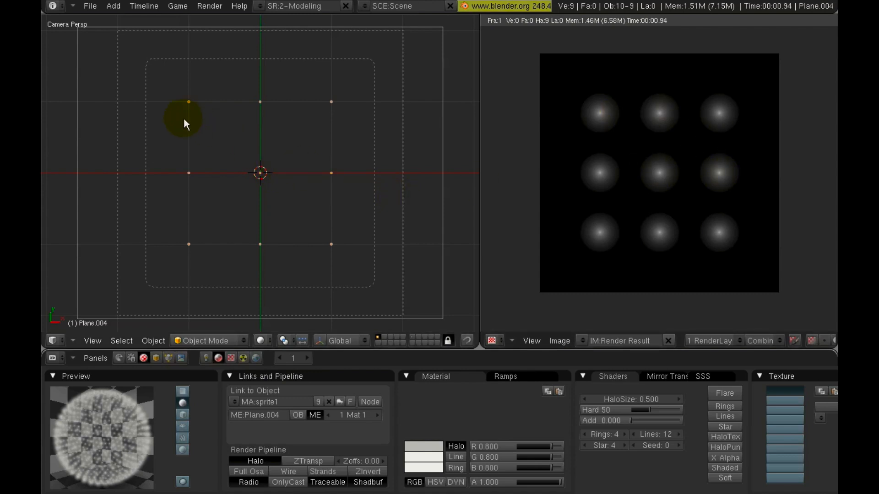
mouse_move(202, 122)
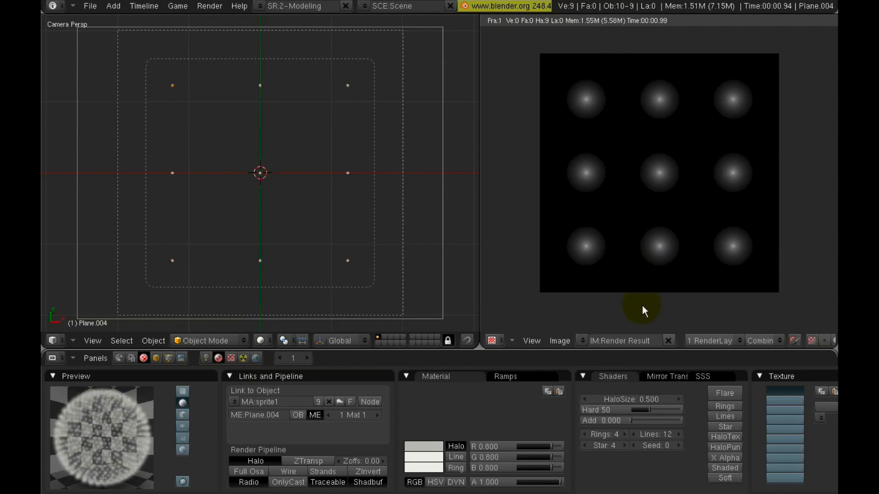
mouse_move(622, 92)
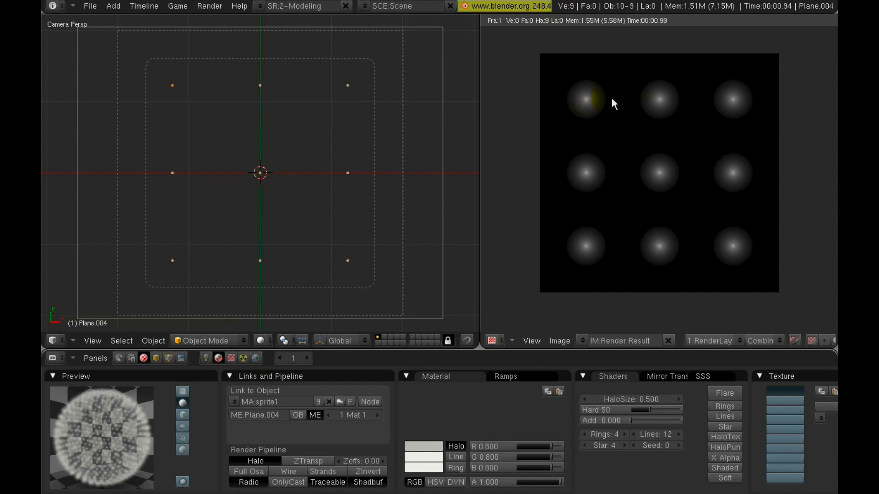
mouse_move(555, 103)
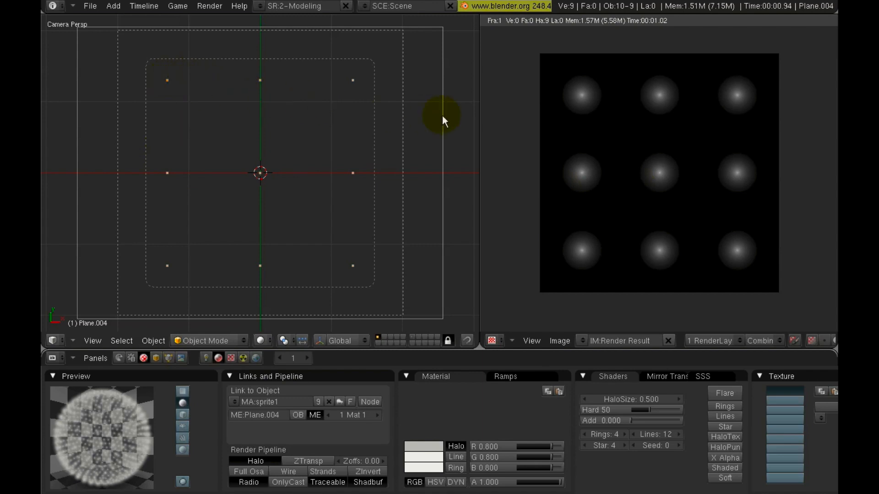
mouse_move(335, 380)
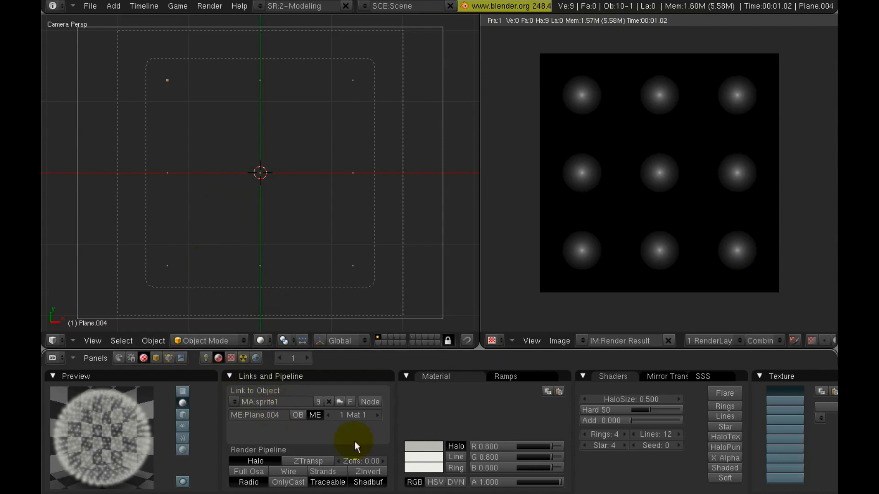
mouse_move(318, 402)
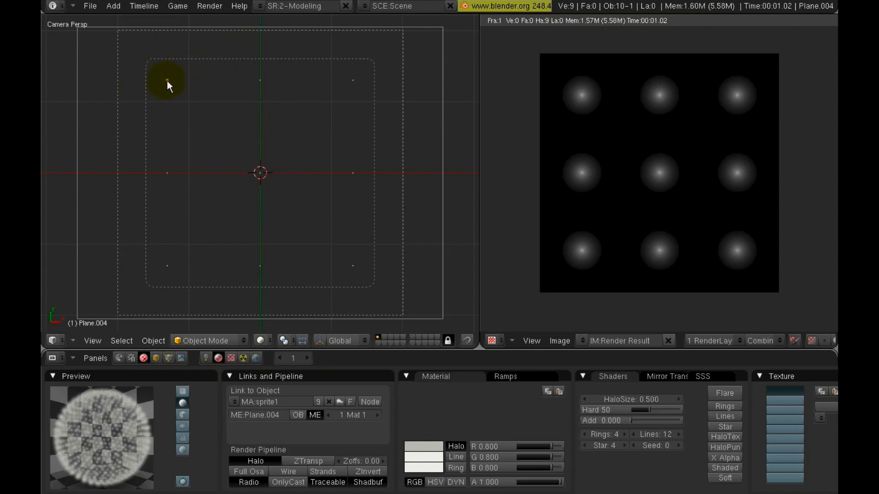
mouse_move(174, 99)
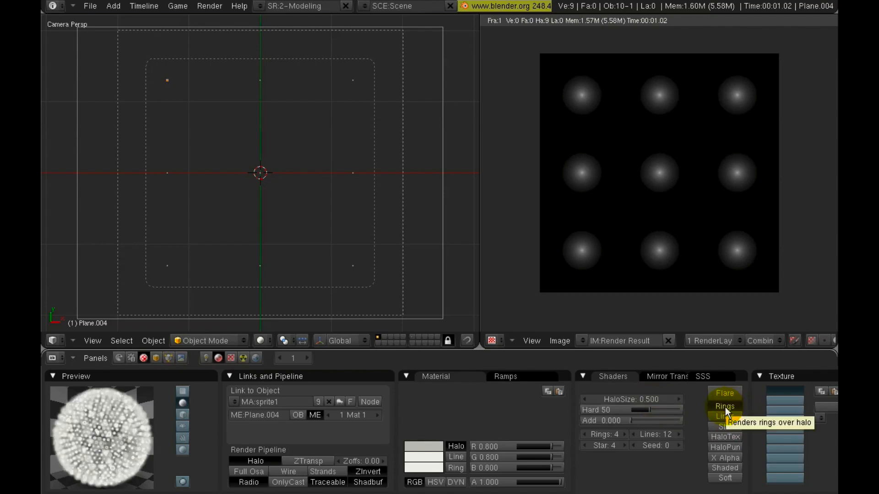
Enable halo rings set to 2 and add streak lines
click(724, 407)
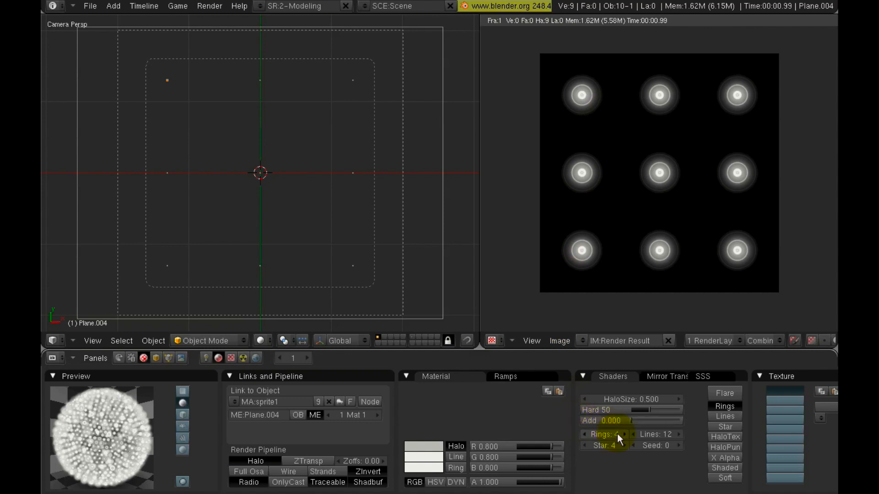
click(586, 434)
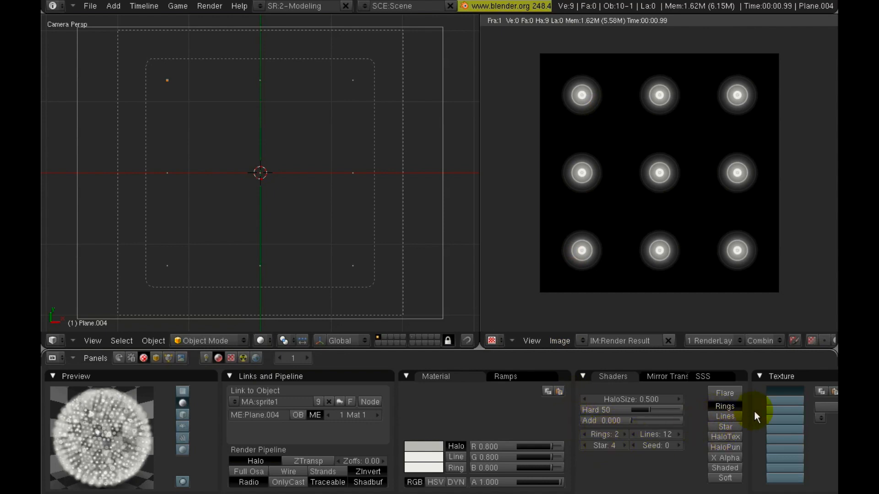
click(724, 406)
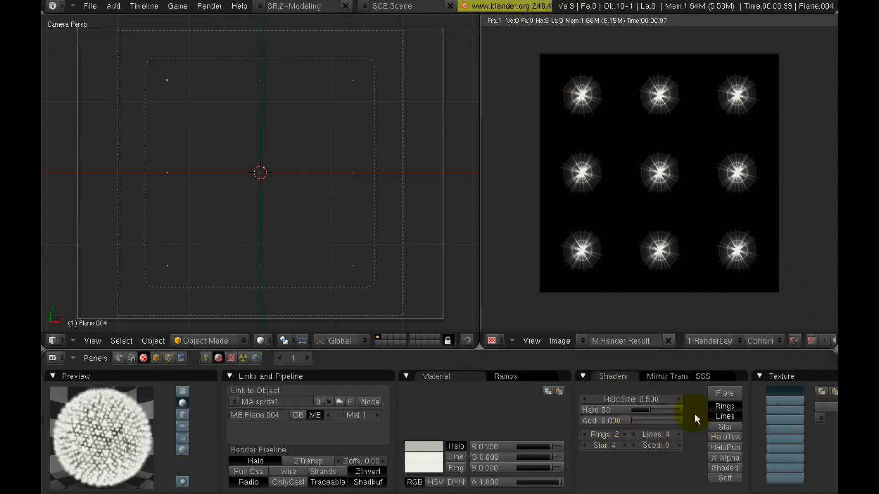
mouse_move(725, 436)
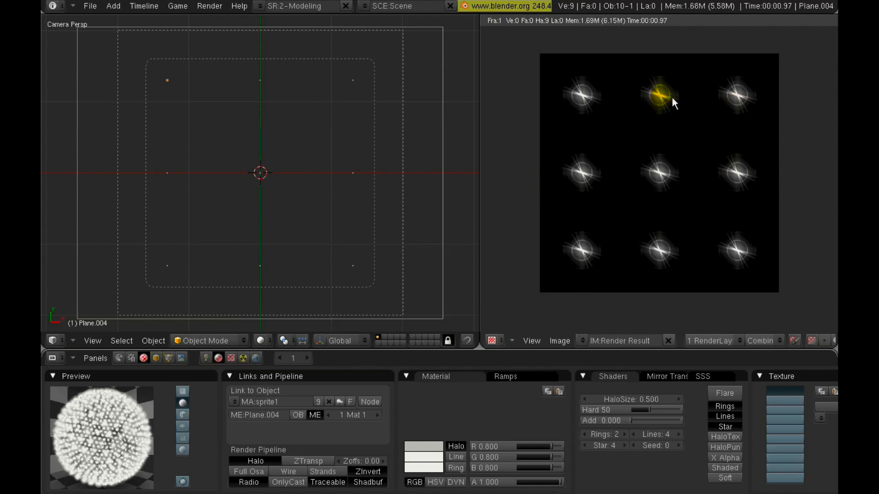
Enable the Star shape with four points
click(608, 446)
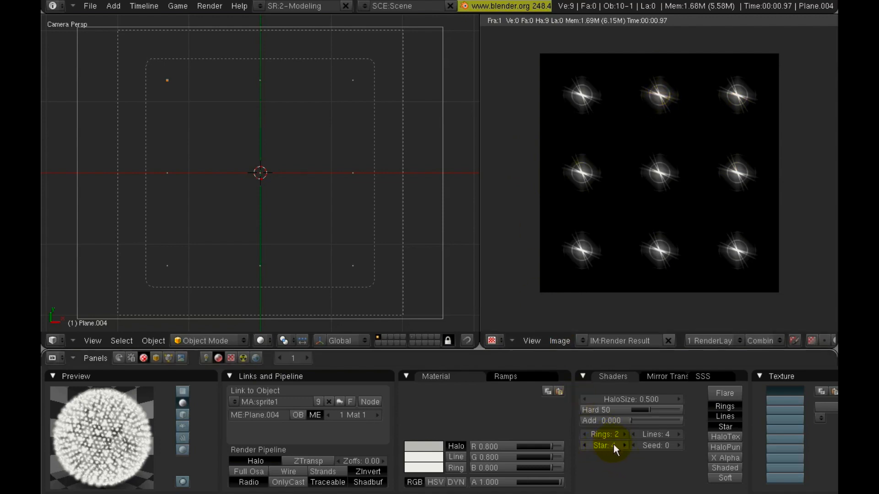
click(611, 446)
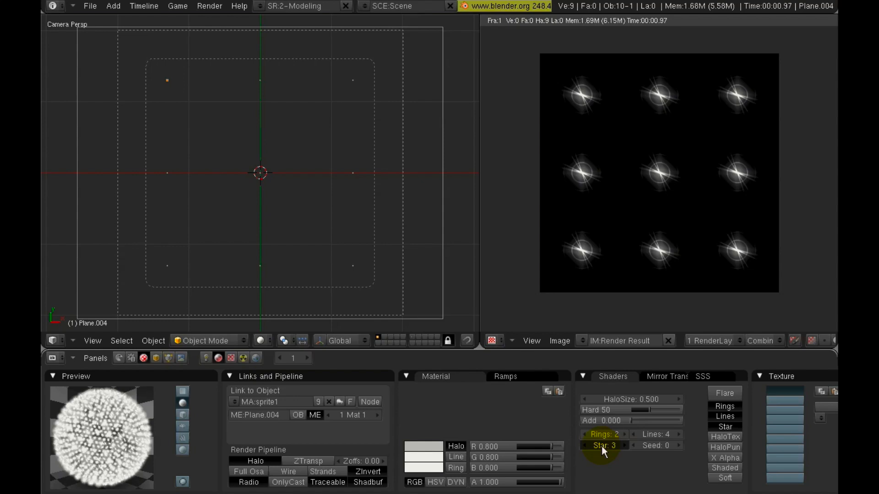
click(622, 446)
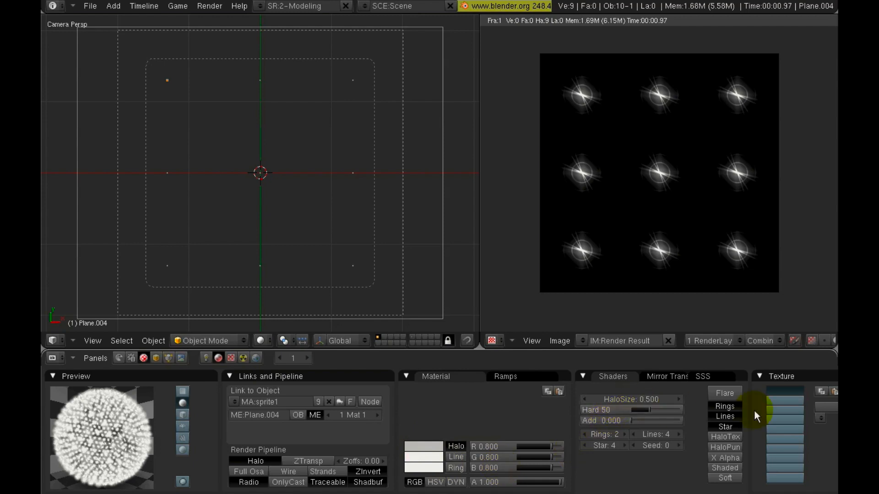
click(423, 446)
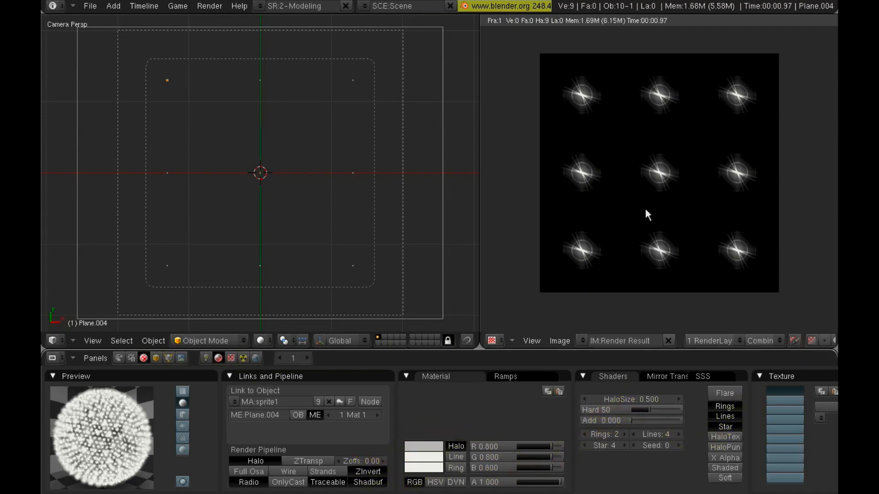
Colour the halos cyan-blue with red-orange lines and add a slight additive glow
click(421, 446)
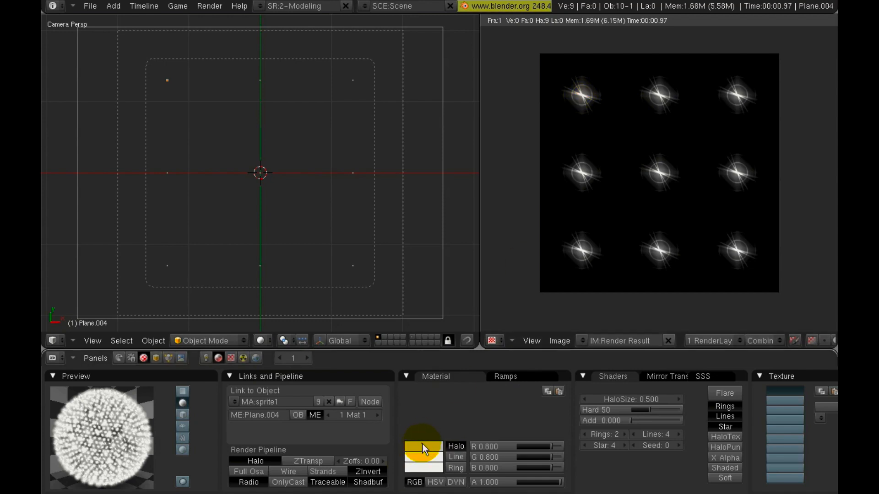
click(423, 448)
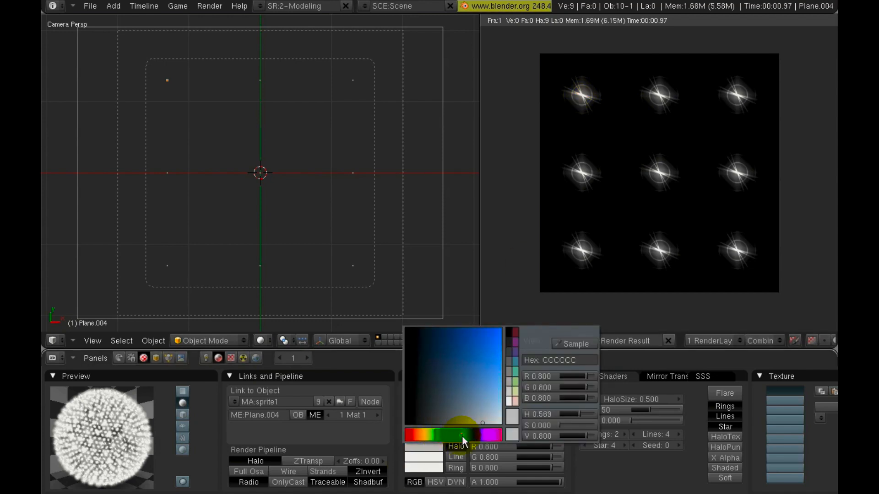
click(486, 353)
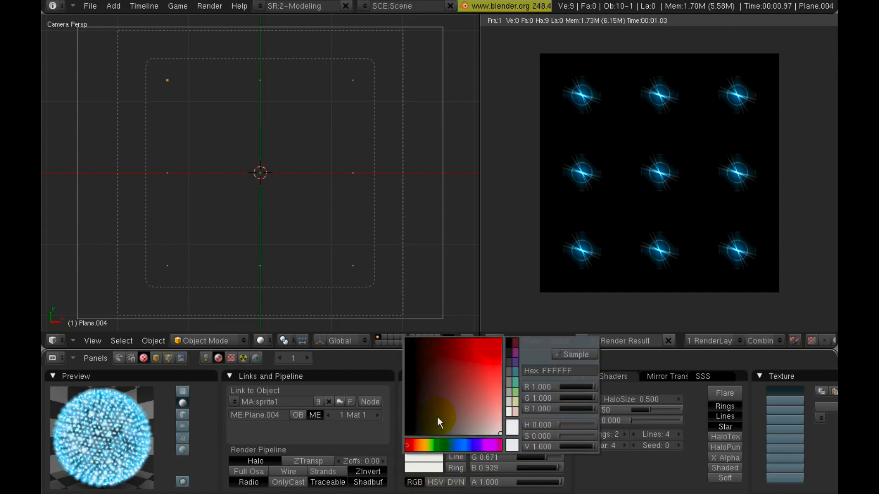
click(410, 456)
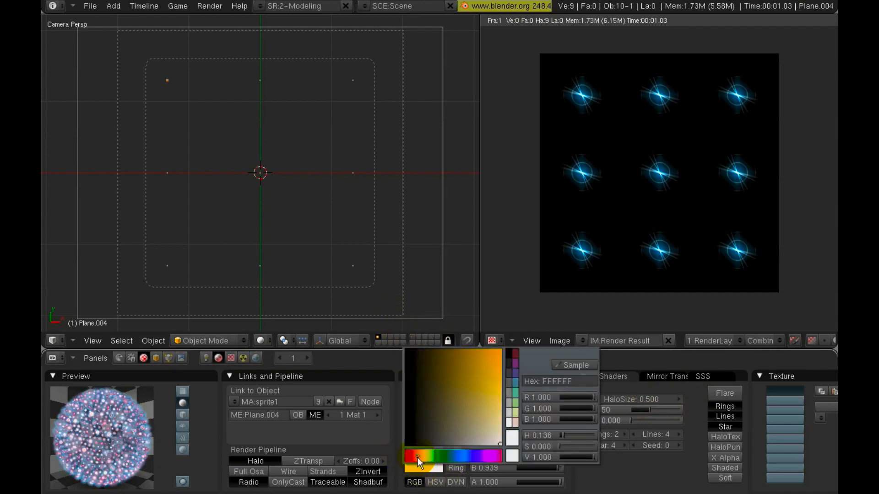
click(491, 366)
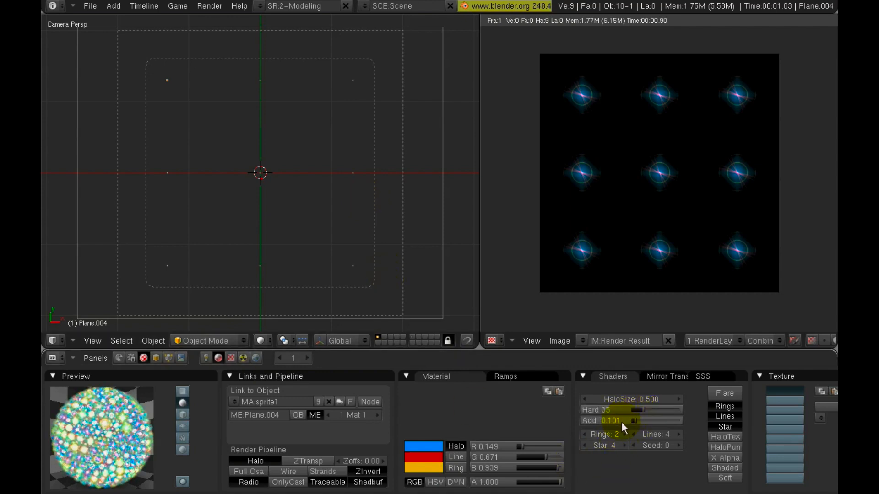
drag(605, 410, 644, 409)
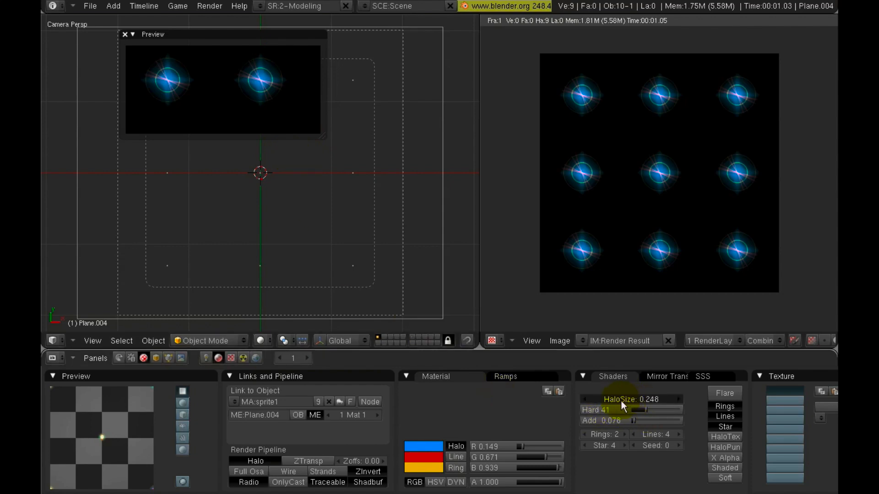
Adjust the HaloSize slider down and back up to about 0.218
drag(634, 399, 617, 399)
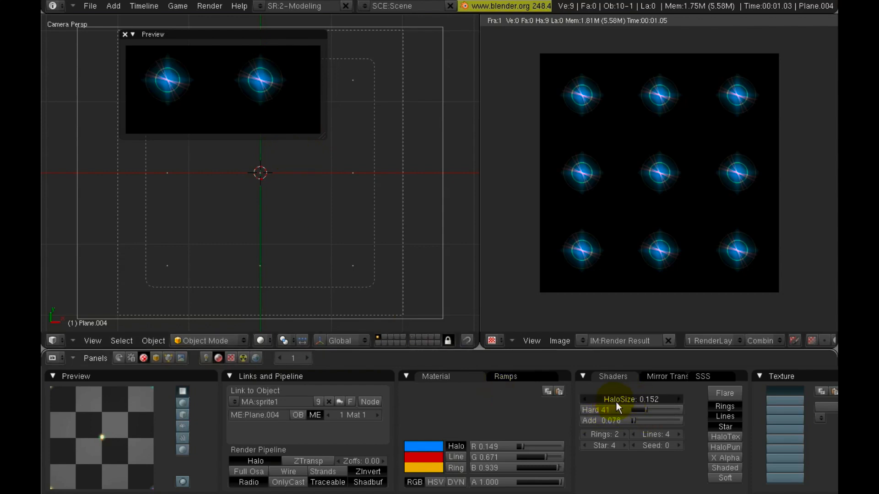
drag(630, 399, 650, 399)
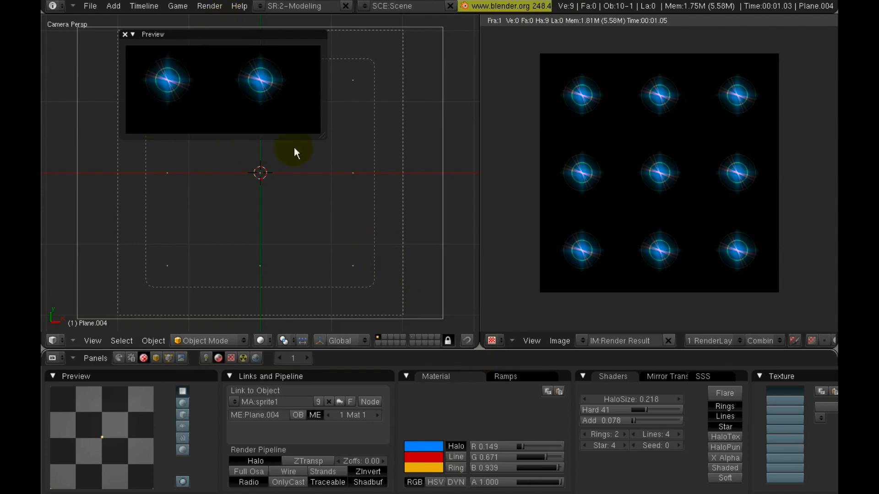
mouse_move(309, 152)
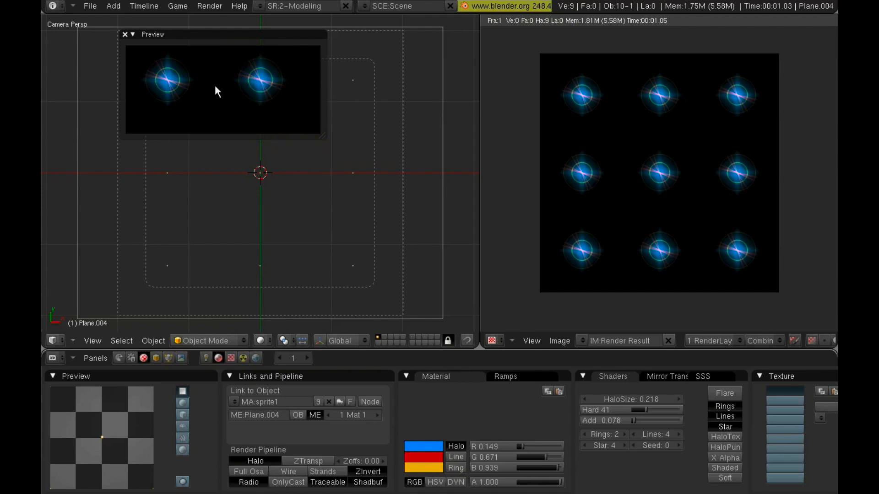
mouse_move(204, 120)
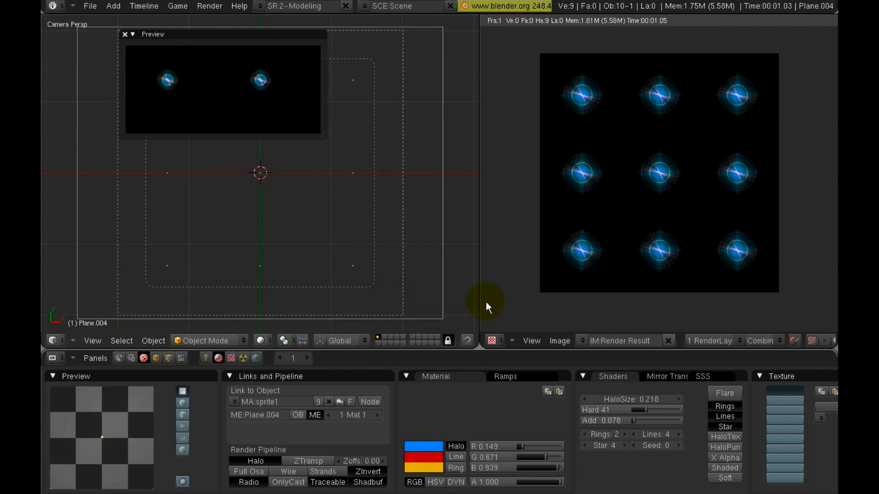
mouse_move(651, 455)
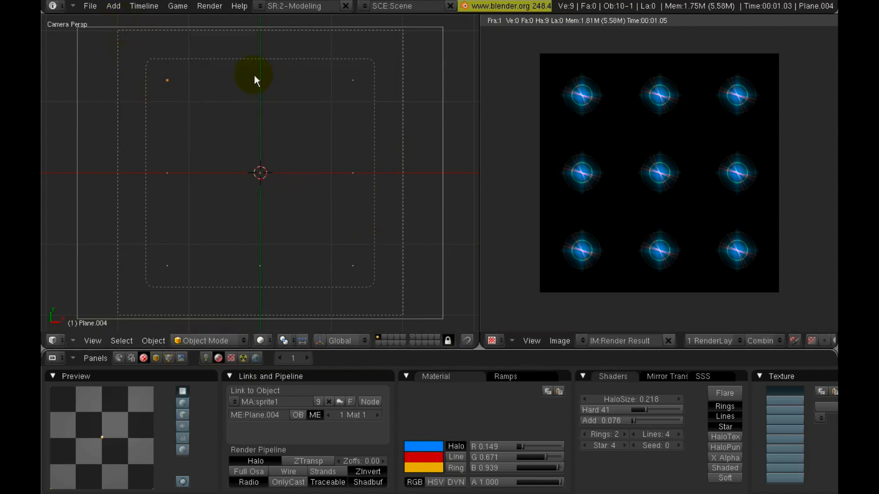
mouse_move(633, 168)
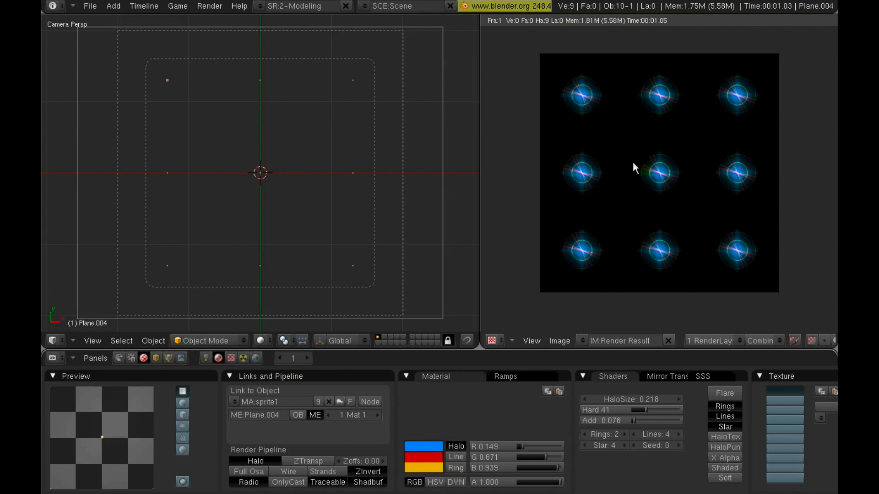
Select the top-middle star, make its material single-user and rename it sprite2
click(166, 81)
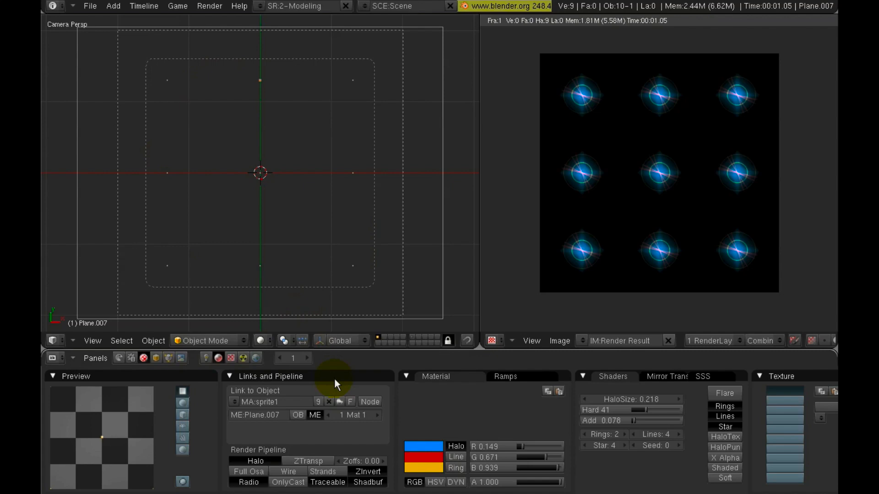
mouse_move(317, 402)
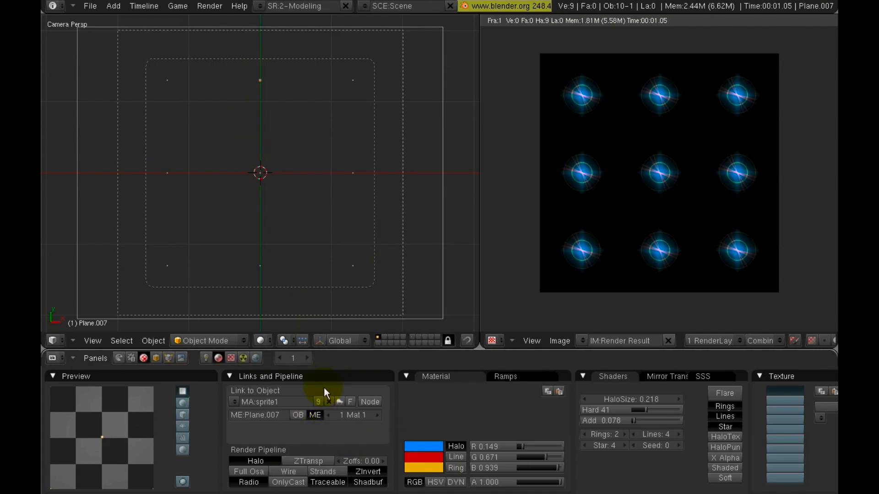
click(317, 402)
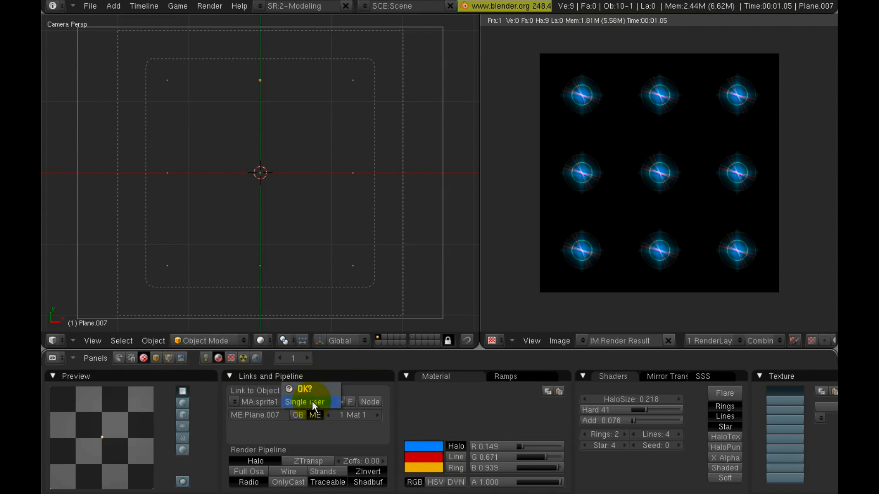
click(304, 401)
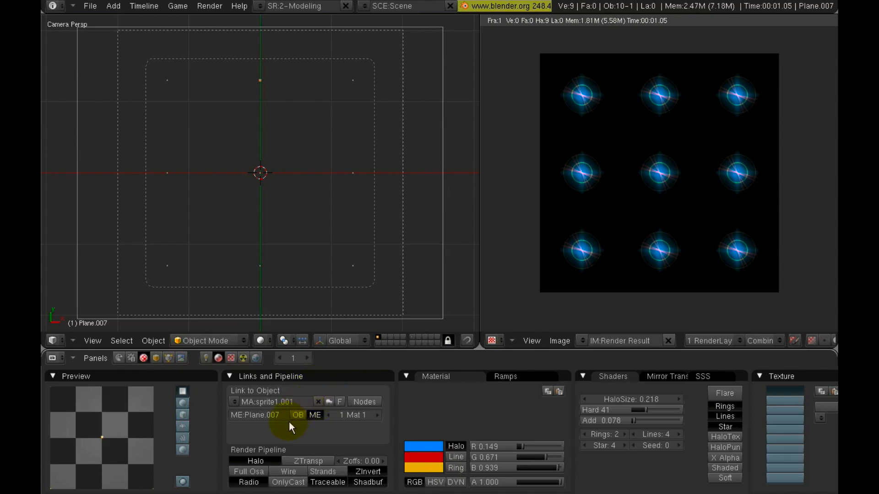
click(274, 401)
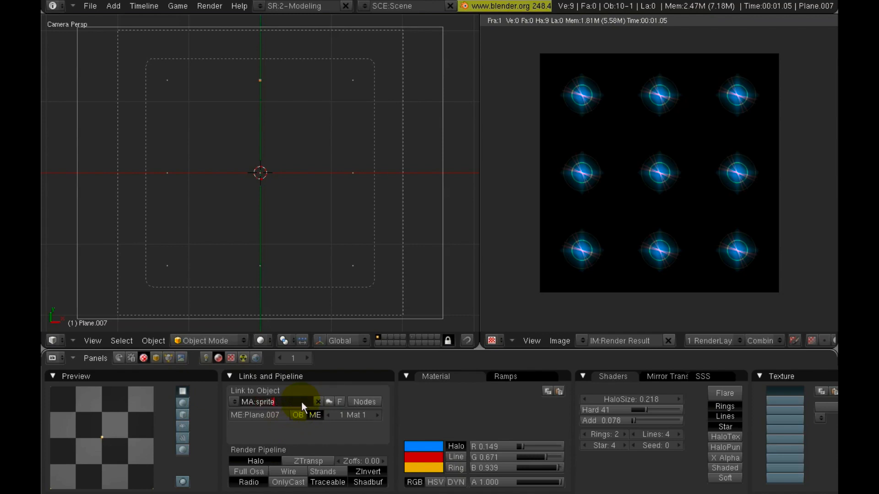
text(2)
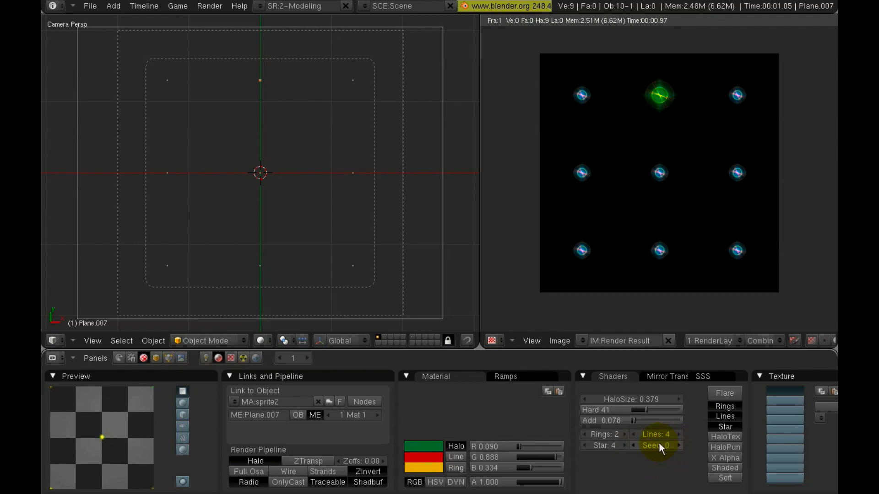
mouse_move(664, 445)
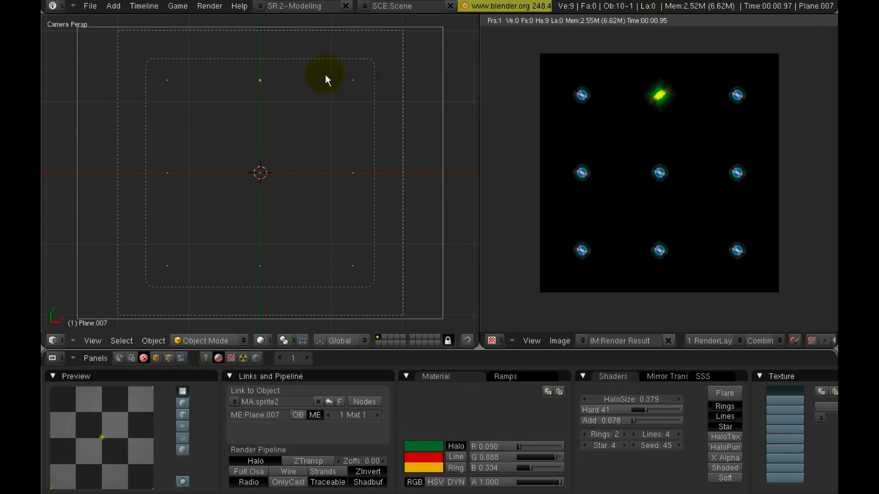
mouse_move(353, 270)
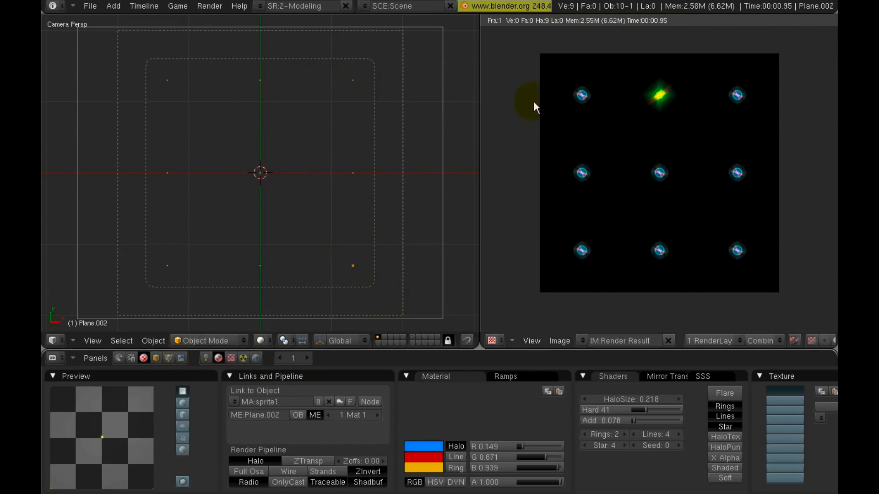
mouse_move(655, 99)
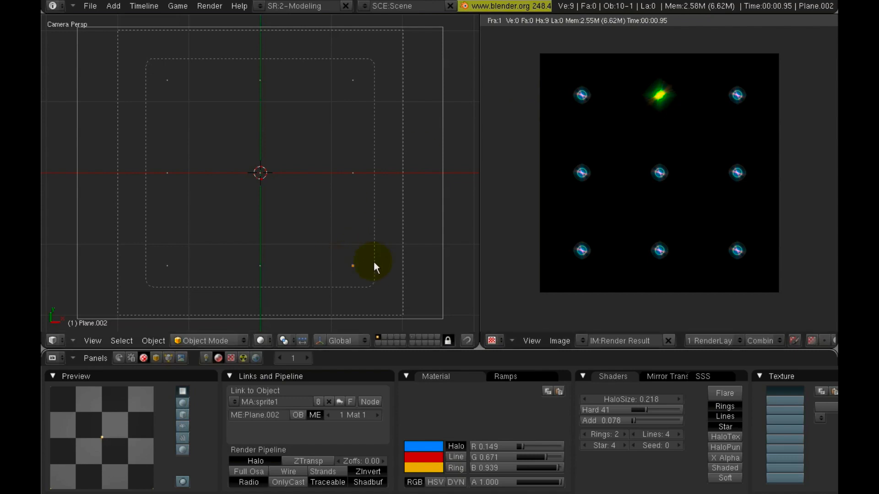
mouse_move(337, 270)
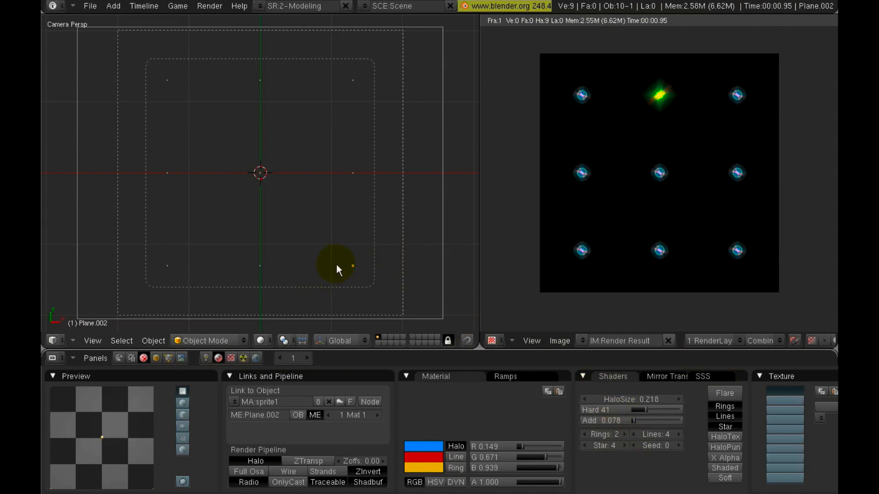
mouse_move(327, 208)
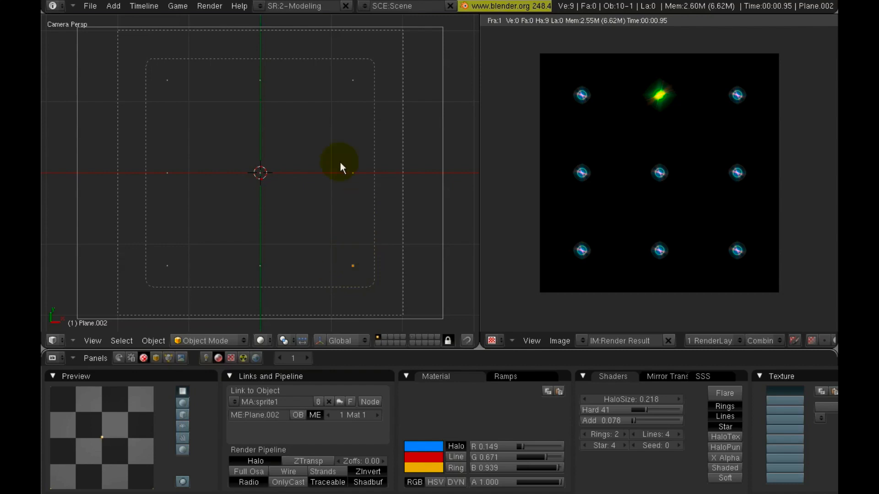
mouse_move(260, 85)
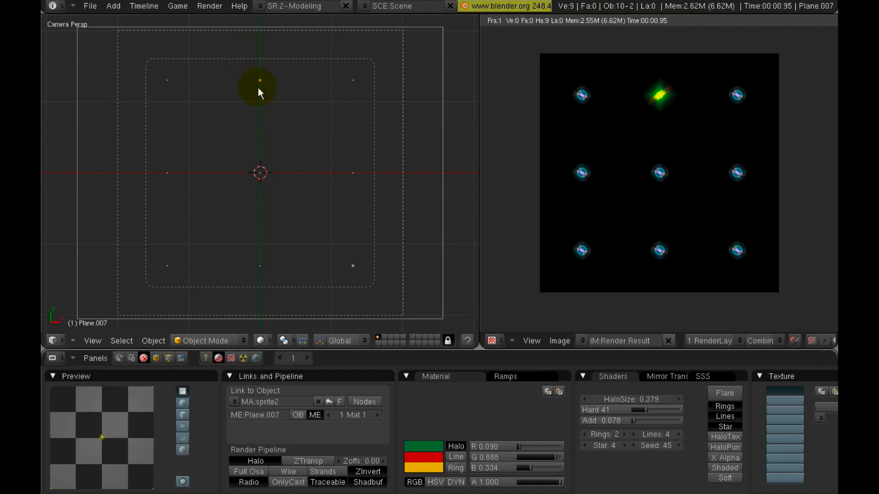
mouse_move(257, 69)
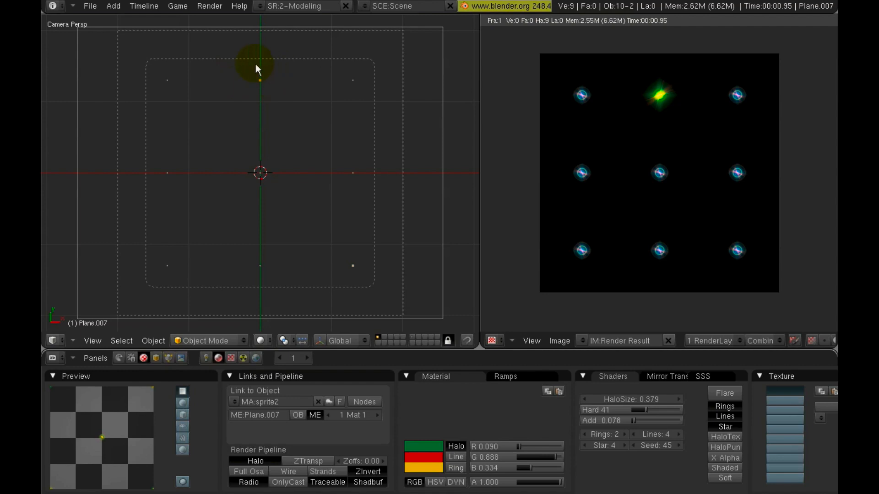
mouse_move(352, 266)
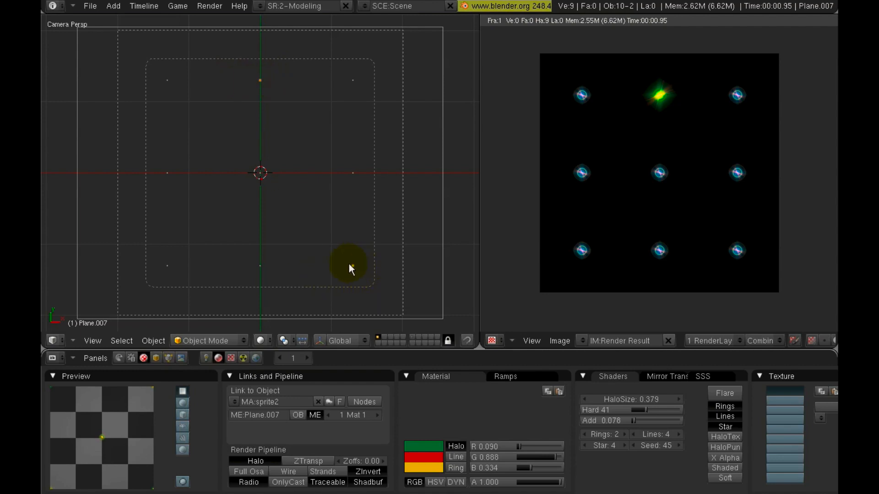
mouse_move(296, 160)
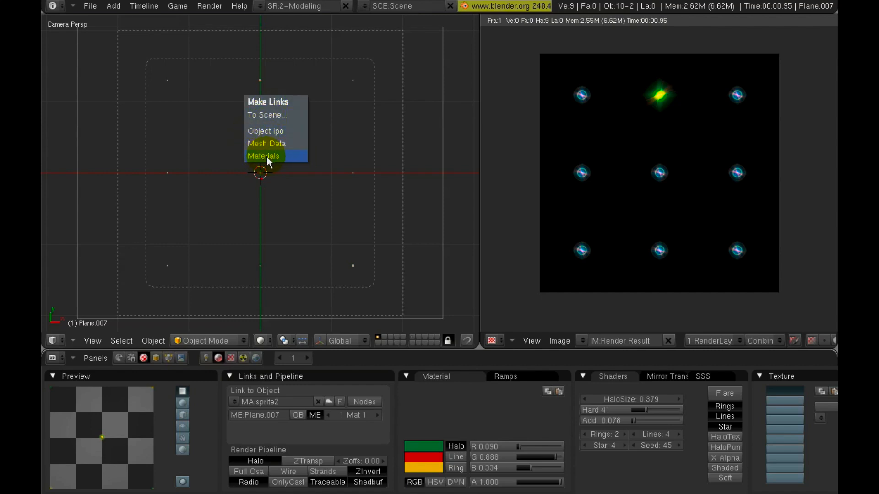
Link the green sprite2 material onto the bottom-right star
click(264, 155)
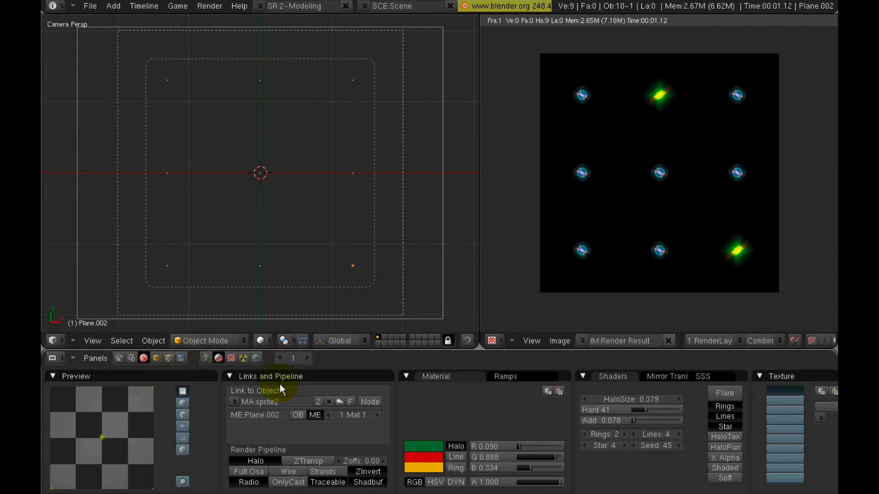
mouse_move(272, 402)
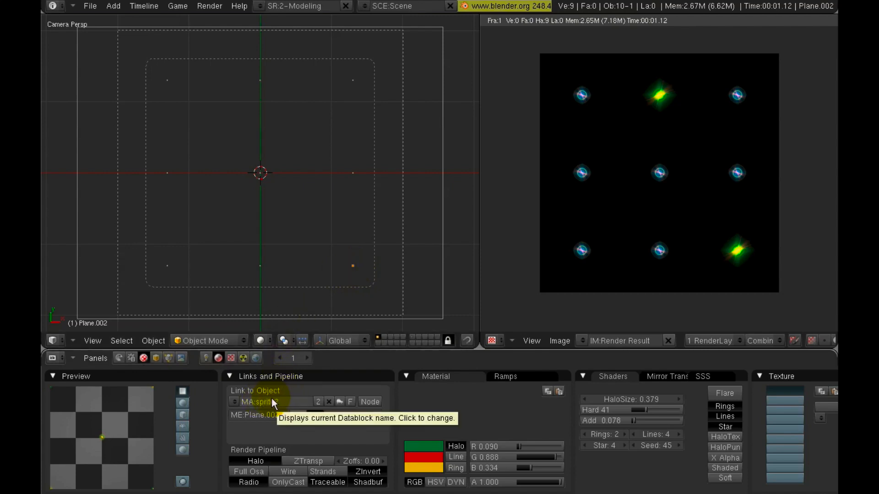
mouse_move(317, 408)
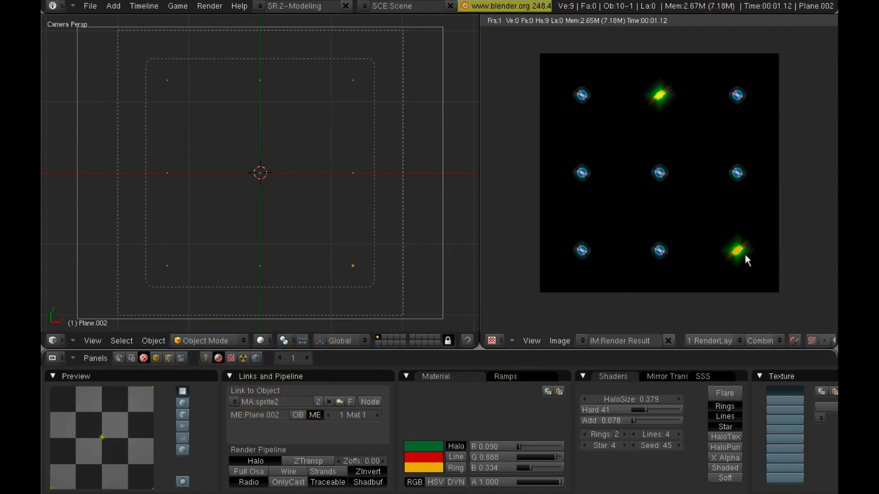
Make the bottom-right star's material single-user and rename it sprite9
click(318, 402)
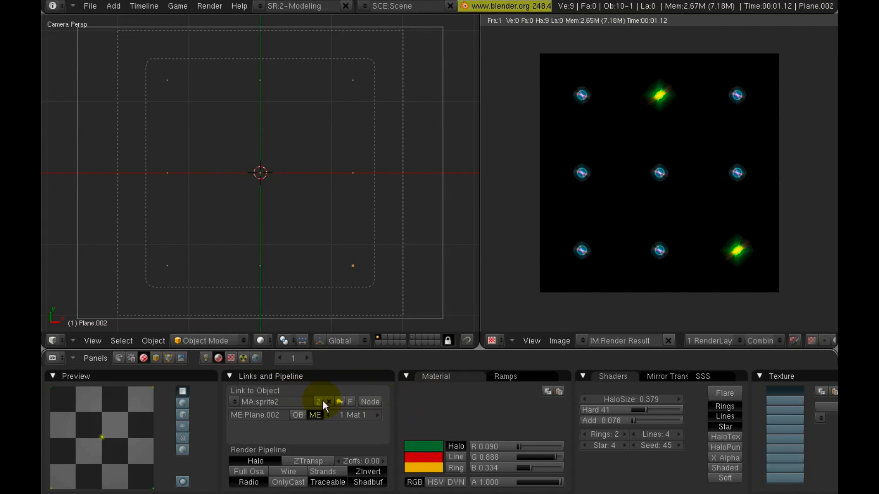
click(320, 402)
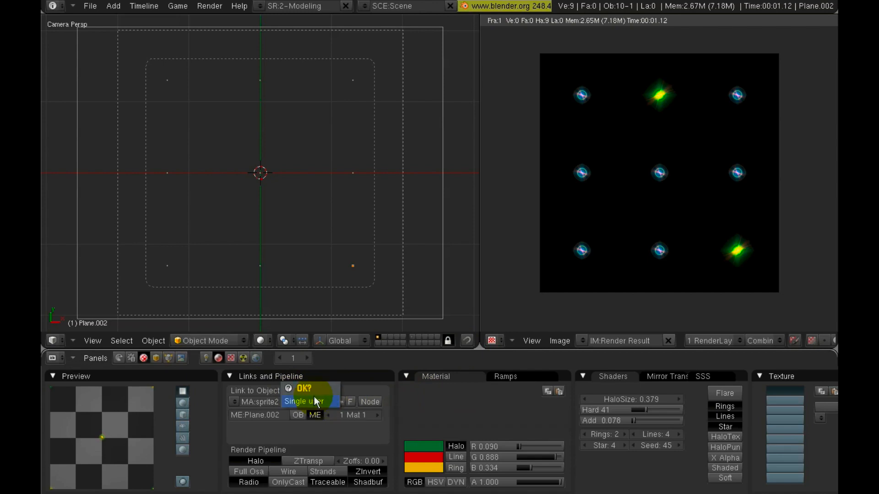
click(304, 402)
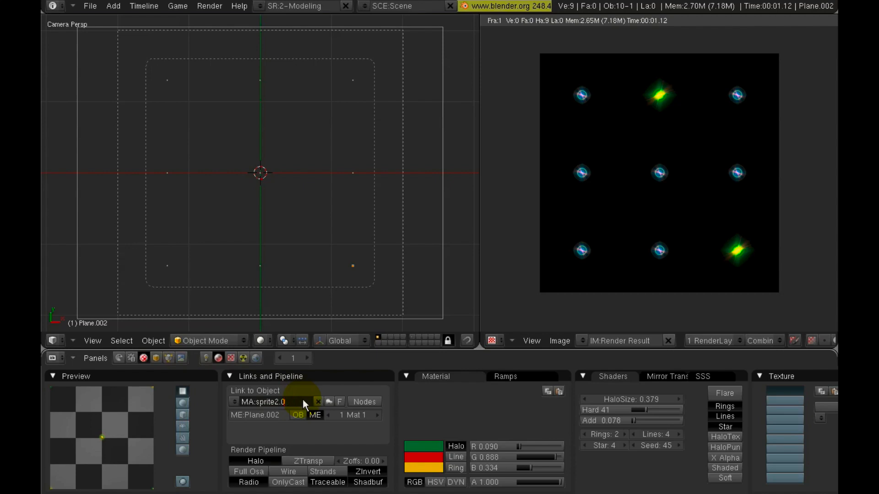
key(Backspace)
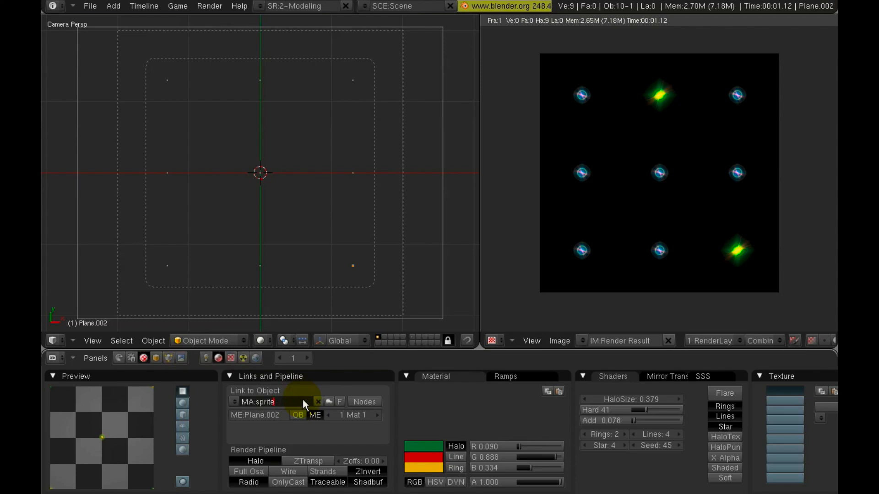
text(9)
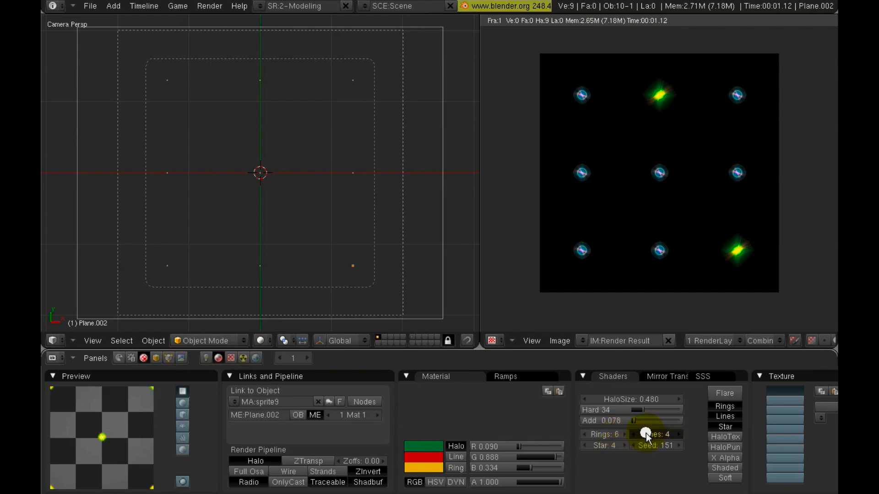
Pick new halo and ring colours and set HaloSize to about 0.324
click(424, 469)
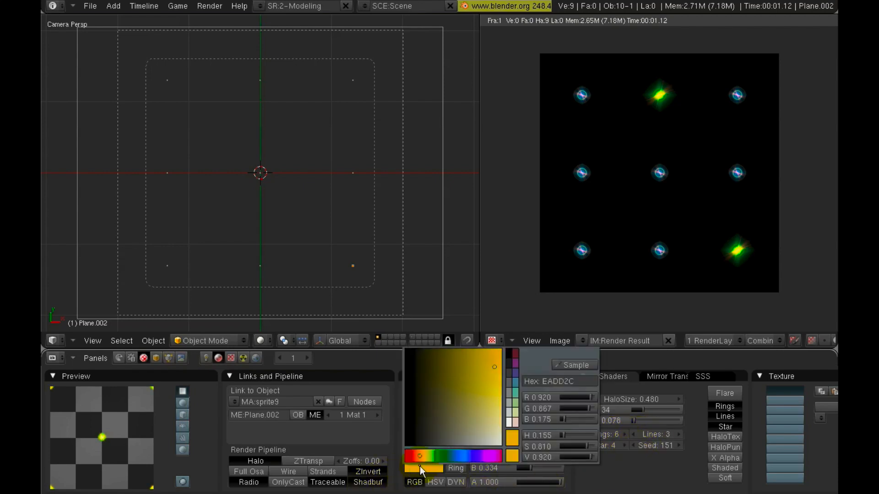
click(457, 456)
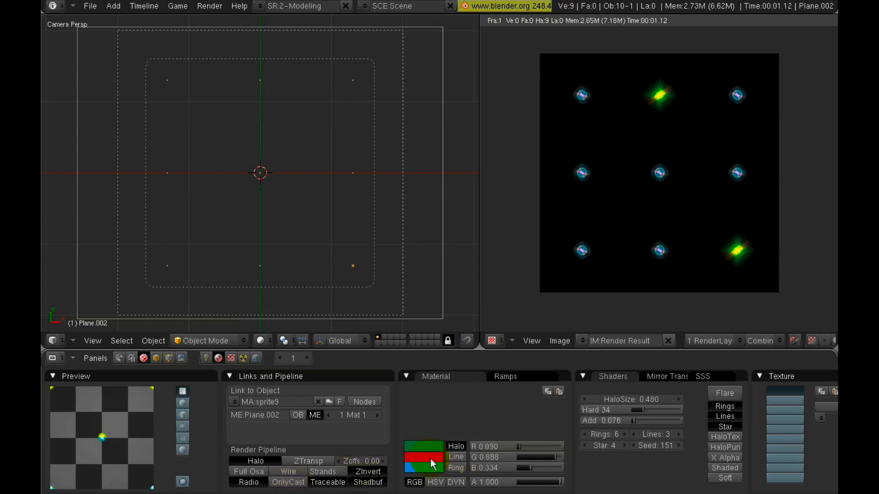
click(425, 469)
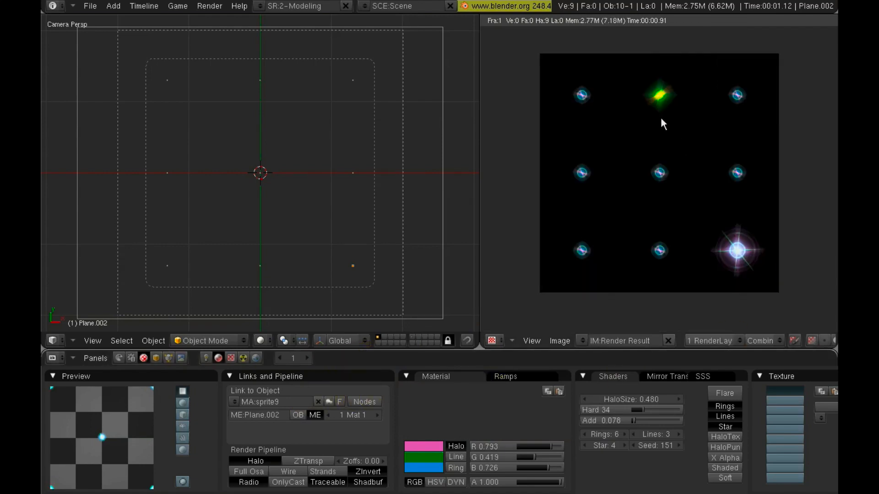
drag(661, 399, 638, 399)
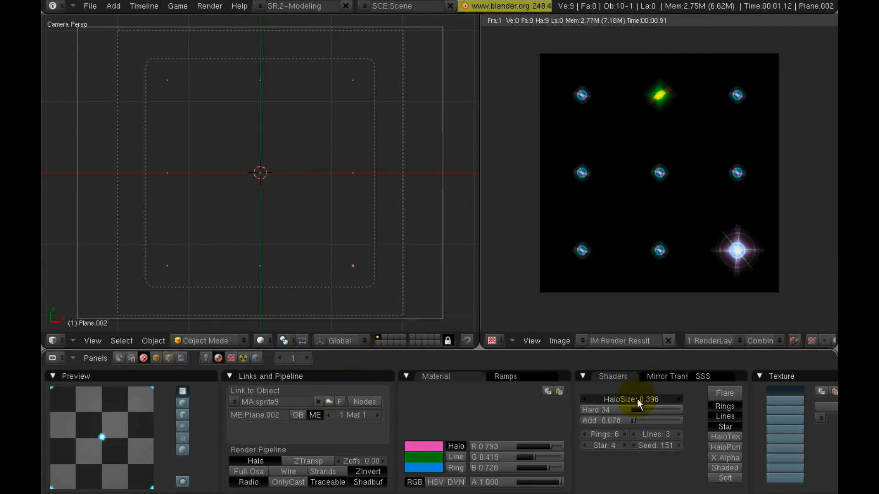
drag(639, 399, 649, 403)
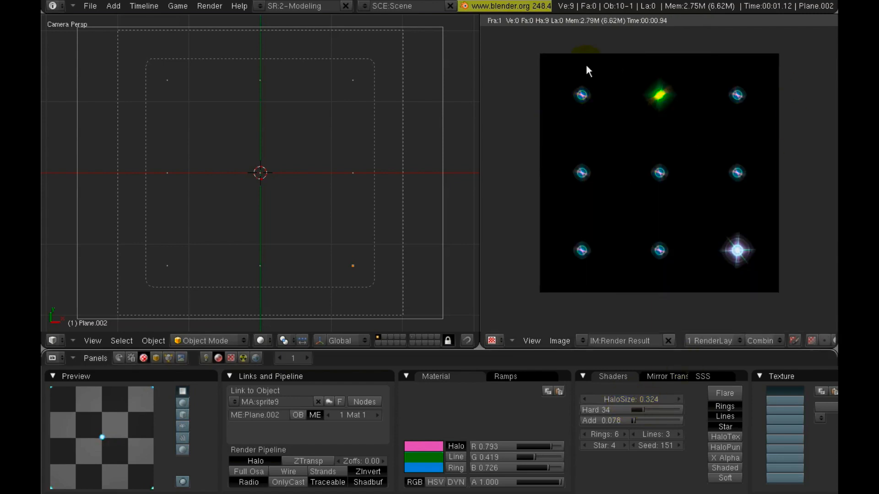
mouse_move(522, 87)
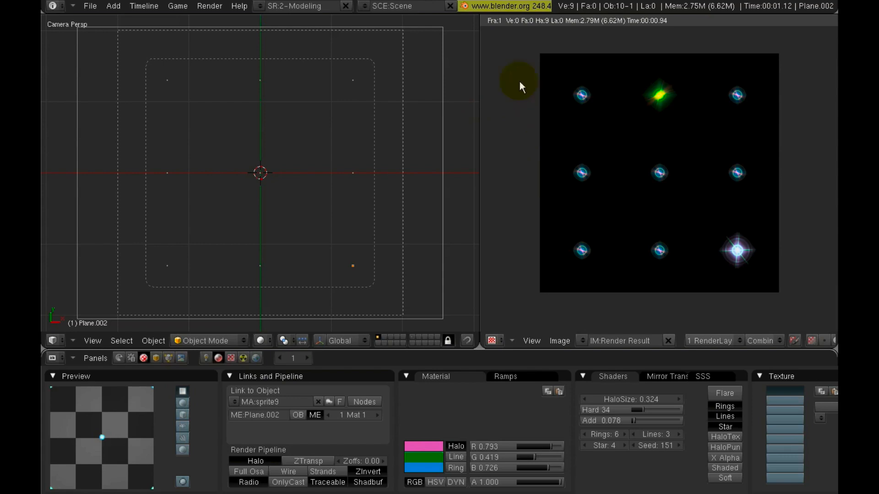
mouse_move(580, 235)
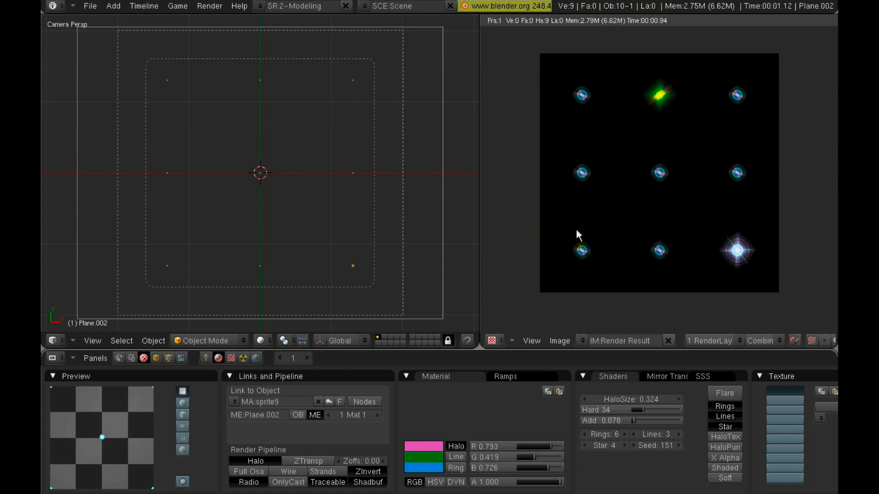
mouse_move(593, 111)
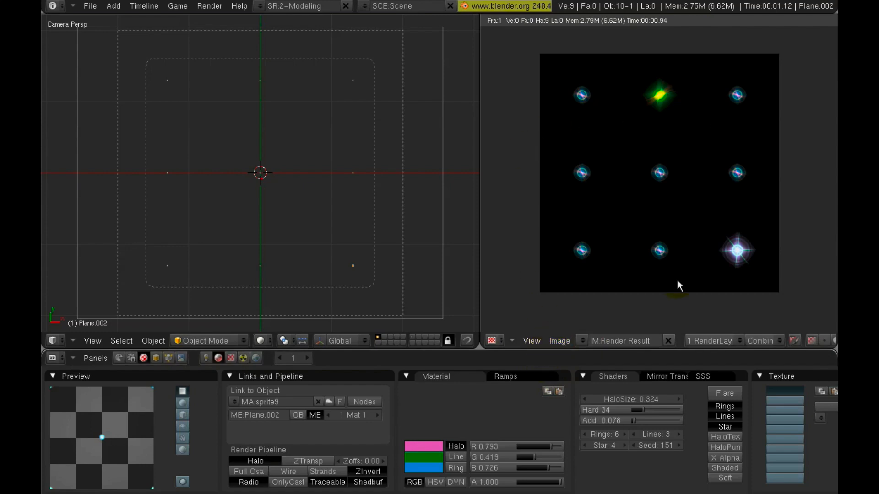
mouse_move(718, 282)
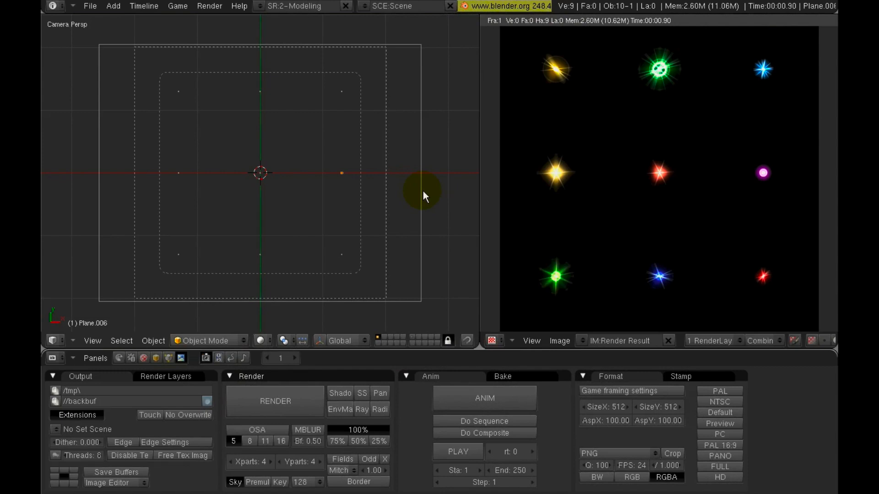
mouse_move(571, 87)
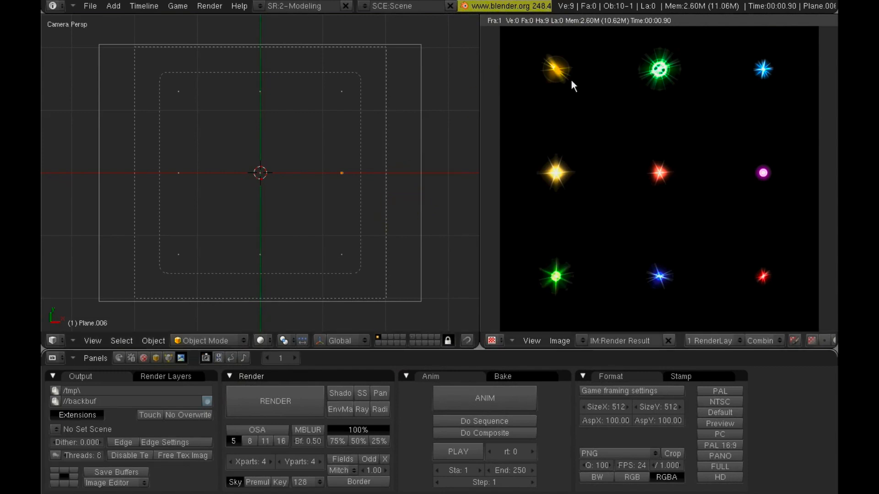
mouse_move(644, 303)
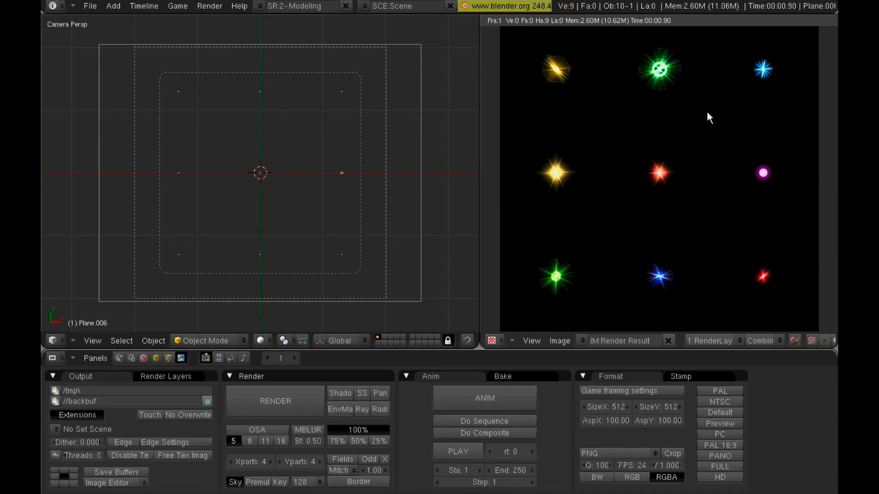
mouse_move(685, 298)
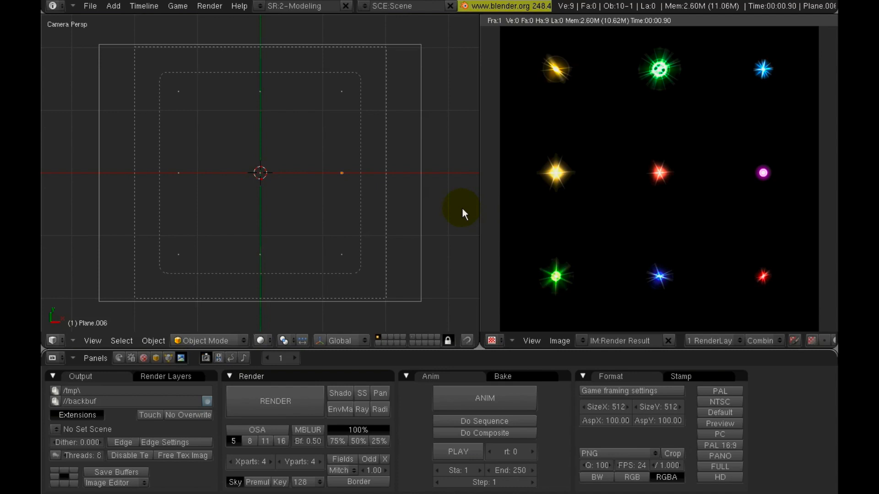
mouse_move(516, 60)
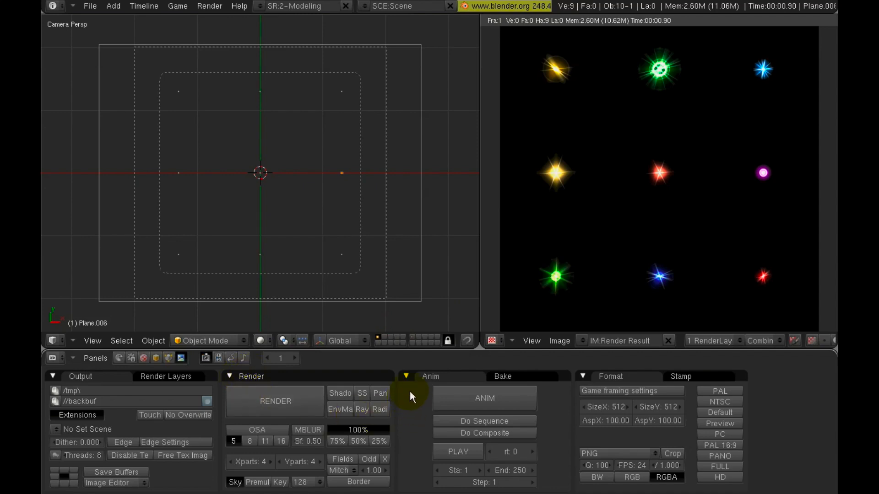
mouse_move(431, 407)
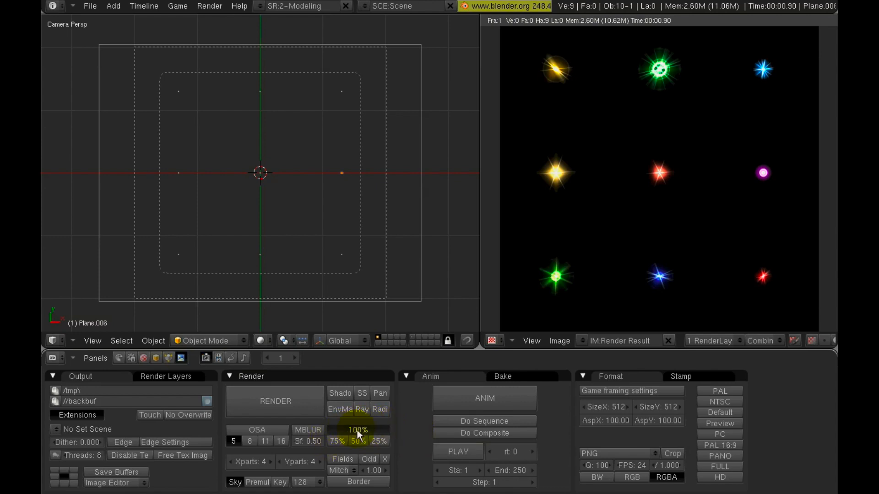
mouse_move(360, 433)
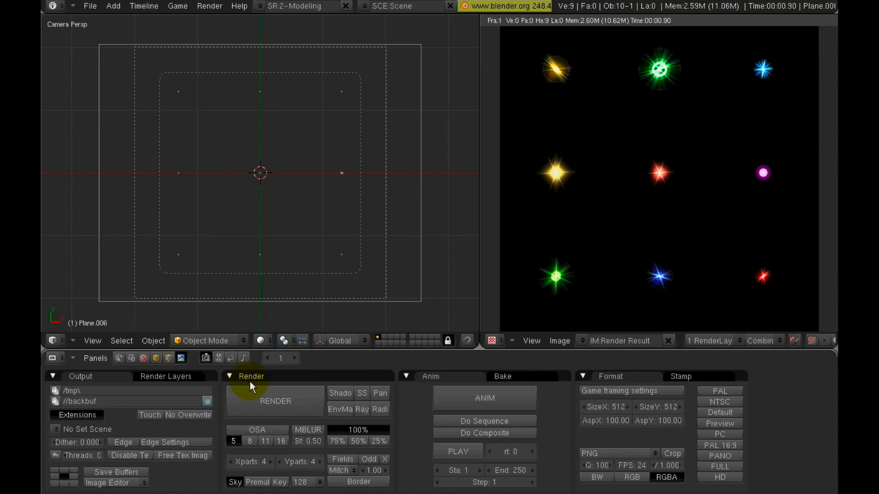
mouse_move(188, 437)
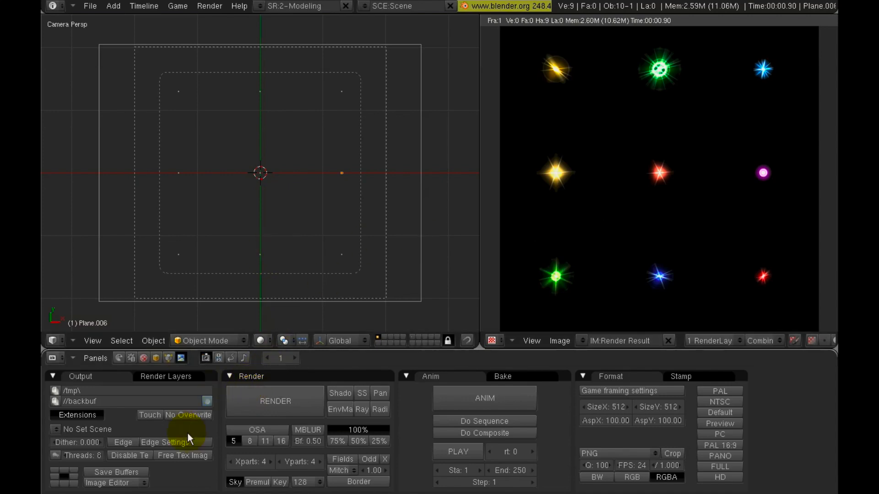
Render the 512×512 grid of nine coloured star sprites
click(362, 410)
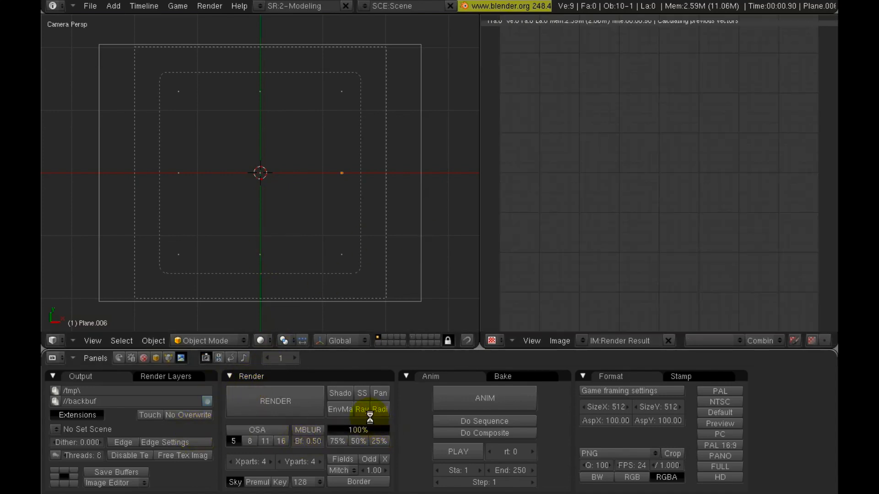
click(274, 402)
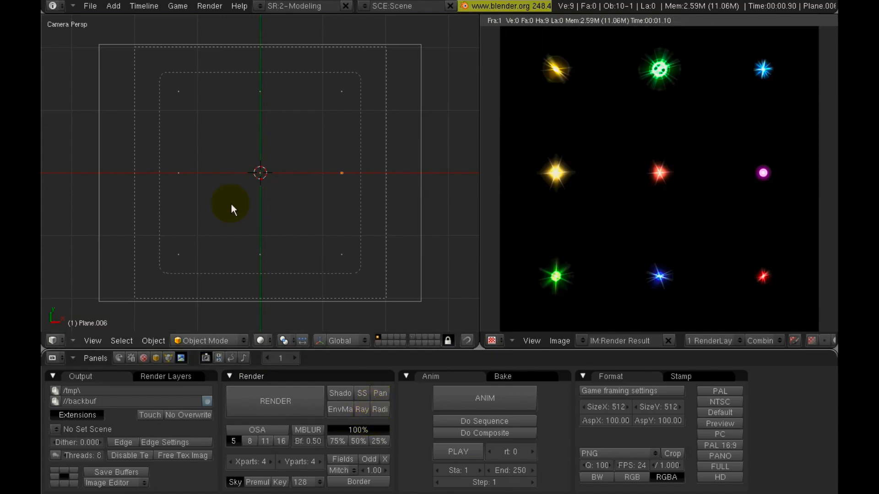
Open the File menu to save the rendered image
click(89, 6)
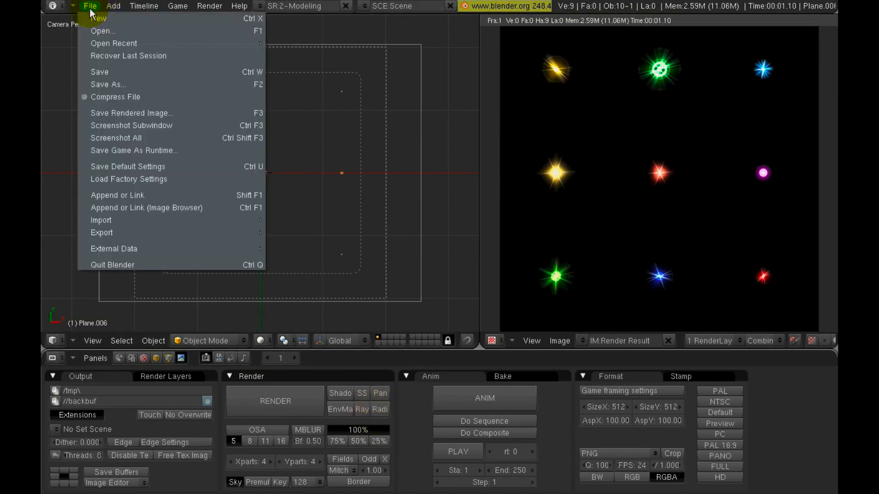
mouse_move(147, 118)
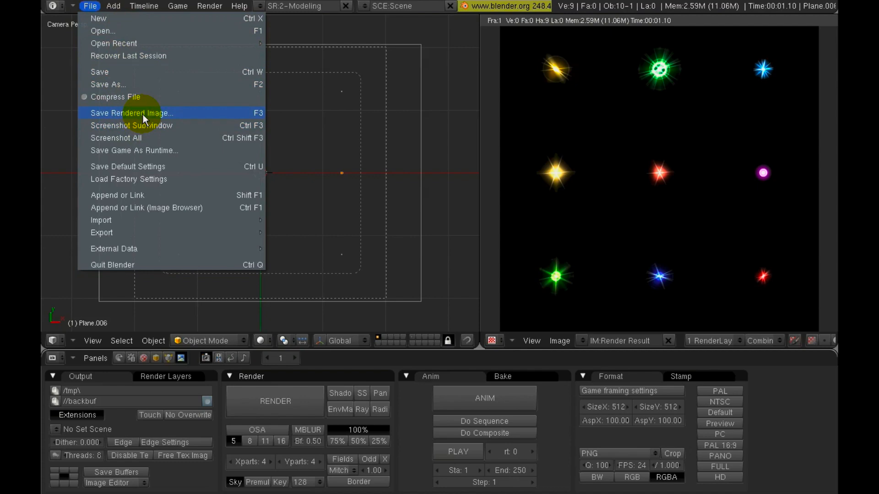
mouse_move(272, 114)
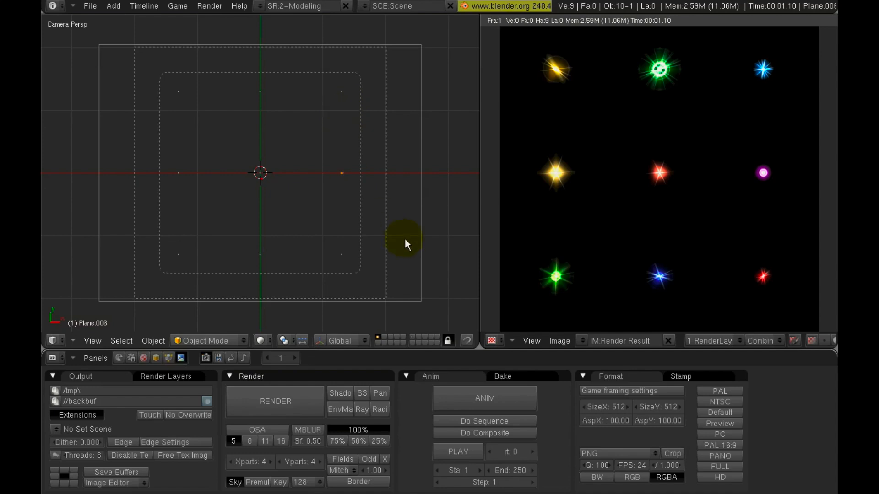
mouse_move(385, 202)
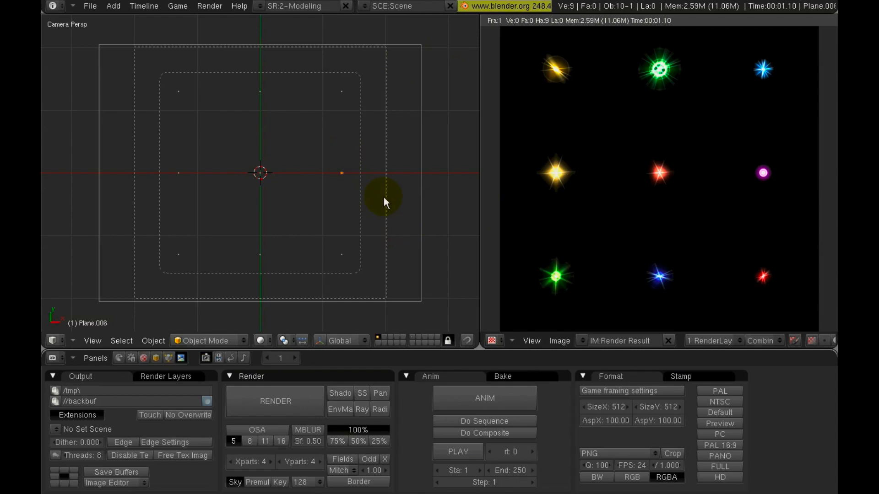